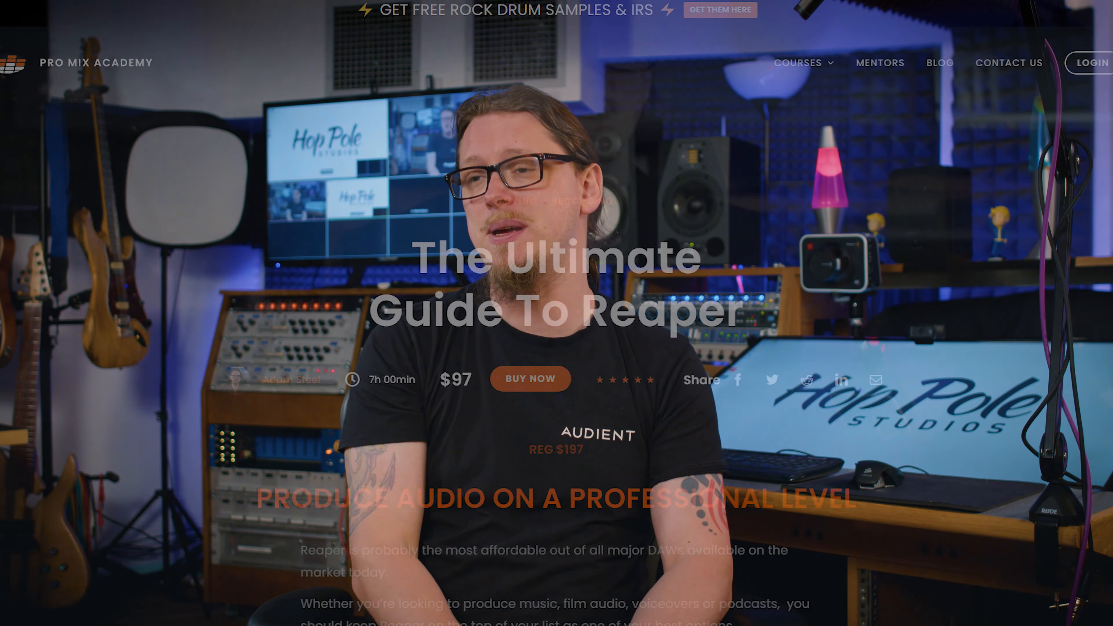
- Scroll down through the preferences to reach the Audio > Device page with its ASIO driver list
{"action": "scroll", "scroll_direction": "down", "scroll_amount": 3}
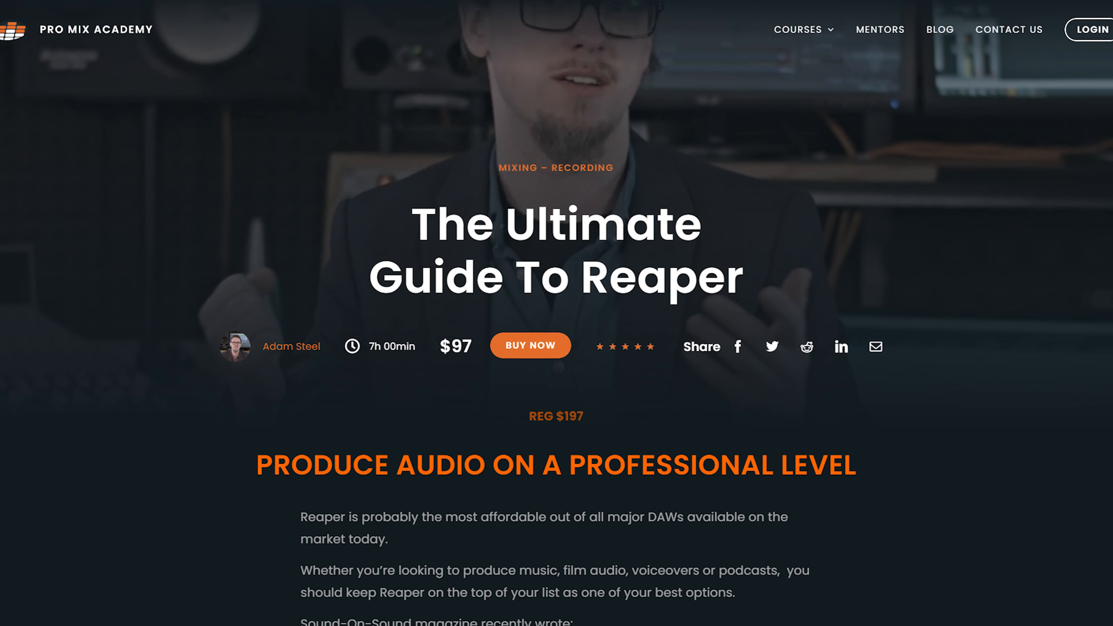
{"action": "scroll", "scroll_direction": "down", "scroll_amount": 3}
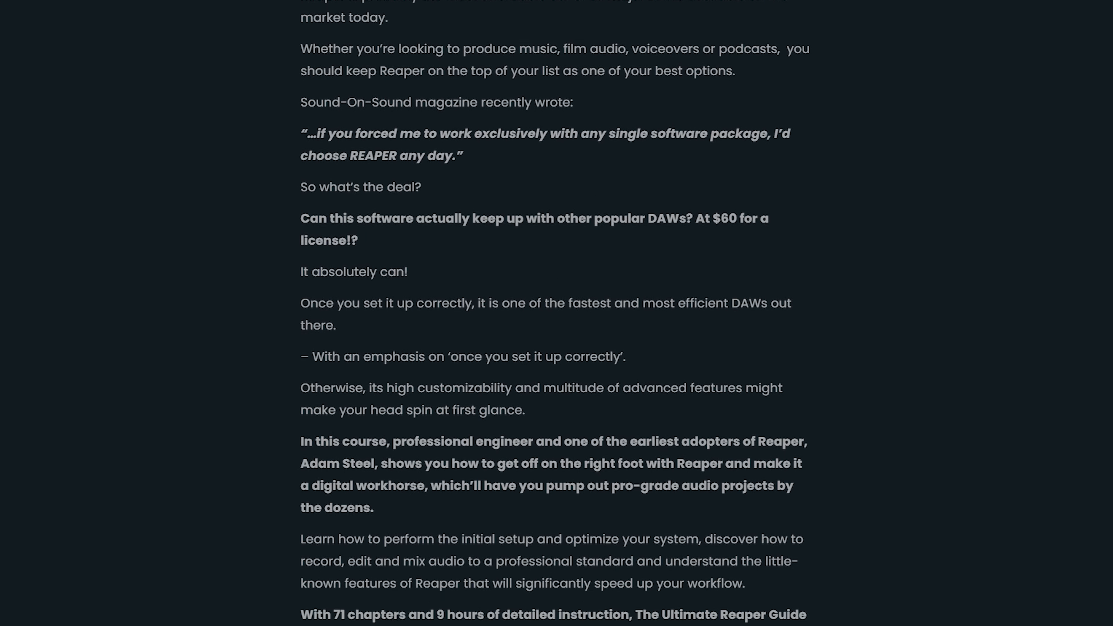
{"action": "scroll", "scroll_direction": "down", "scroll_amount": 3}
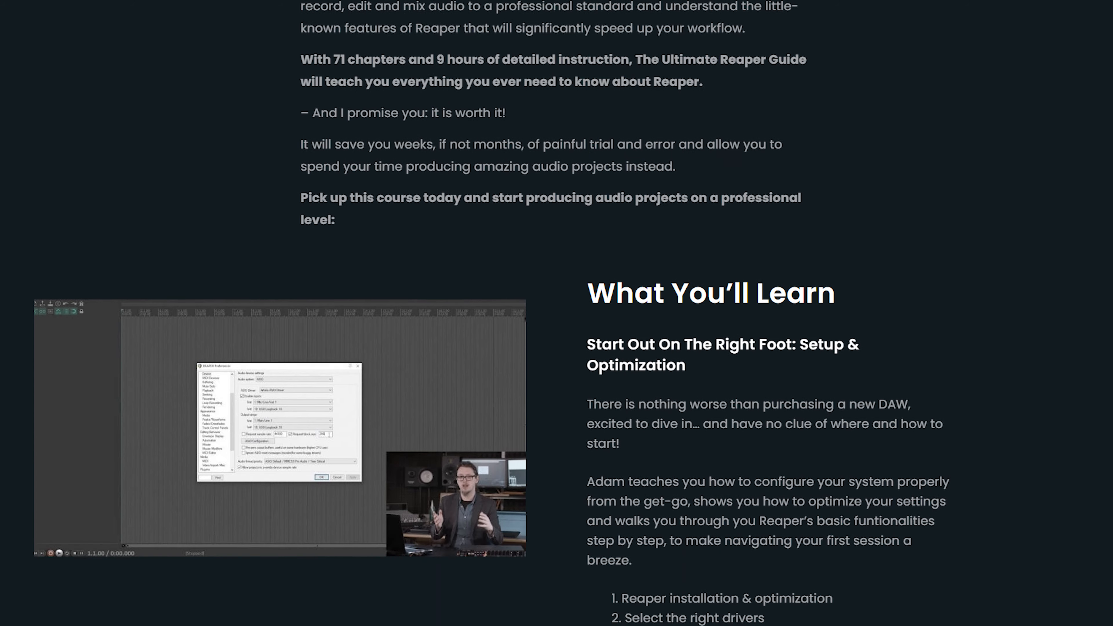
{"action": "scroll", "scroll_direction": "down", "scroll_amount": 3}
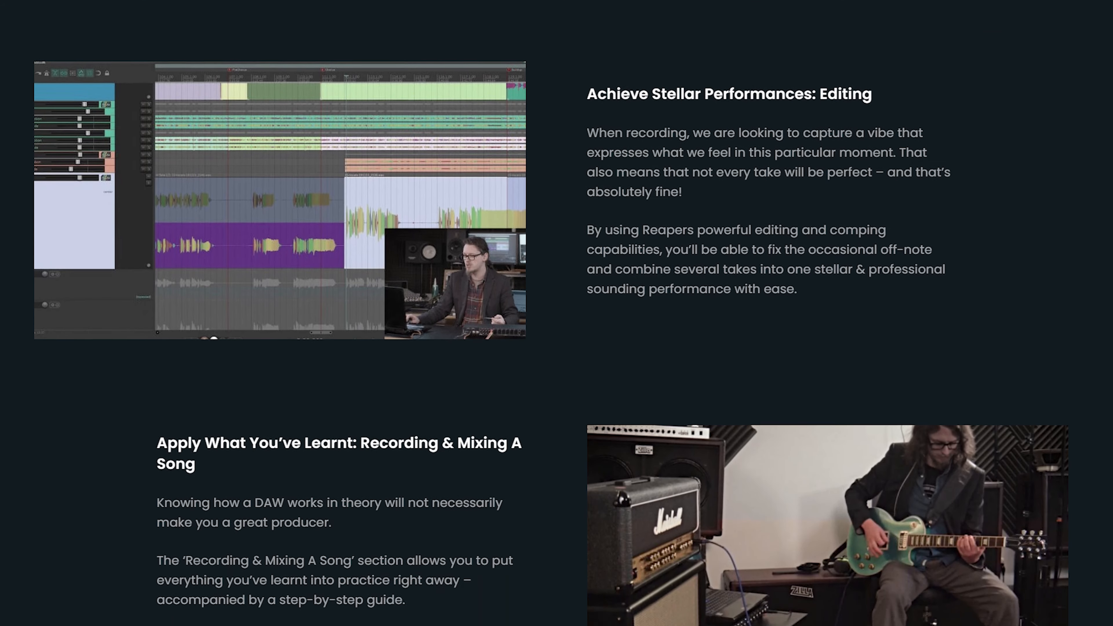
{"action": "scroll", "scroll_direction": "down", "scroll_amount": 3}
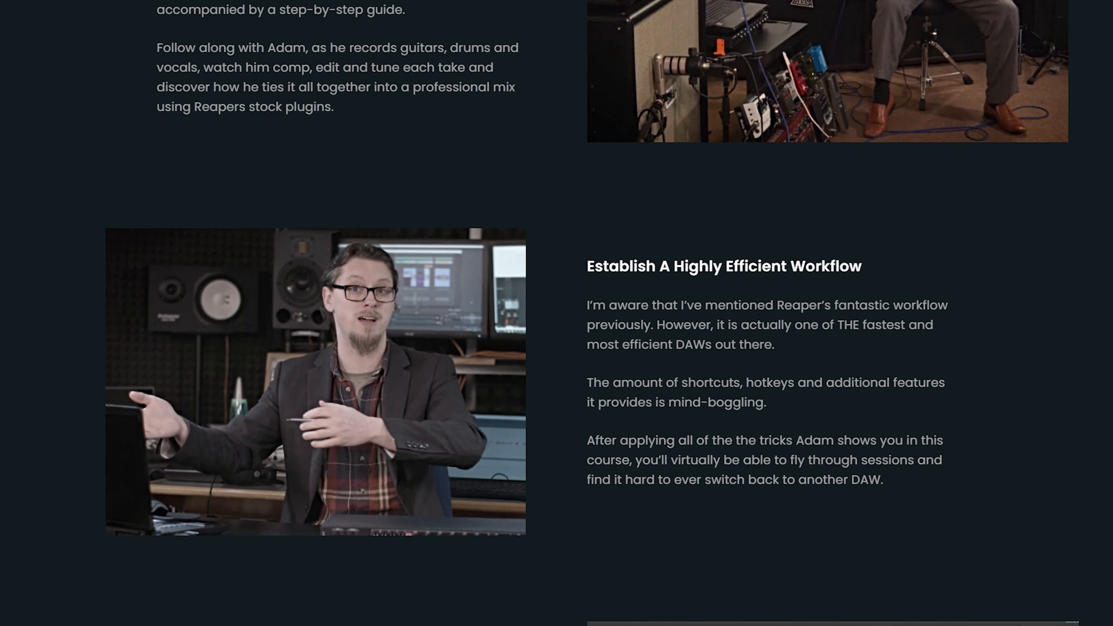
{"action": "scroll", "scroll_direction": "down", "scroll_amount": 3}
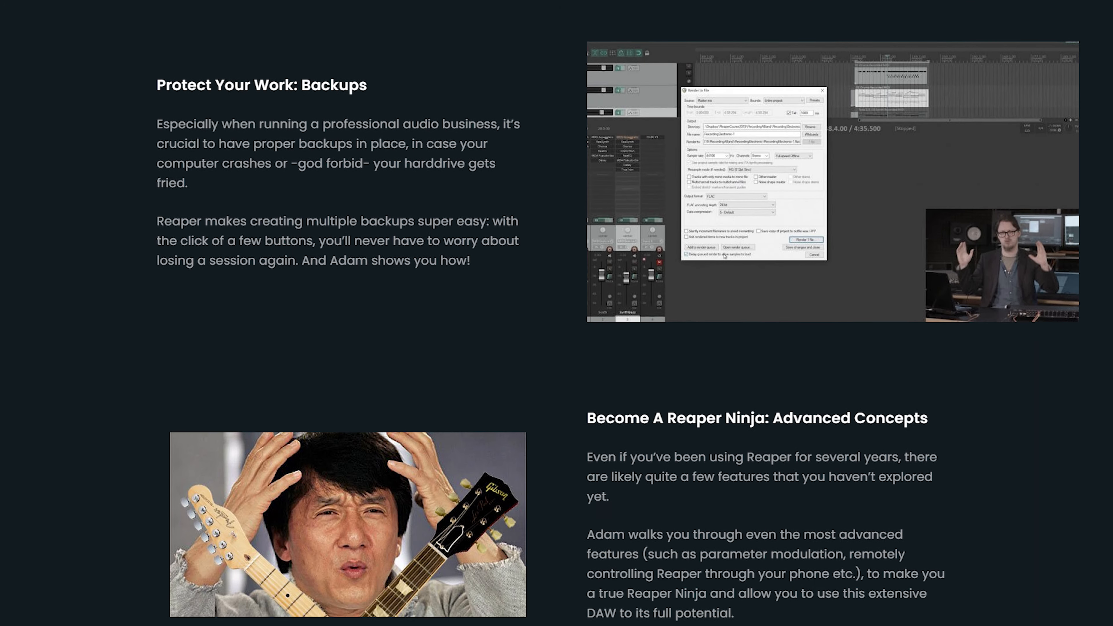
{"action": "scroll", "scroll_direction": "down", "scroll_amount": 3}
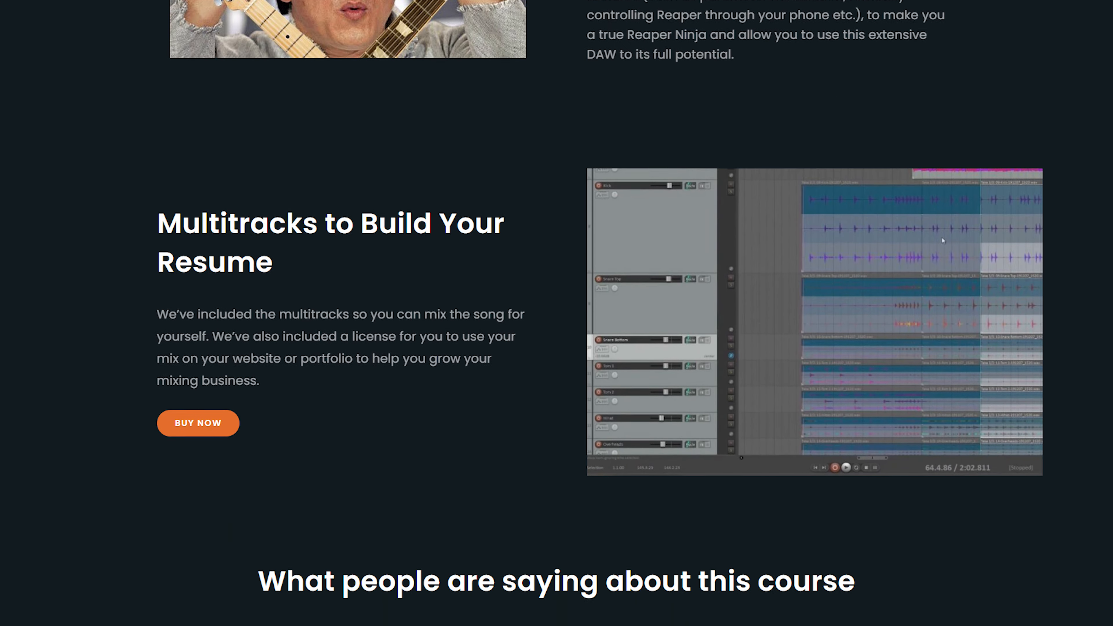
{"action": "scroll", "scroll_direction": "down", "scroll_amount": 3}
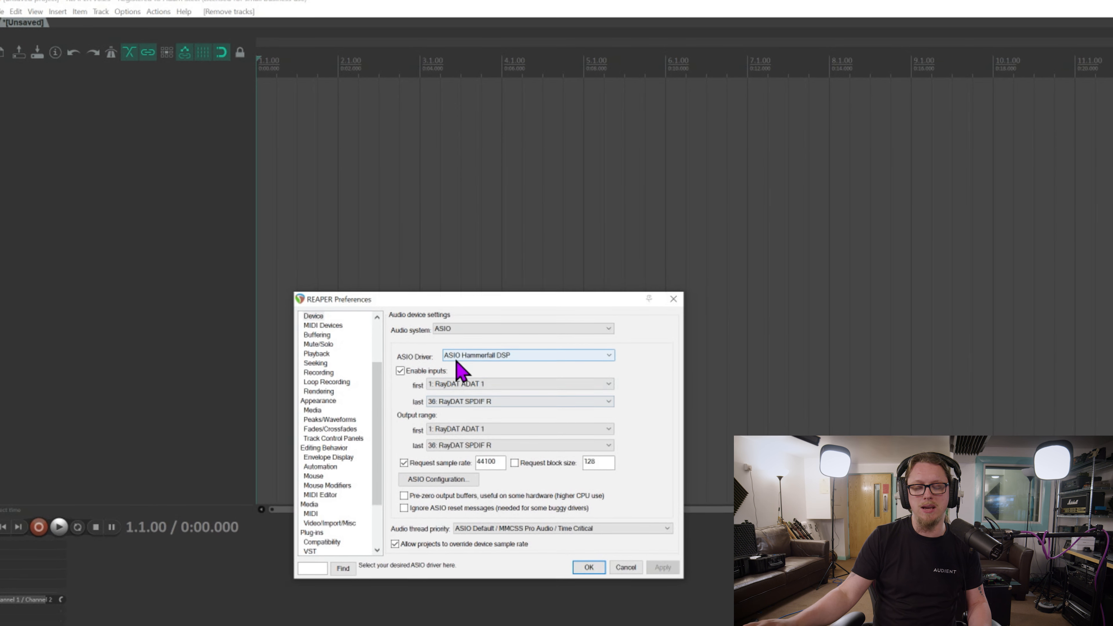
{"action": "left_click", "coordinate": [526, 355]}
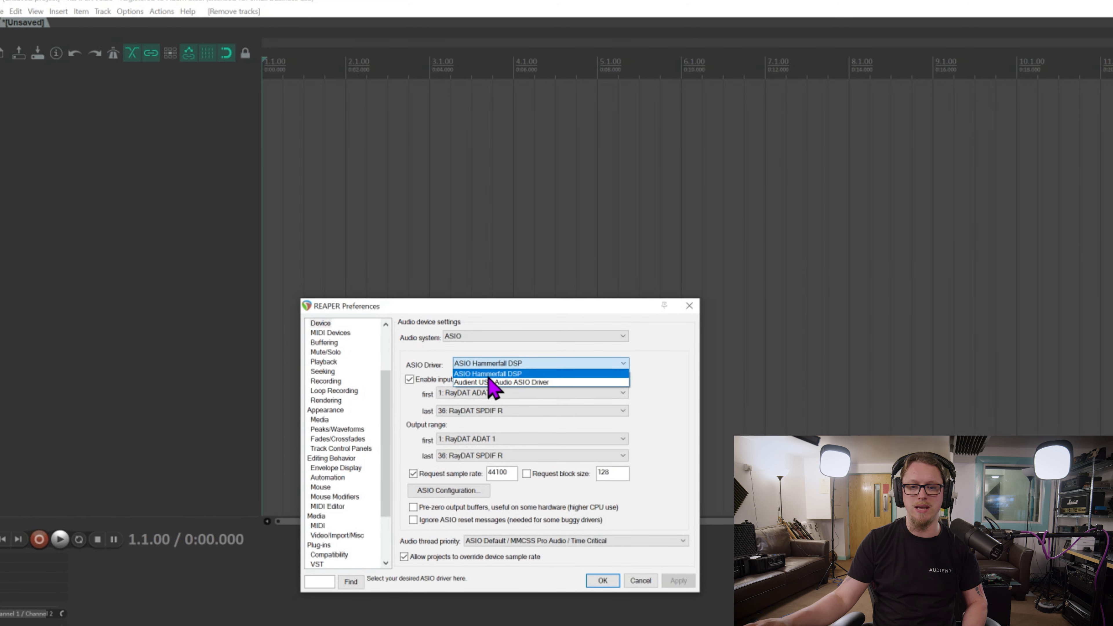
{"action": "left_click", "coordinate": [503, 373]}
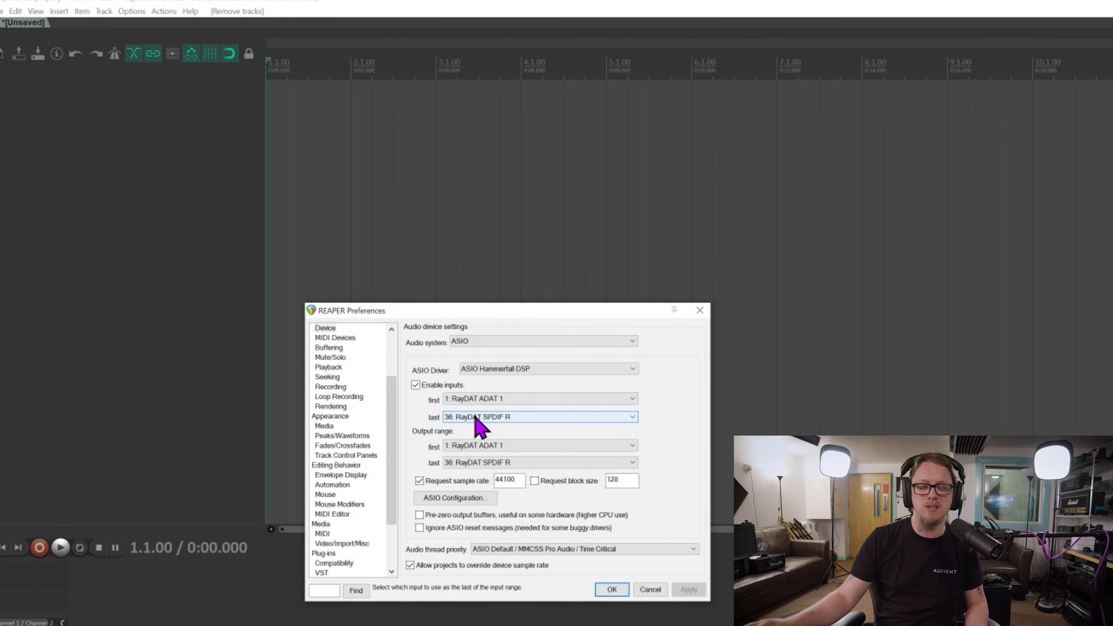
{"action": "left_click", "coordinate": [632, 417]}
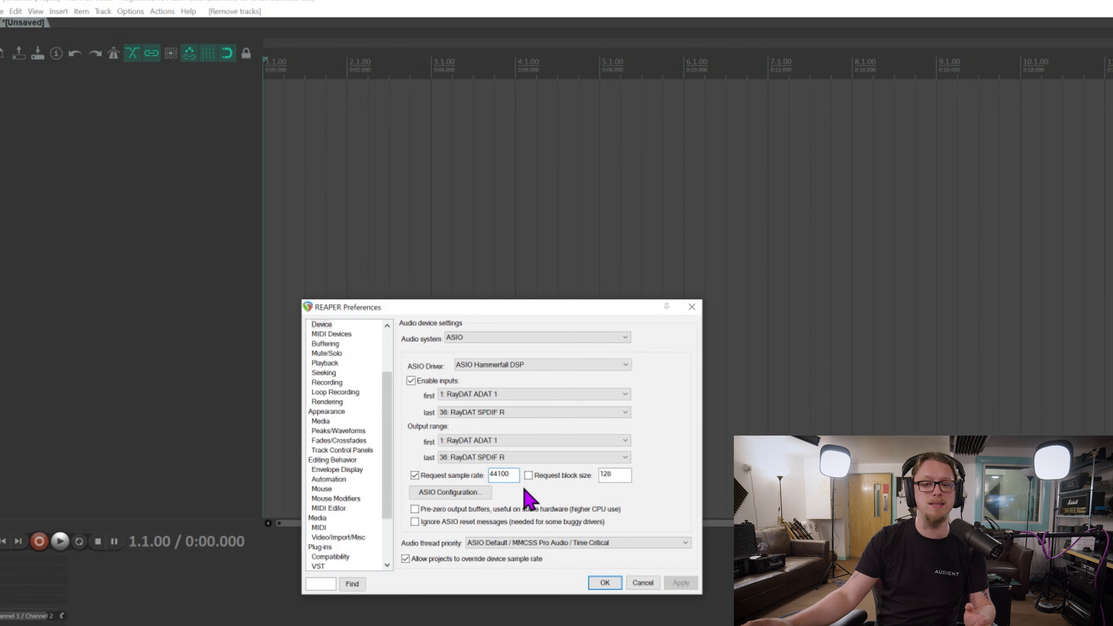
{"action": "left_click", "coordinate": [498, 475]}
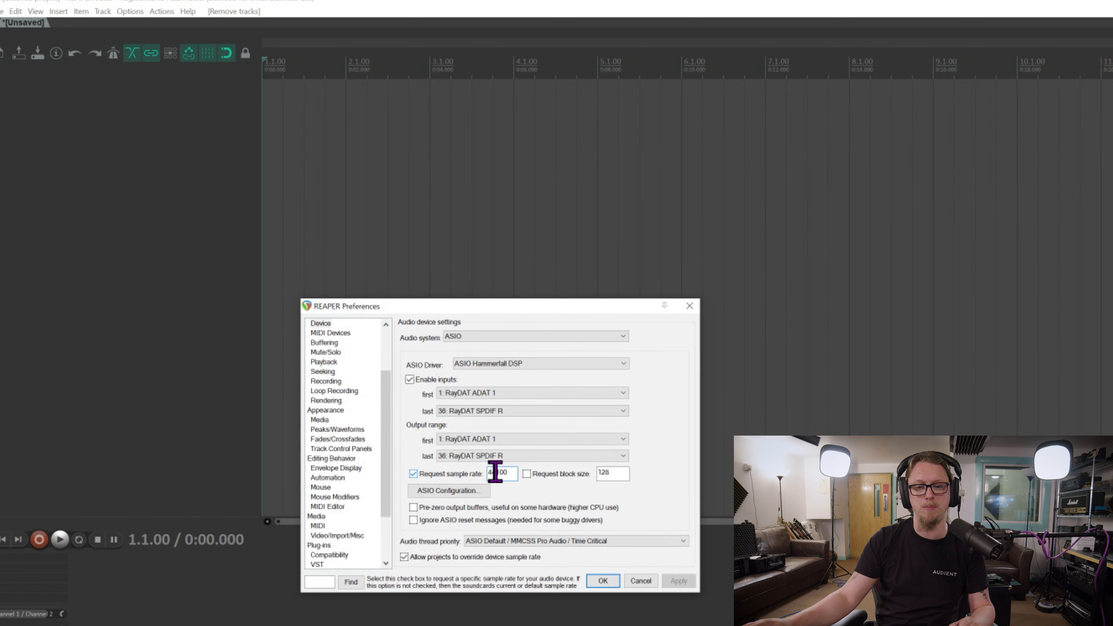
{"action": "type", "text": "44100"}
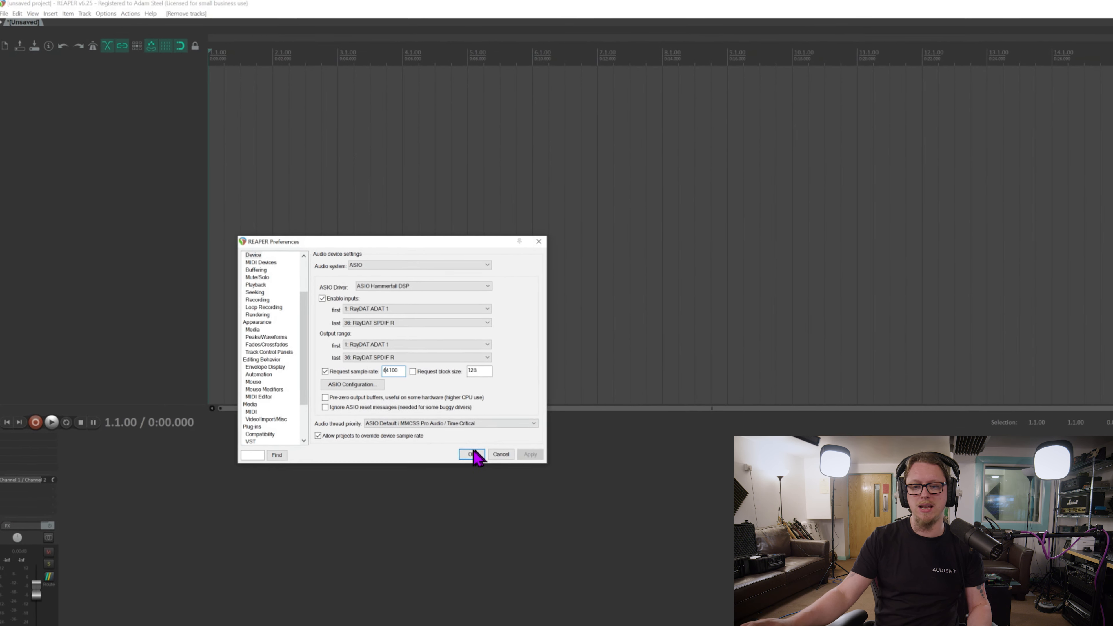
- Confirm the preferences, insert a new track, enlarge it and arm it for recording
{"action": "left_click", "coordinate": [471, 454]}
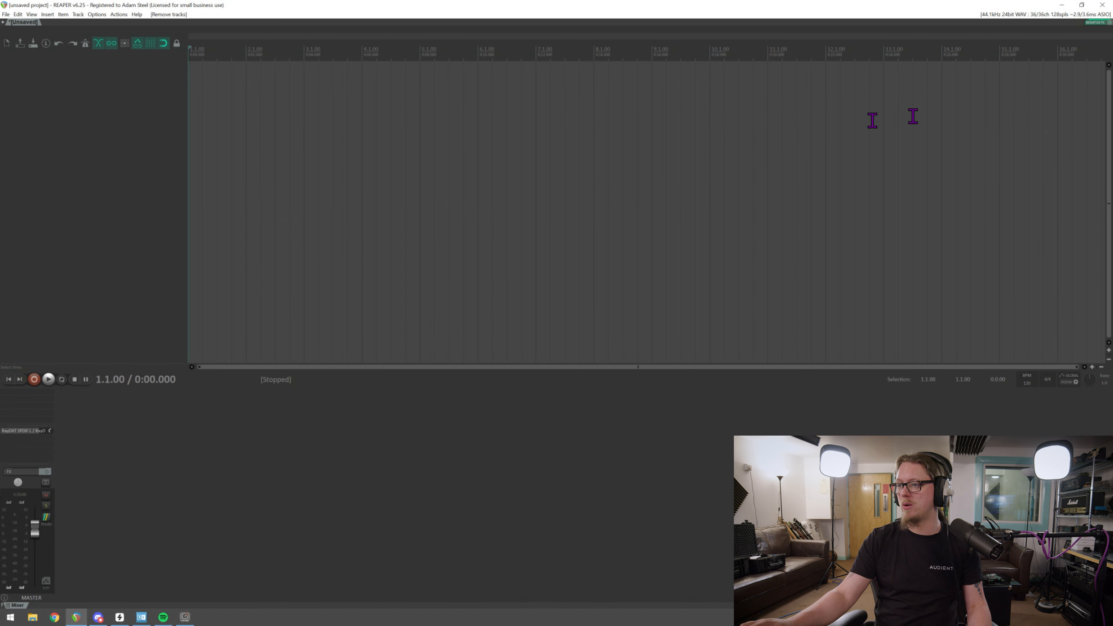
{"action": "mouse_move", "coordinate": [991, 22]}
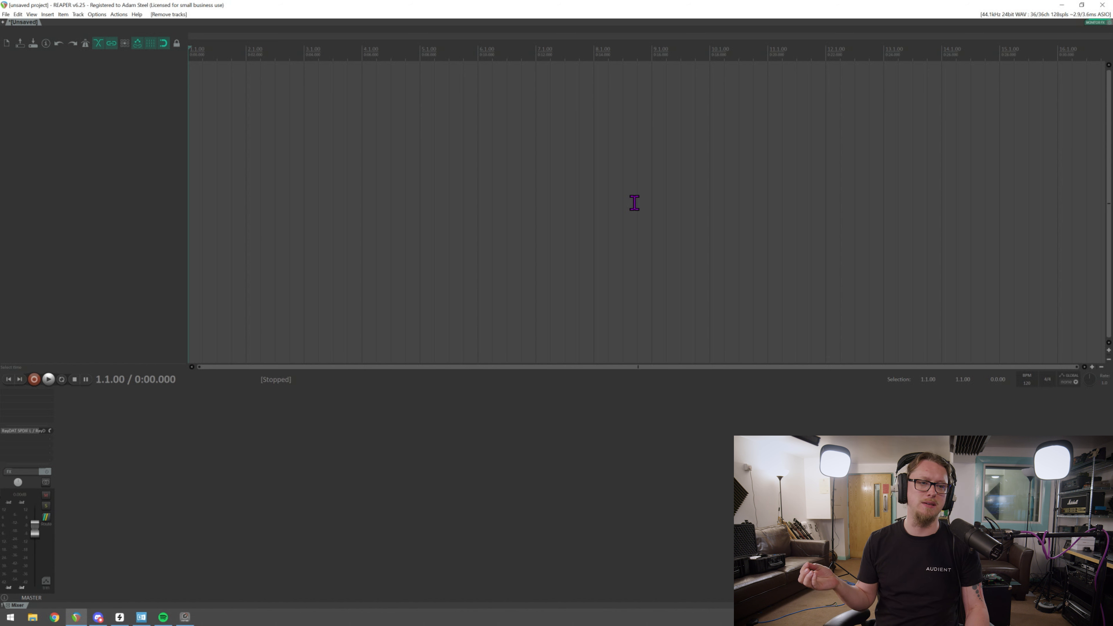
{"action": "mouse_move", "coordinate": [493, 174]}
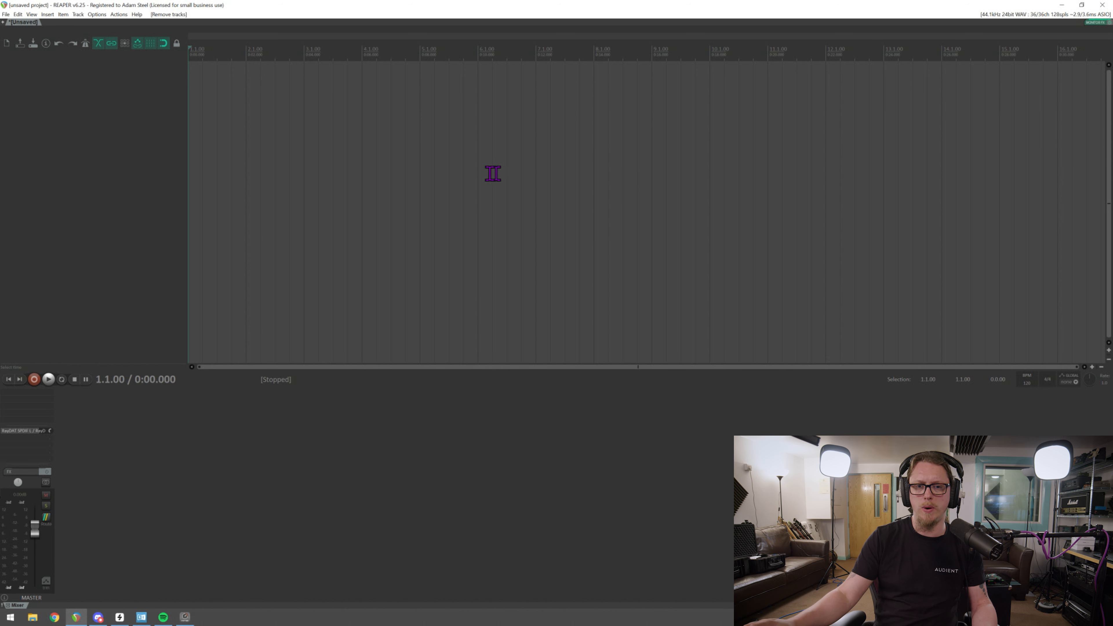
{"action": "mouse_move", "coordinate": [100, 133]}
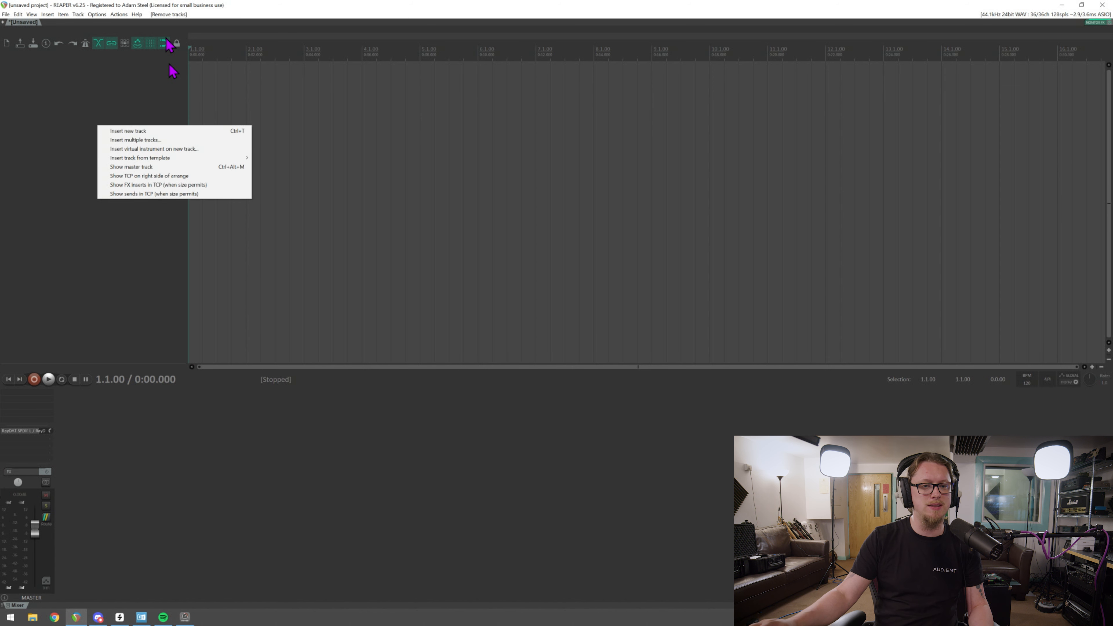
{"action": "mouse_move", "coordinate": [125, 140]}
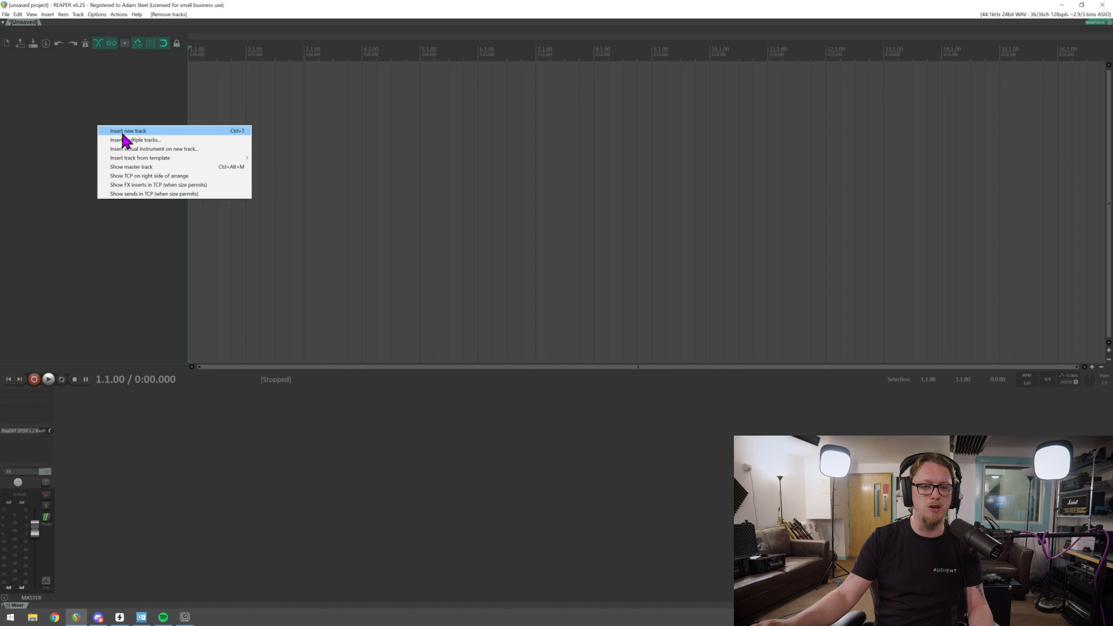
{"action": "left_click", "coordinate": [127, 131]}
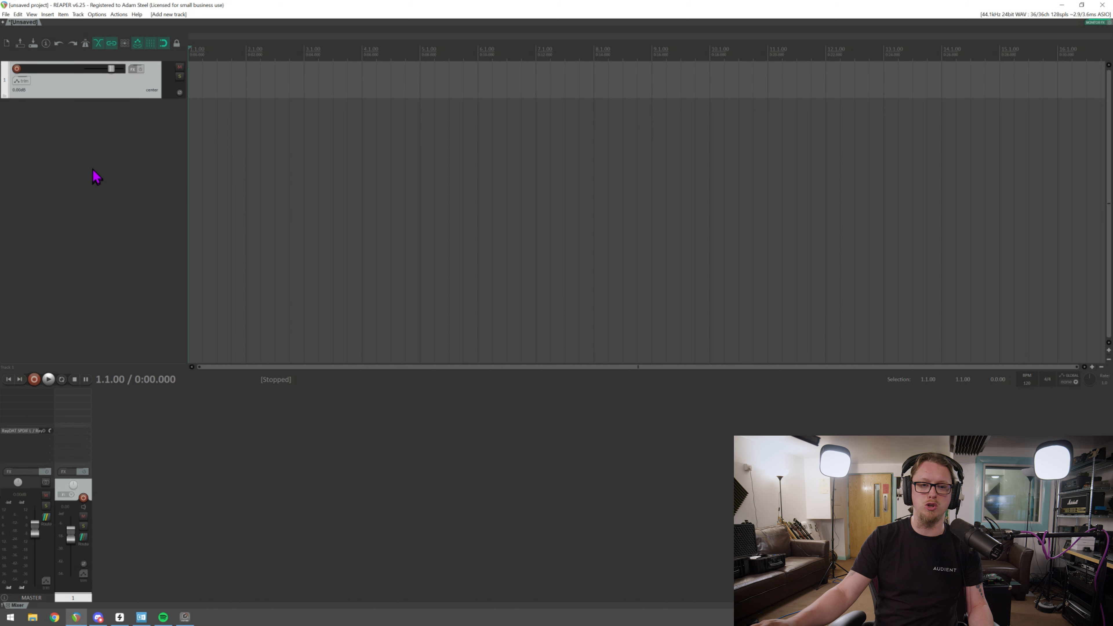
{"action": "mouse_move", "coordinate": [93, 232]}
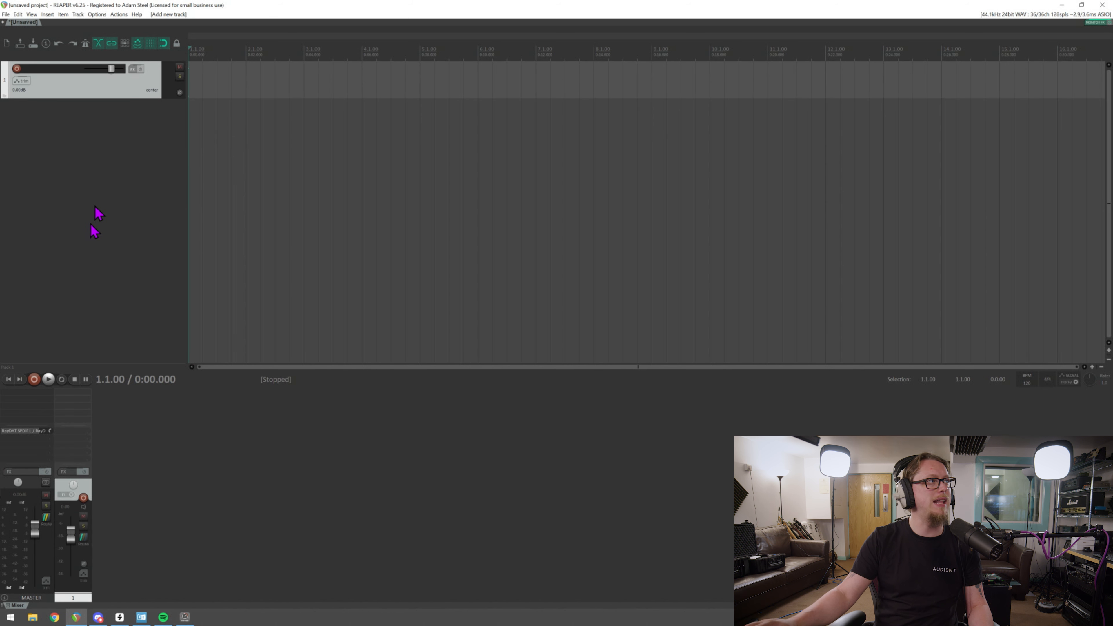
{"action": "mouse_move", "coordinate": [98, 98]}
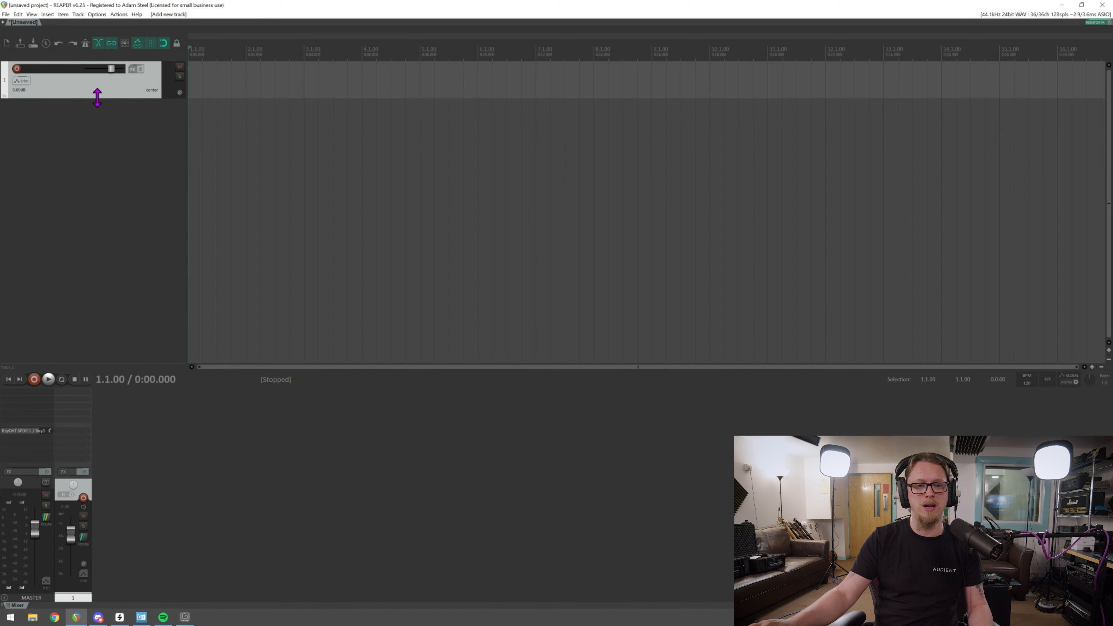
{"action": "left_click_drag", "start_coordinate": [97, 99], "coordinate": [91, 252]}
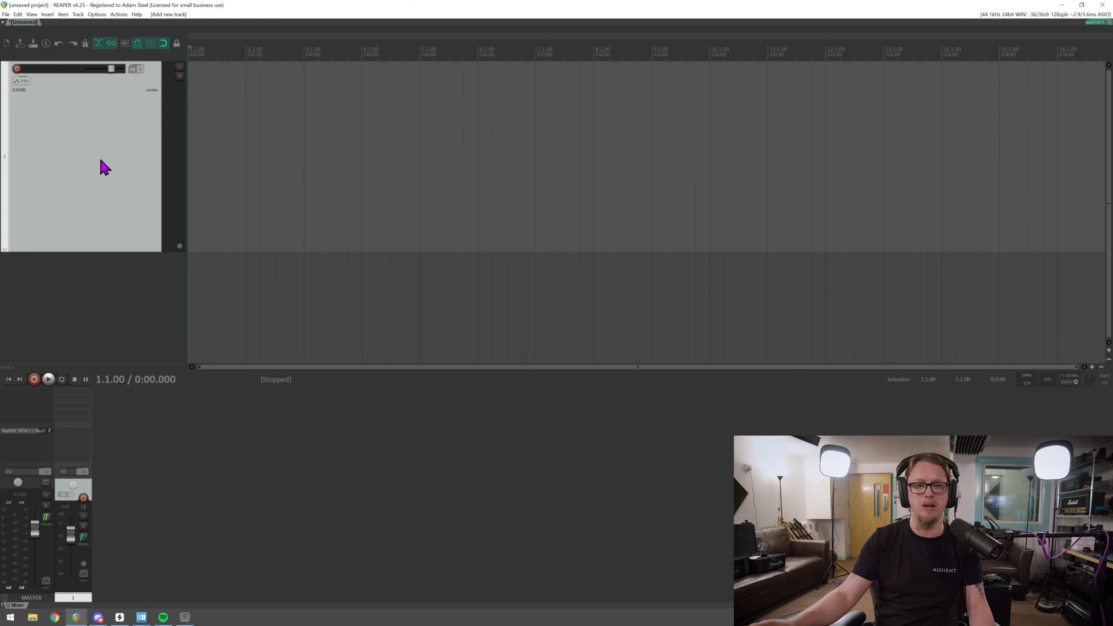
{"action": "mouse_move", "coordinate": [17, 69]}
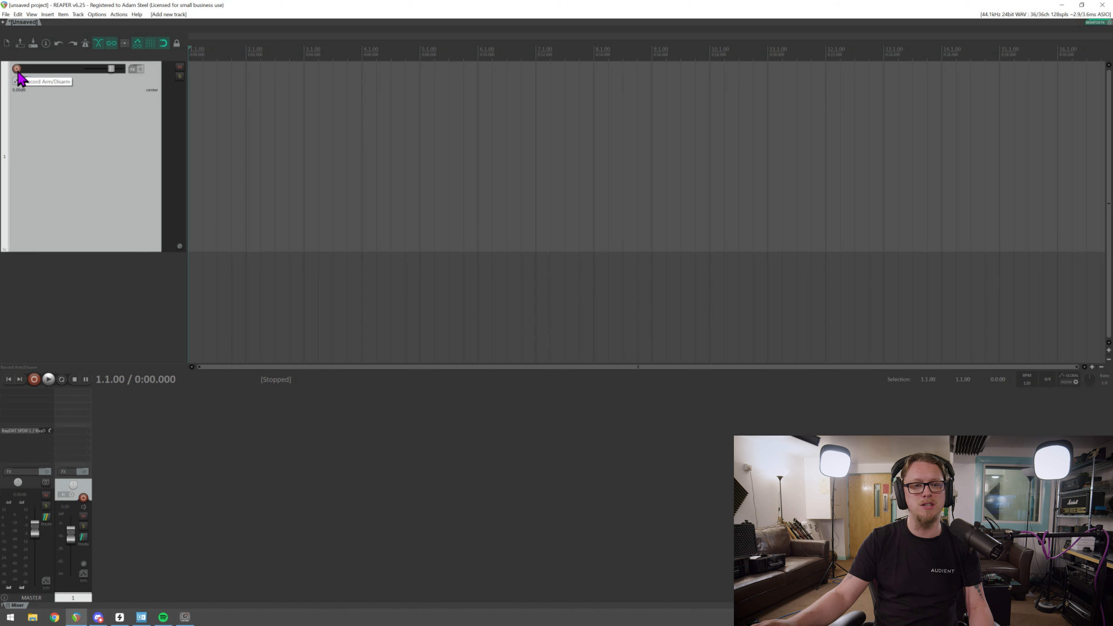
{"action": "left_click", "coordinate": [17, 69]}
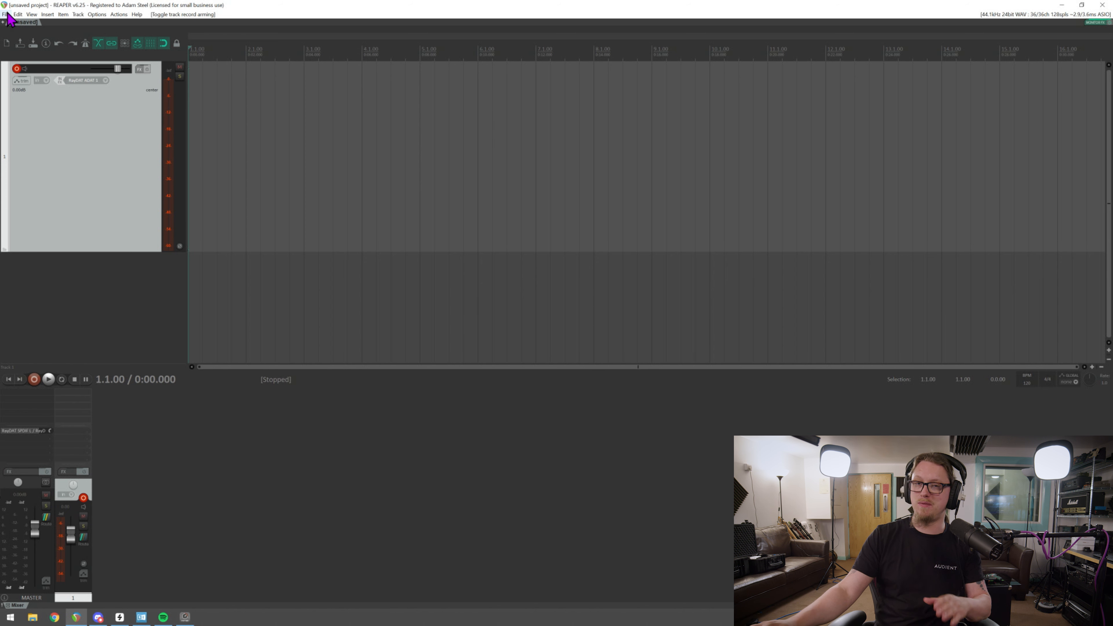
- Save the project as 'Reaper Voiceover' in the Studio folder
{"action": "left_click", "coordinate": [4, 14]}
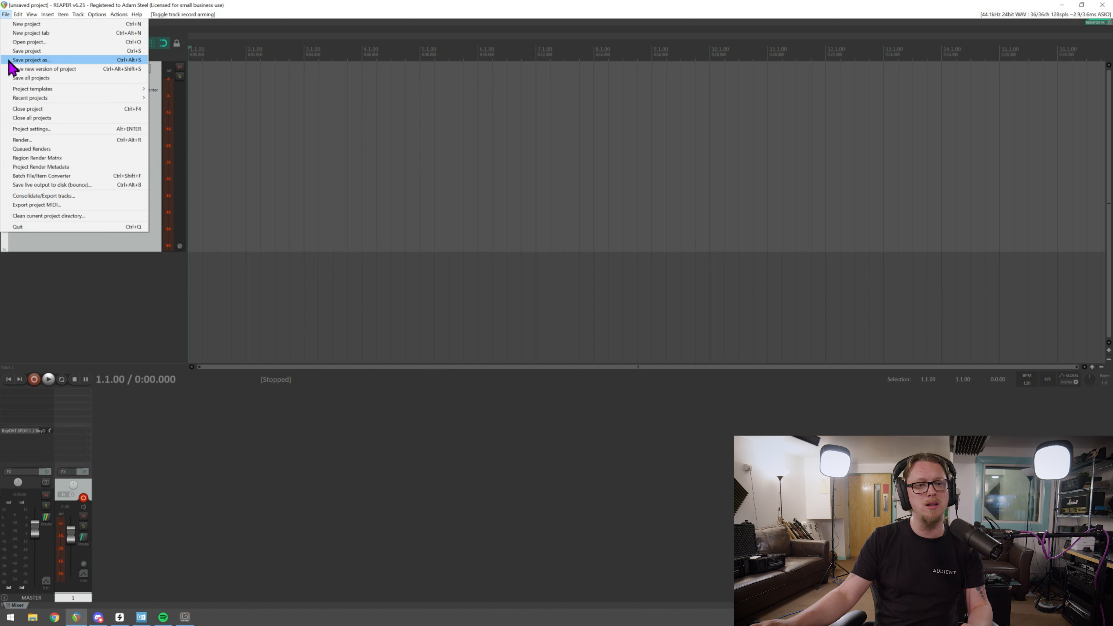
{"action": "left_click", "coordinate": [31, 60]}
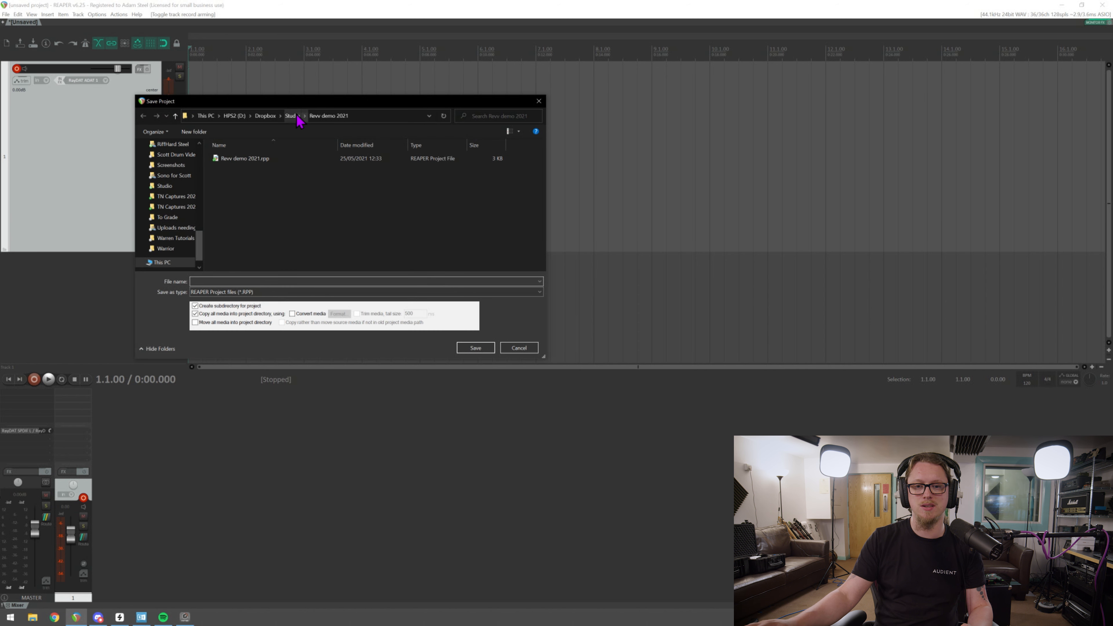
{"action": "left_click", "coordinate": [290, 116]}
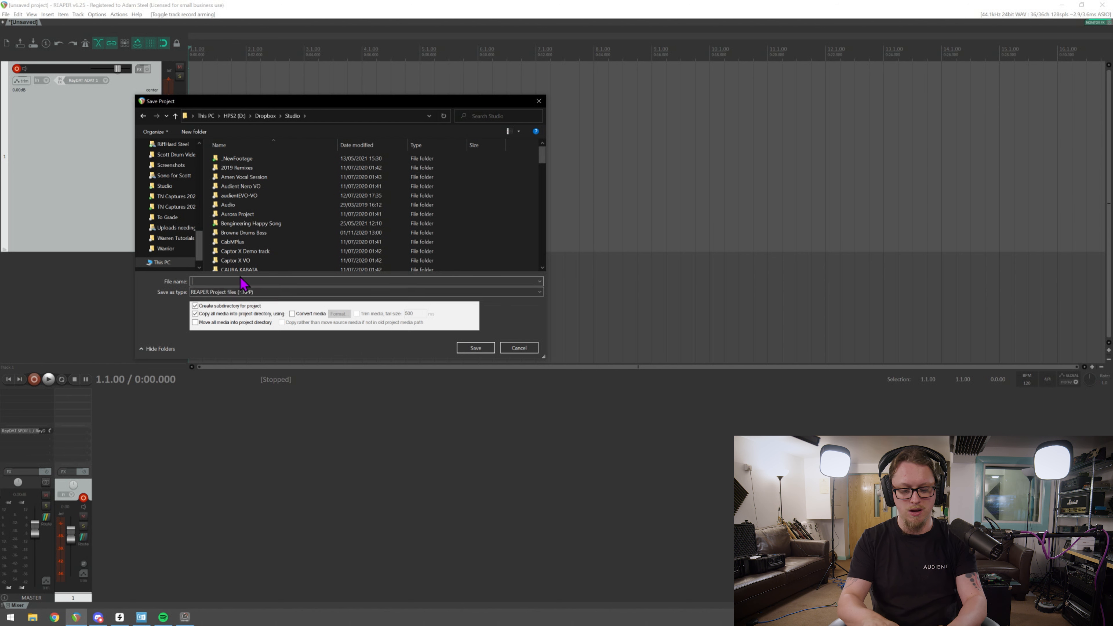
{"action": "type", "text": "Reaper Voiceo"}
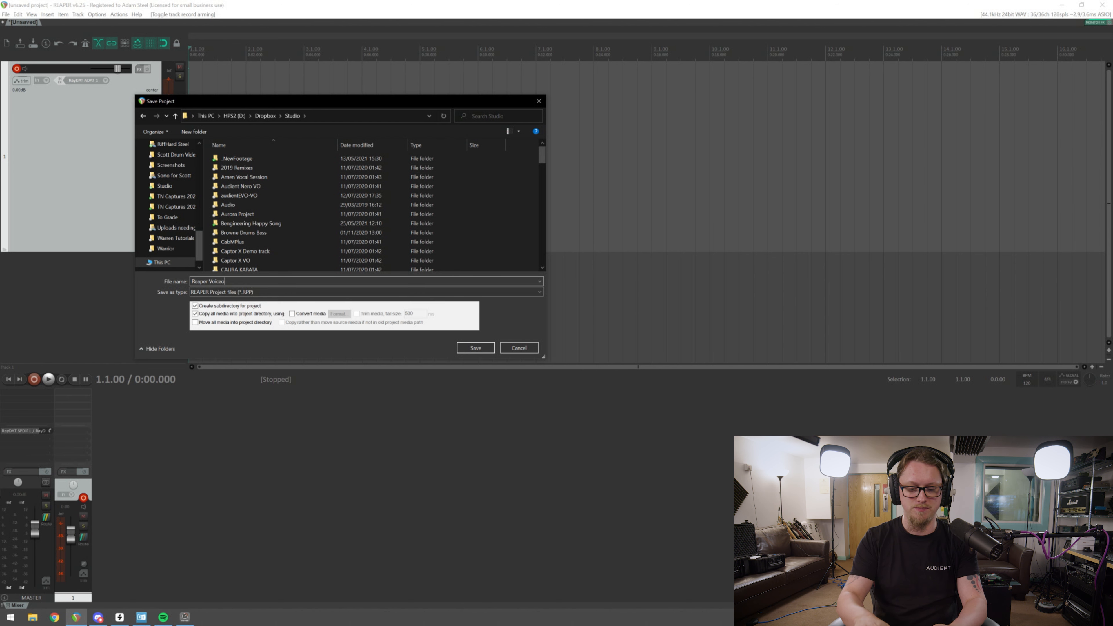
{"action": "type", "text": "ver"}
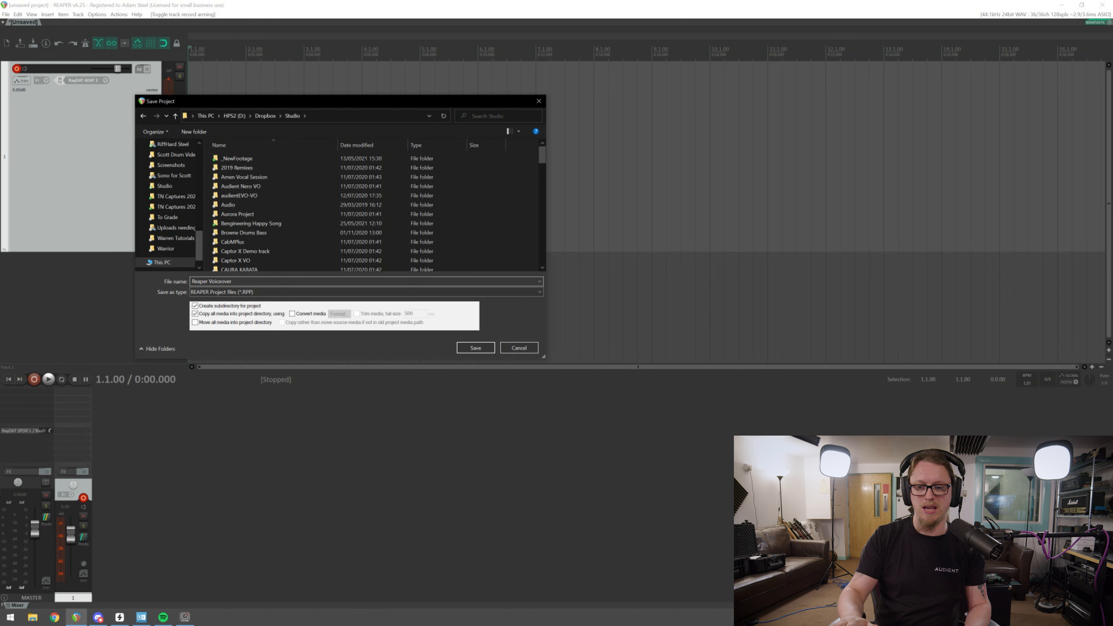
{"action": "left_click", "coordinate": [475, 348]}
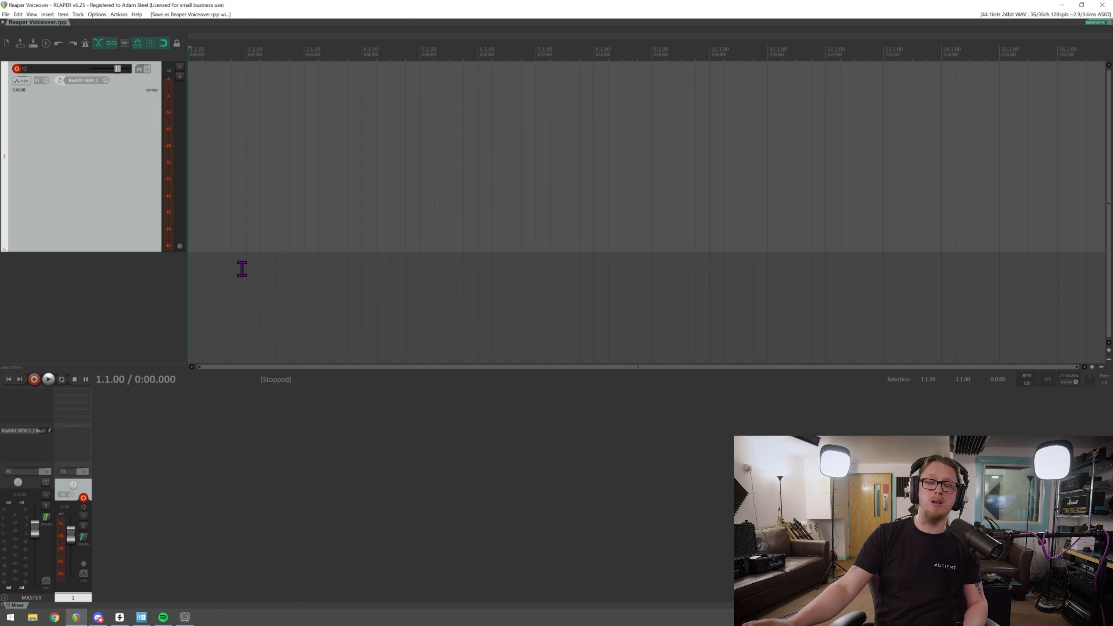
{"action": "mouse_move", "coordinate": [174, 160]}
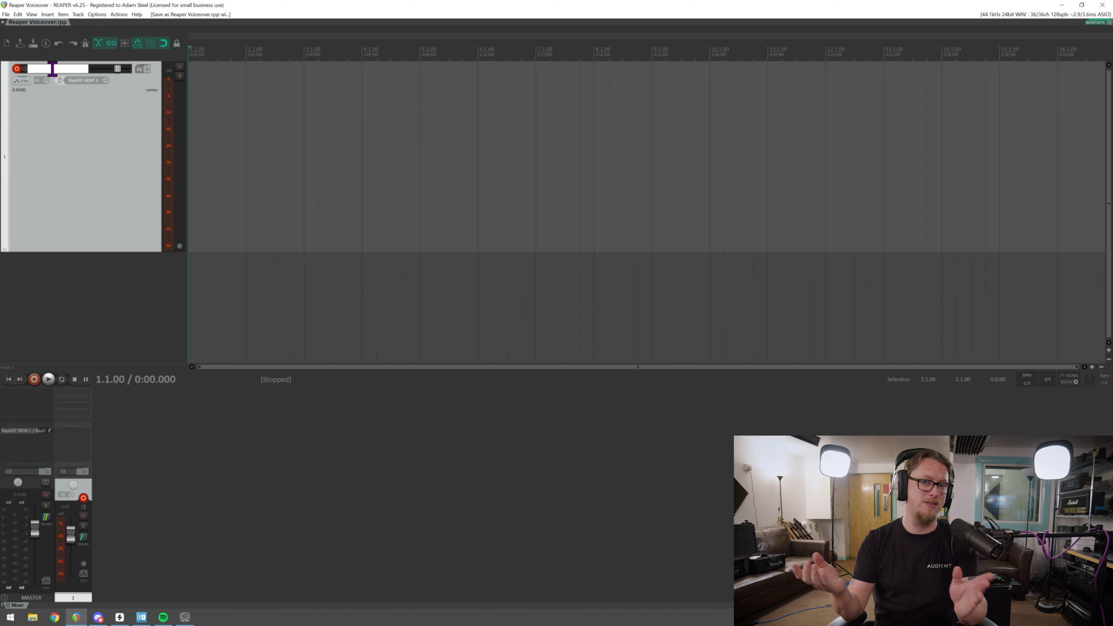
- Rename the armed track to 'VO 1'
{"action": "type", "text": "VO"}
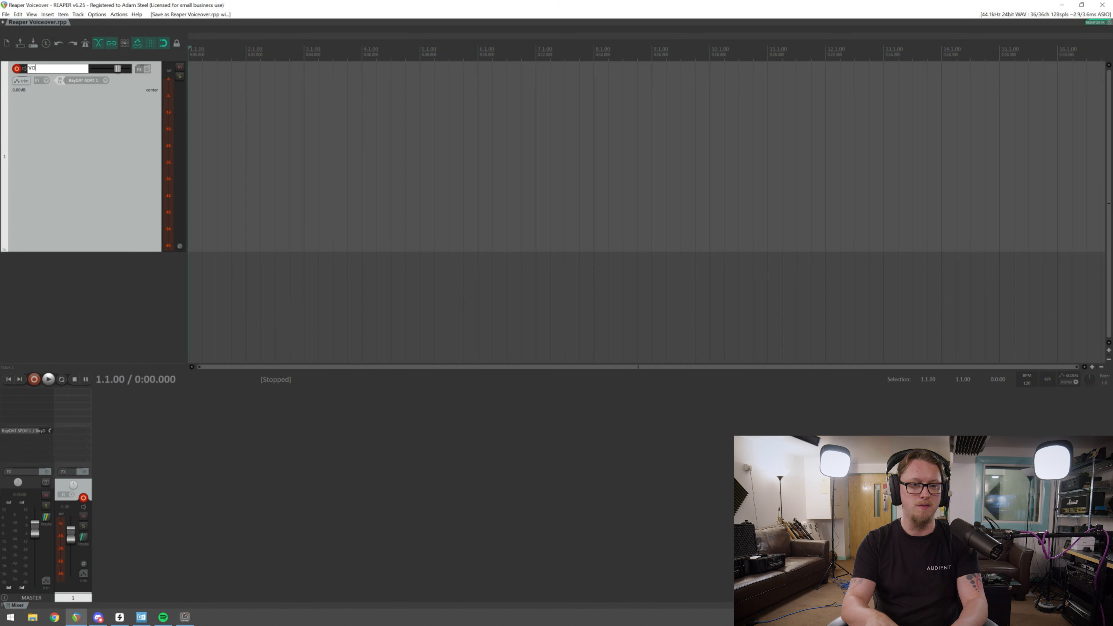
{"action": "key", "text": "Enter"}
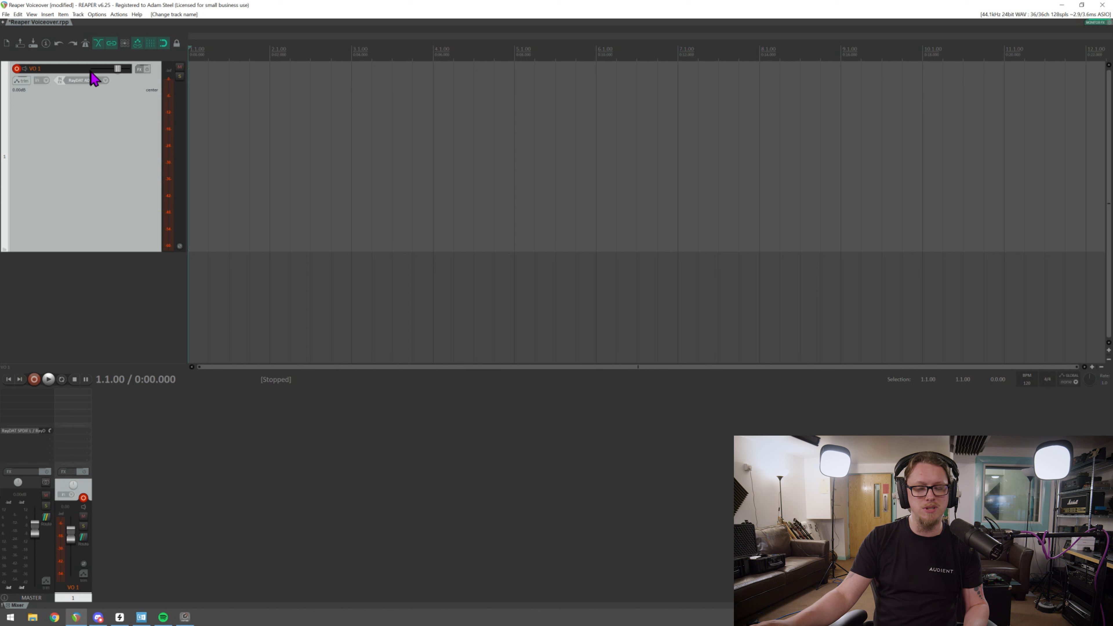
{"action": "mouse_move", "coordinate": [99, 87]}
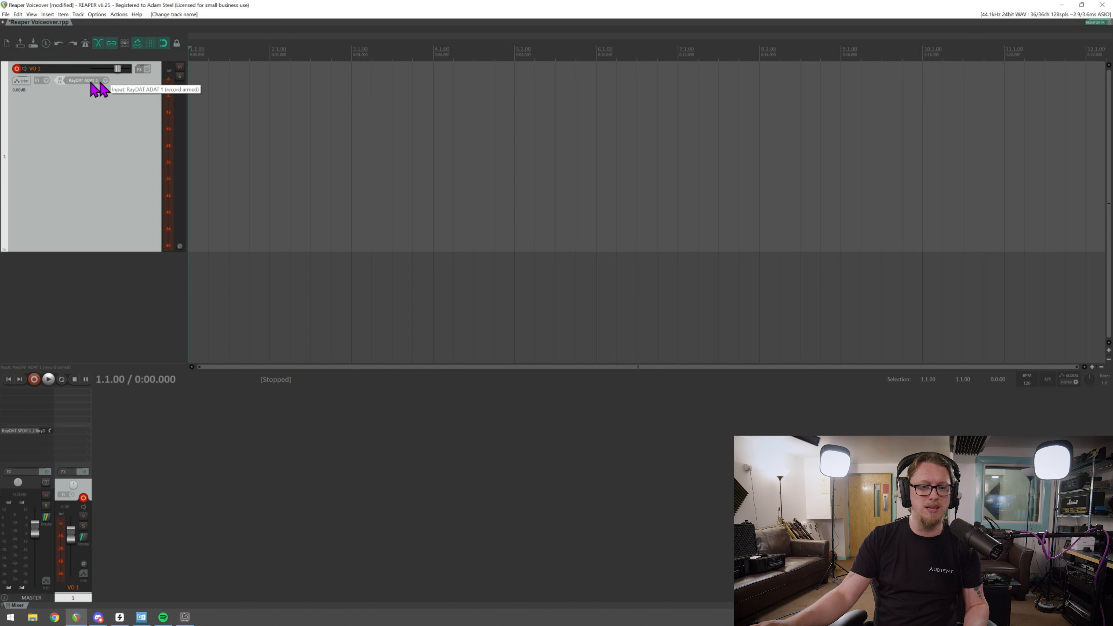
- Assign the mono input RayDAT ADAT 17 as the VO 1 track's recording source
{"action": "left_click", "coordinate": [106, 80]}
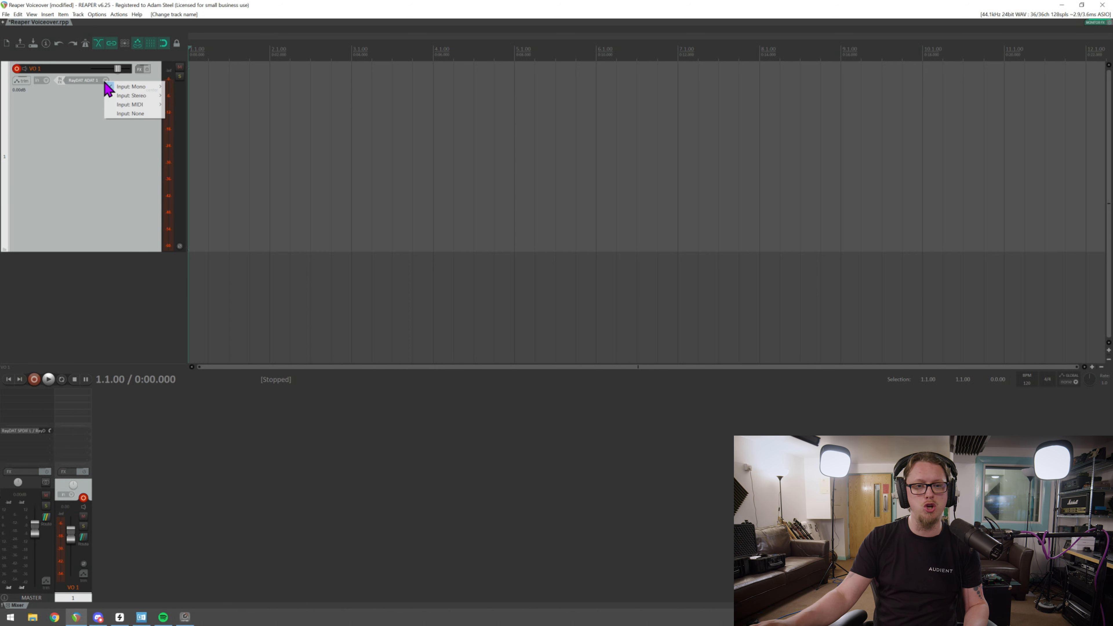
{"action": "mouse_move", "coordinate": [119, 87]}
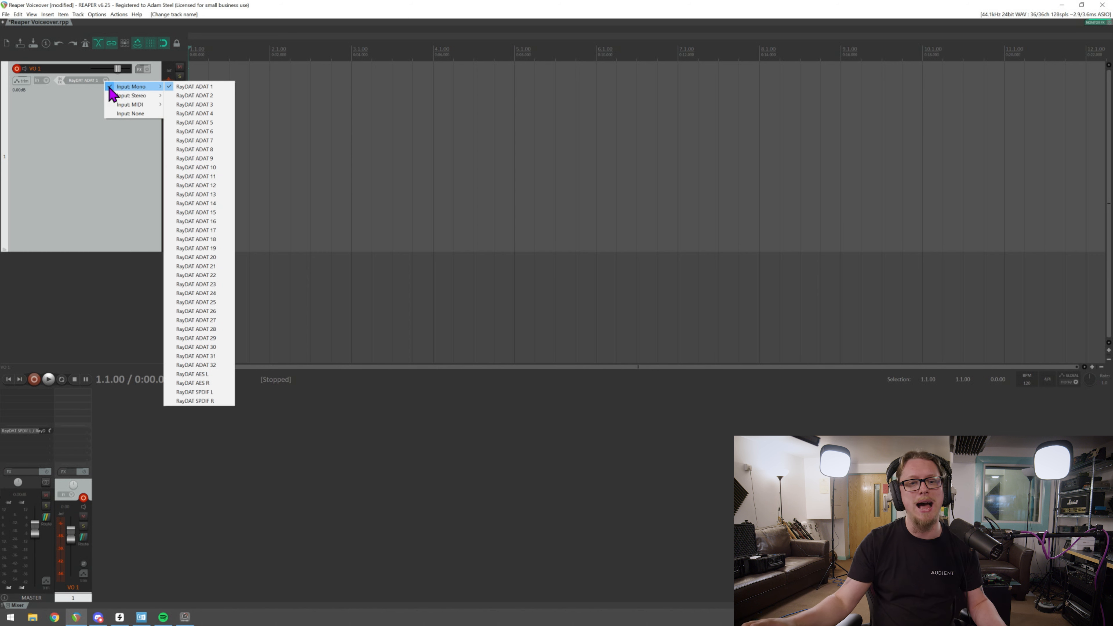
{"action": "mouse_move", "coordinate": [139, 93]}
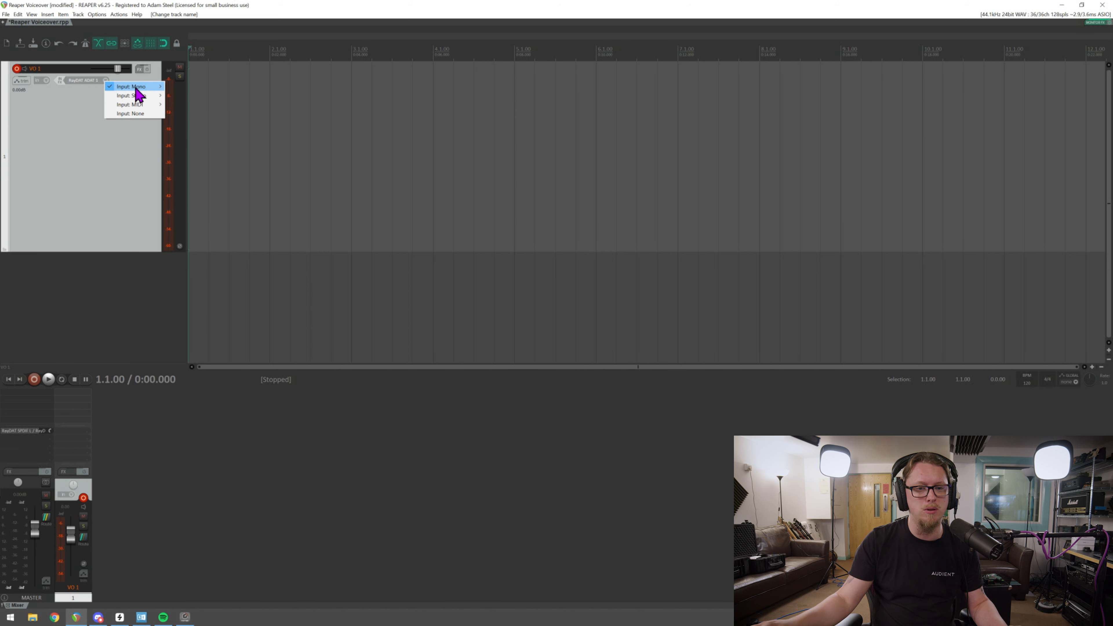
{"action": "left_click", "coordinate": [132, 86]}
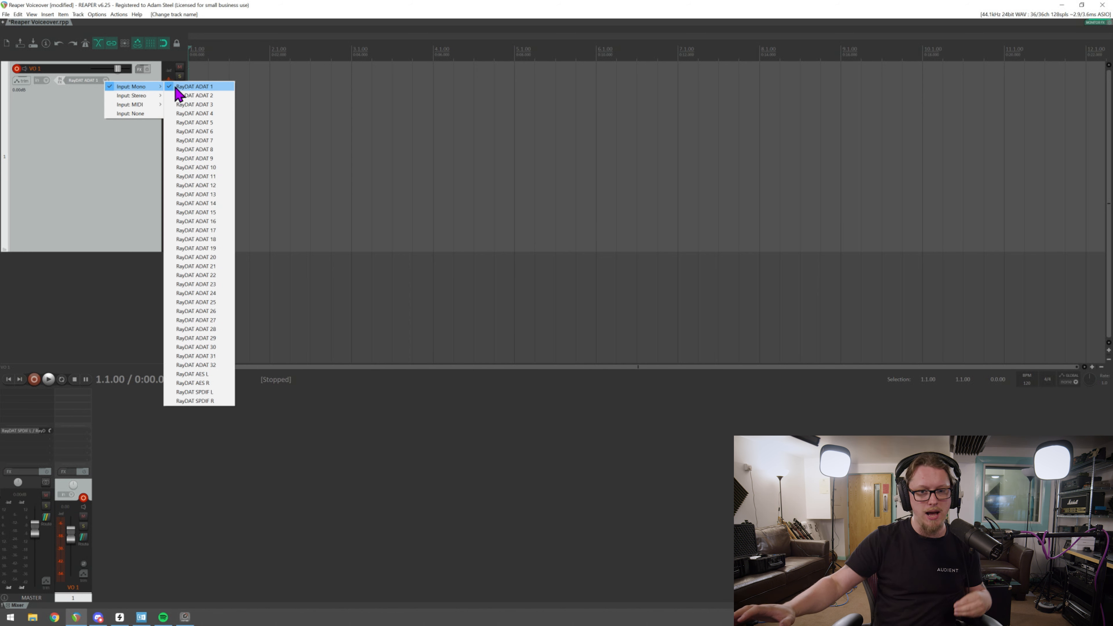
{"action": "mouse_move", "coordinate": [191, 238]}
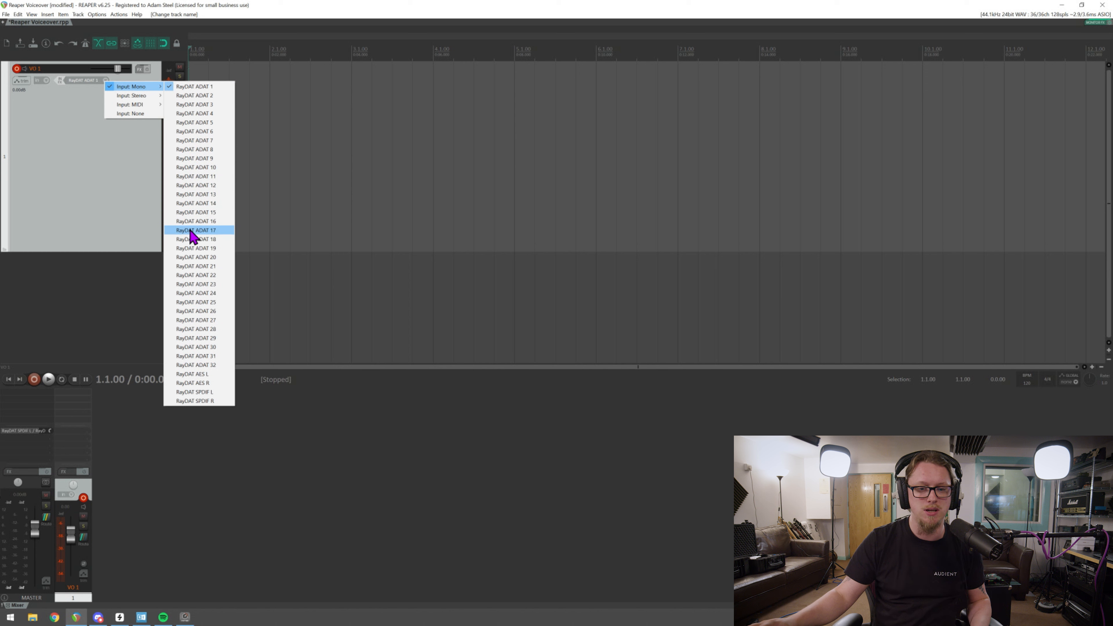
{"action": "mouse_move", "coordinate": [209, 243]}
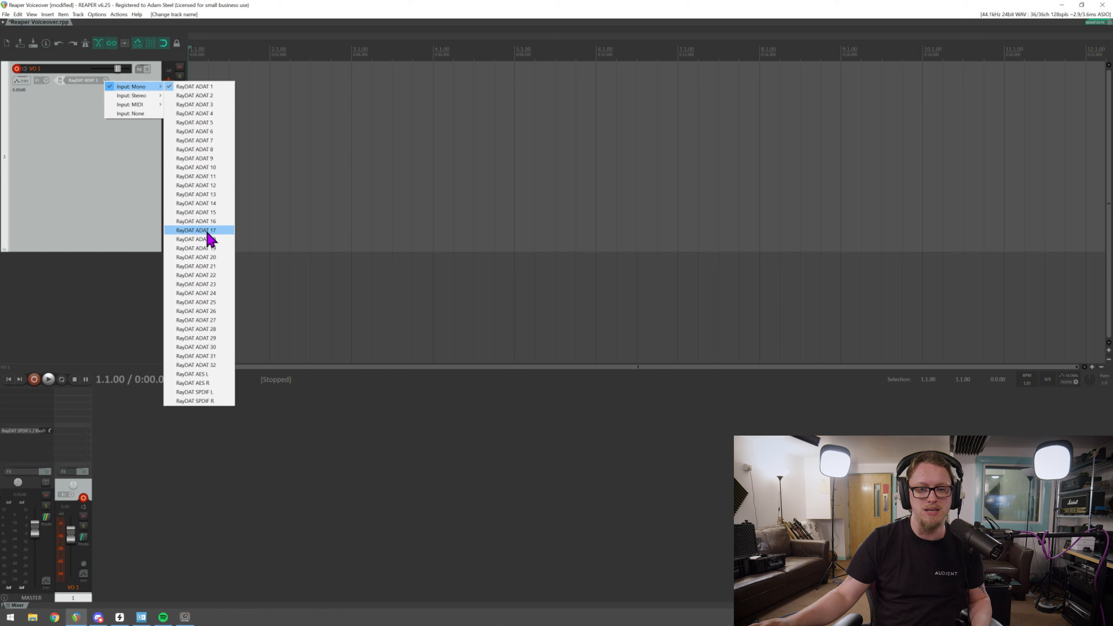
{"action": "left_click", "coordinate": [196, 230]}
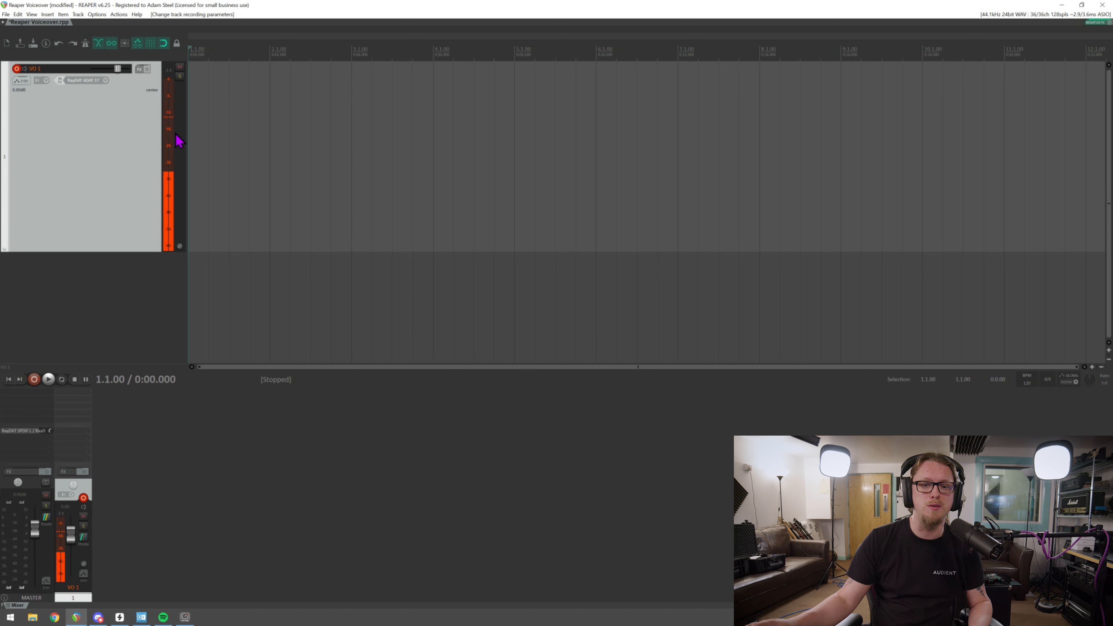
{"action": "mouse_move", "coordinate": [169, 143]}
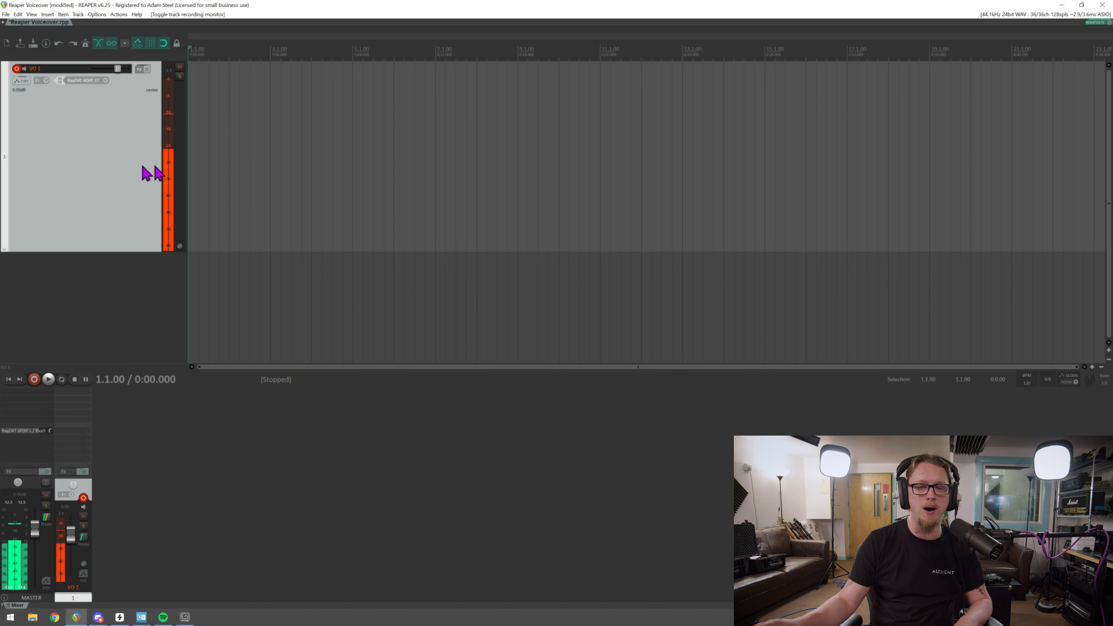
{"action": "mouse_move", "coordinate": [191, 174]}
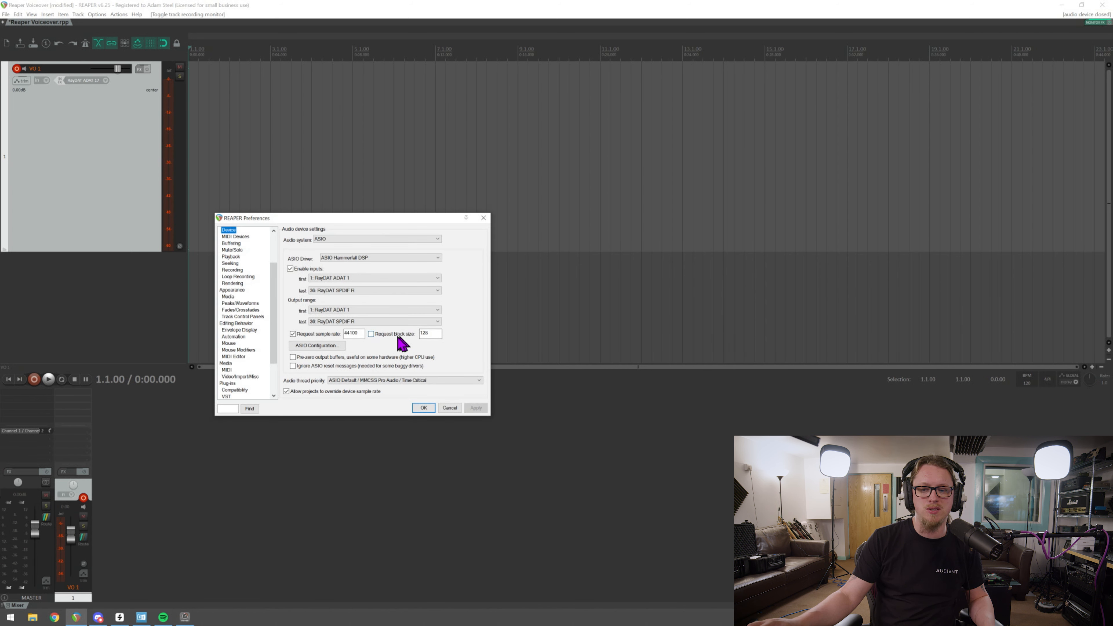
- Enable Request block size at 128 samples and confirm the audio device settings
{"action": "left_click", "coordinate": [371, 334]}
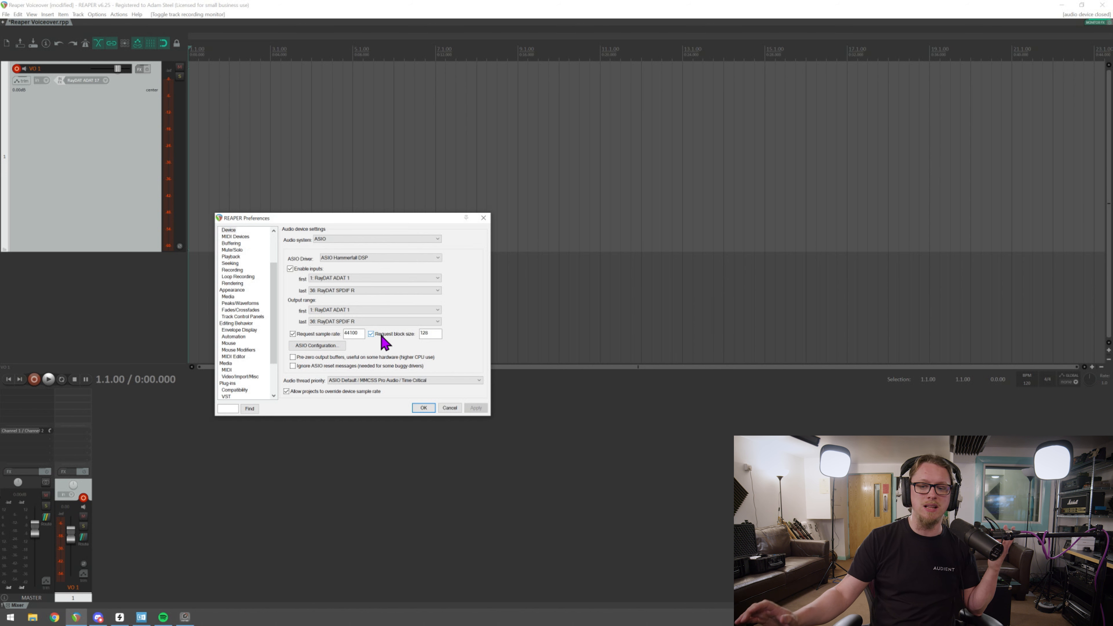
{"action": "left_click", "coordinate": [432, 334]}
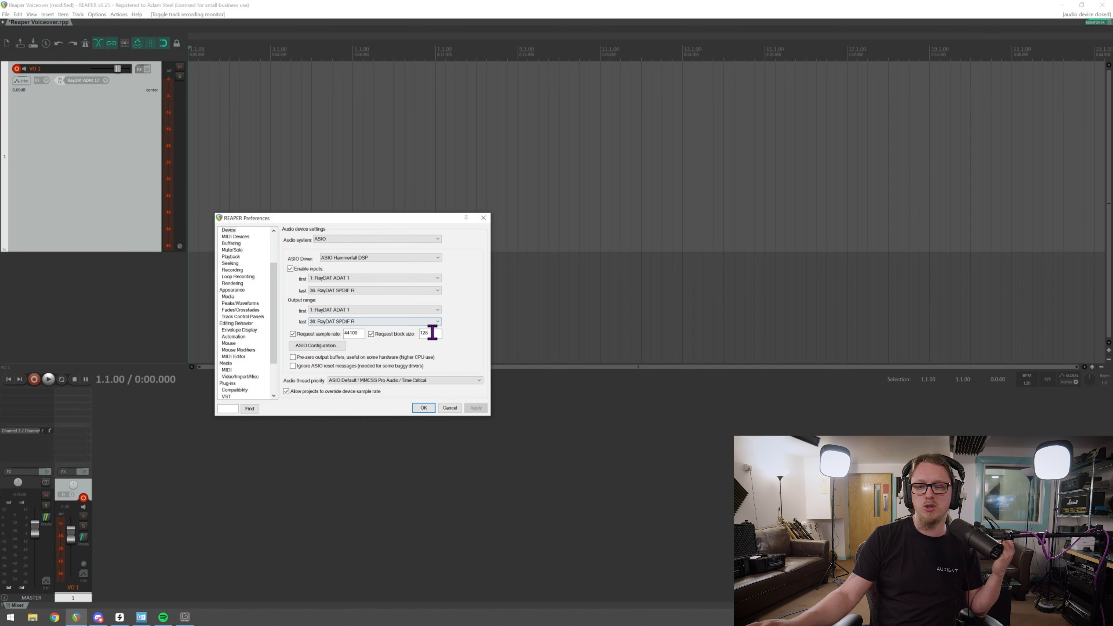
{"action": "double_click", "coordinate": [426, 334]}
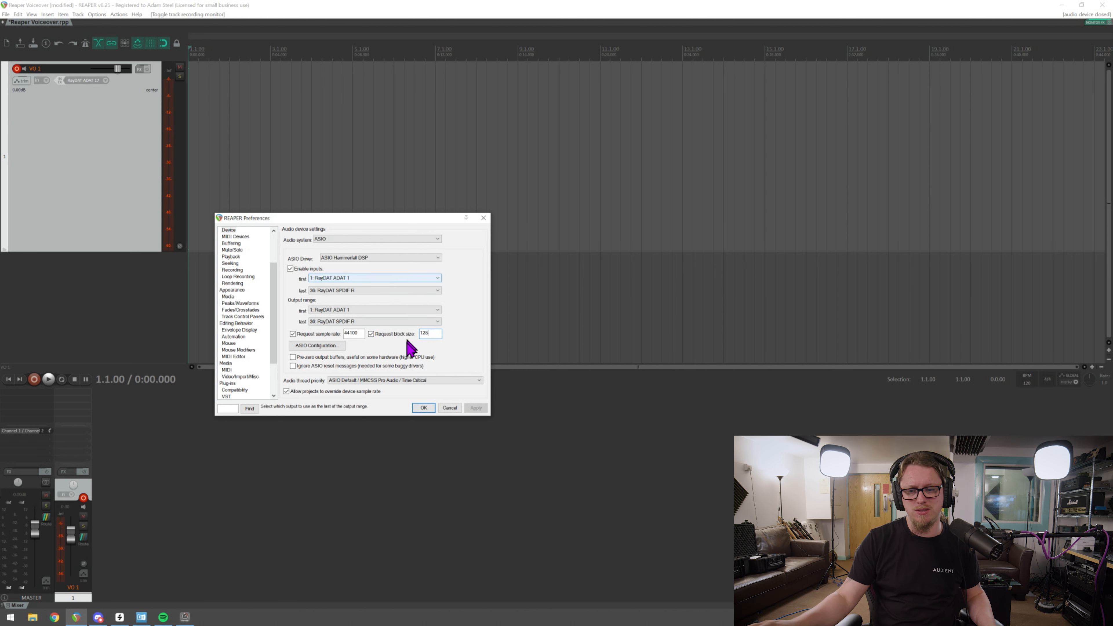
{"action": "left_click", "coordinate": [423, 408]}
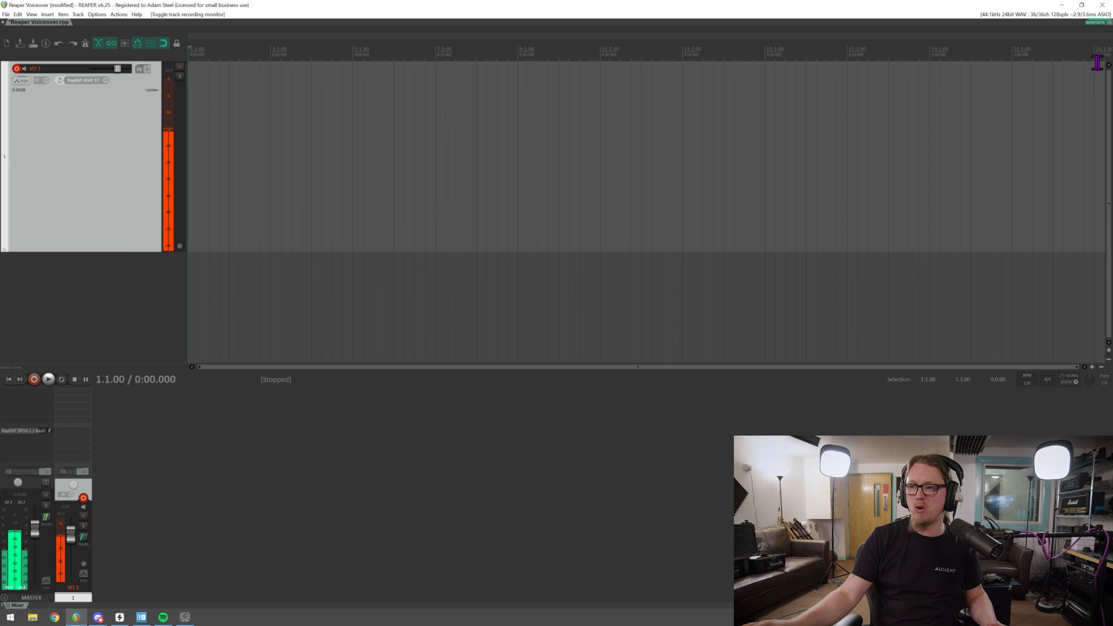
{"action": "mouse_move", "coordinate": [848, 123]}
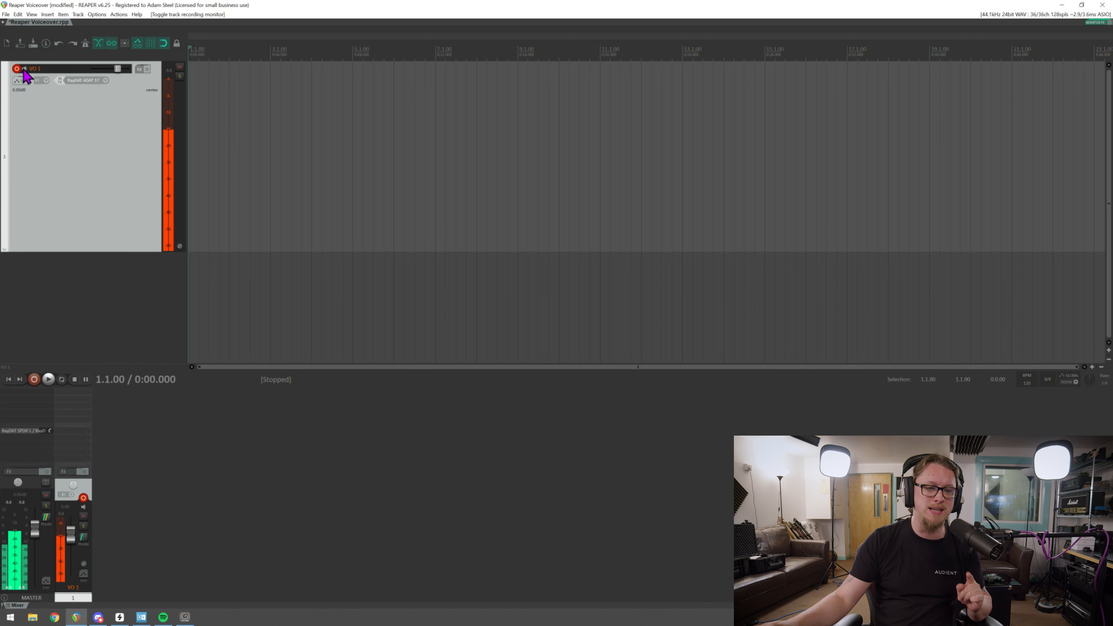
- Turn off input monitoring on VO 1 and bring up the RME TotalMix FX mixer
{"action": "left_click", "coordinate": [25, 69]}
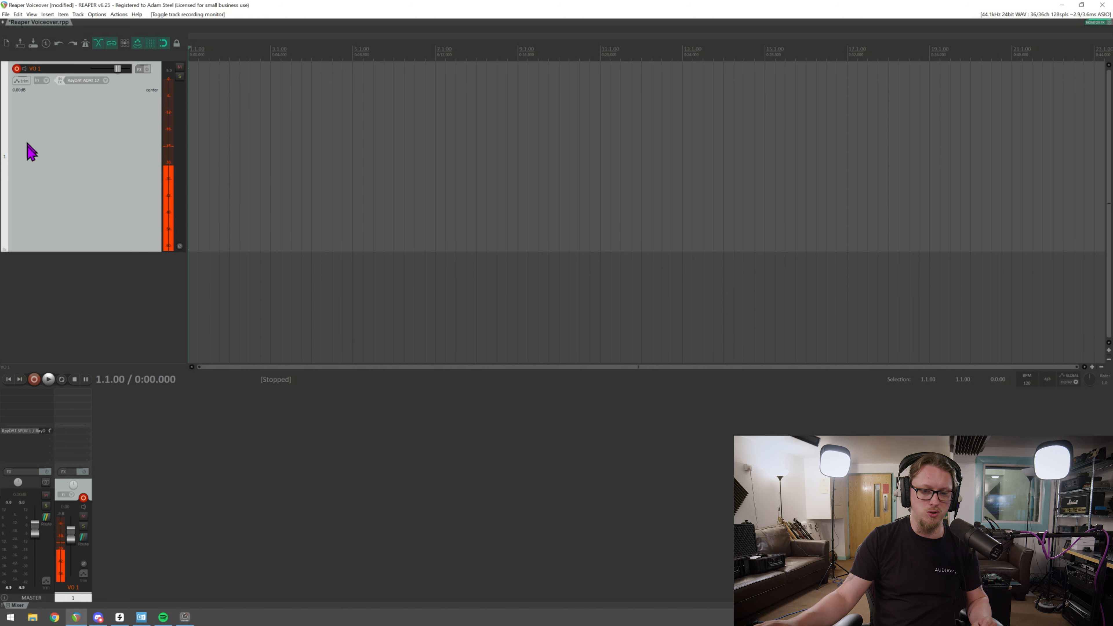
{"action": "mouse_move", "coordinate": [519, 392]}
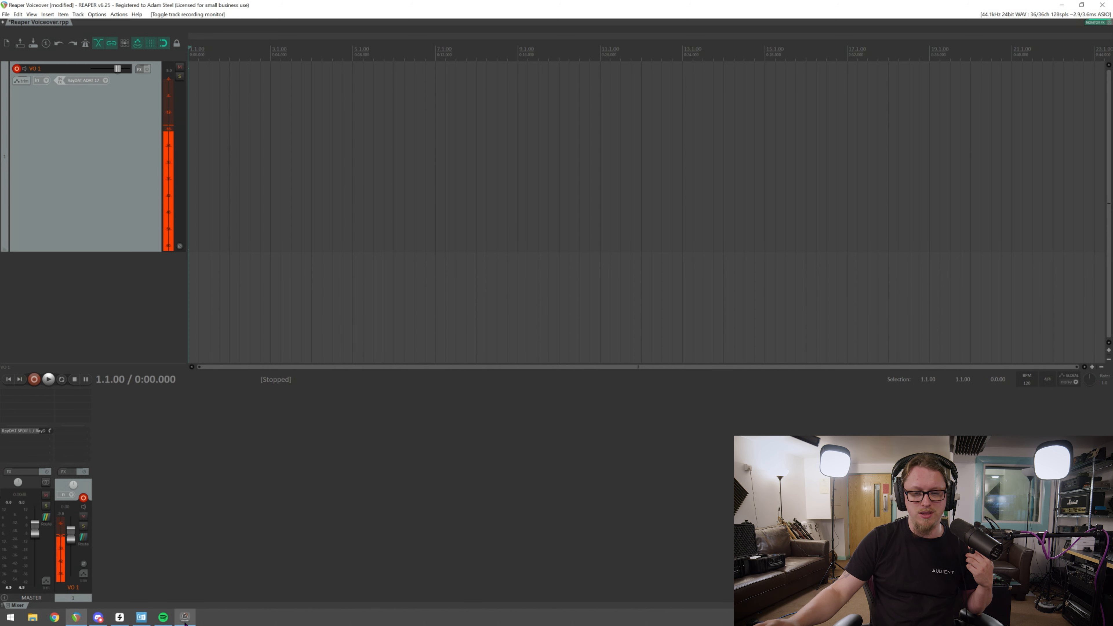
{"action": "left_click", "coordinate": [183, 625]}
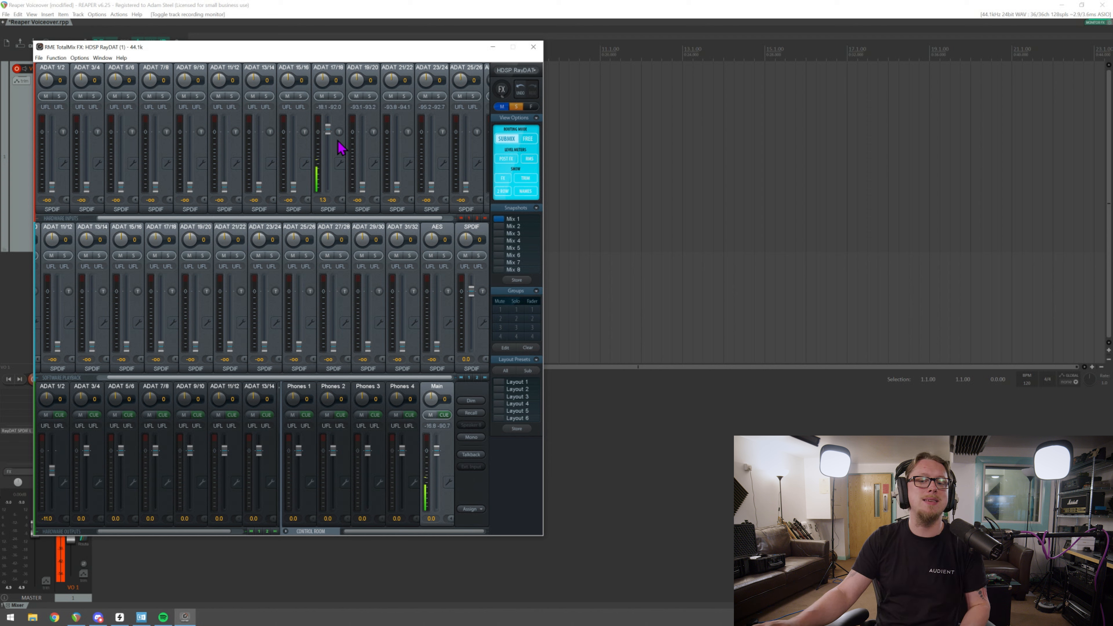
{"action": "left_click", "coordinate": [339, 166]}
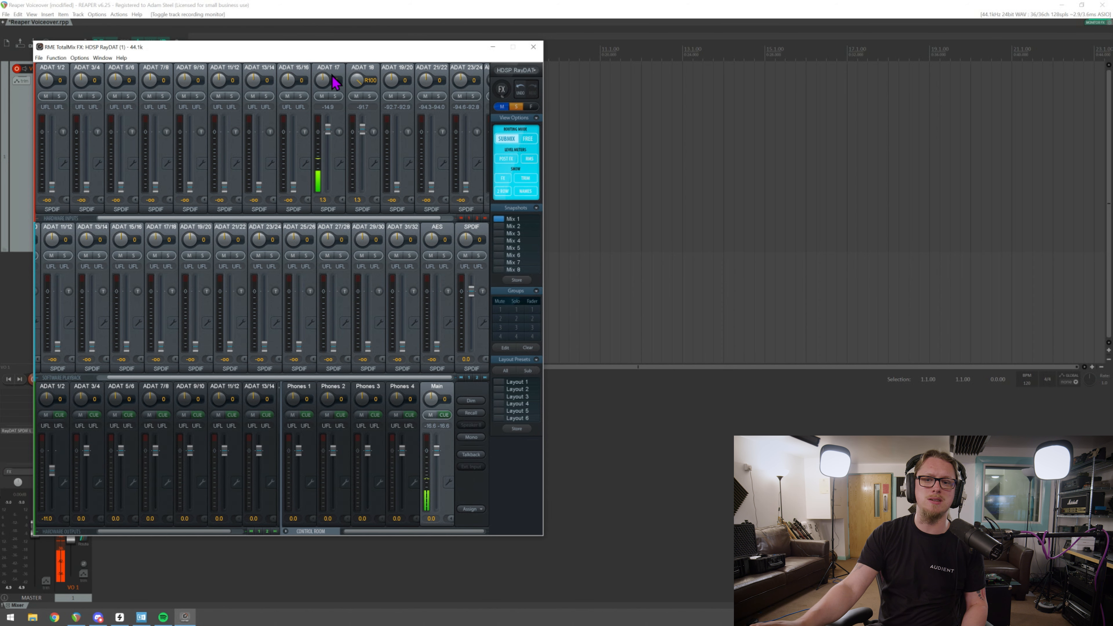
{"action": "mouse_move", "coordinate": [294, 261]}
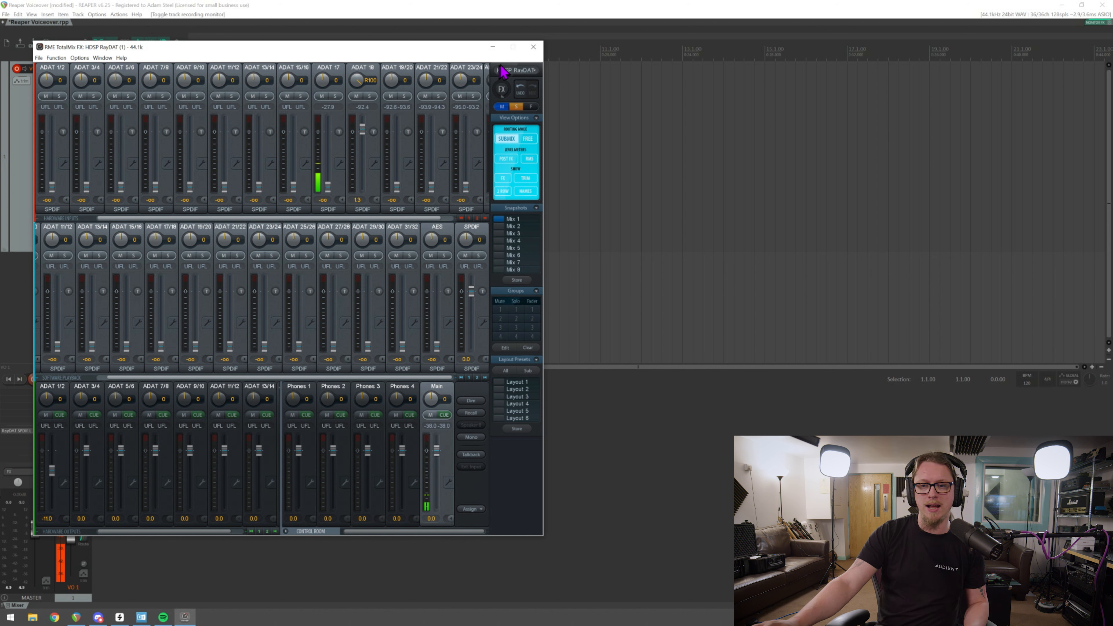
- Close TotalMix FX and record a voiceover take onto the armed VO 1 track
{"action": "left_click", "coordinate": [533, 47]}
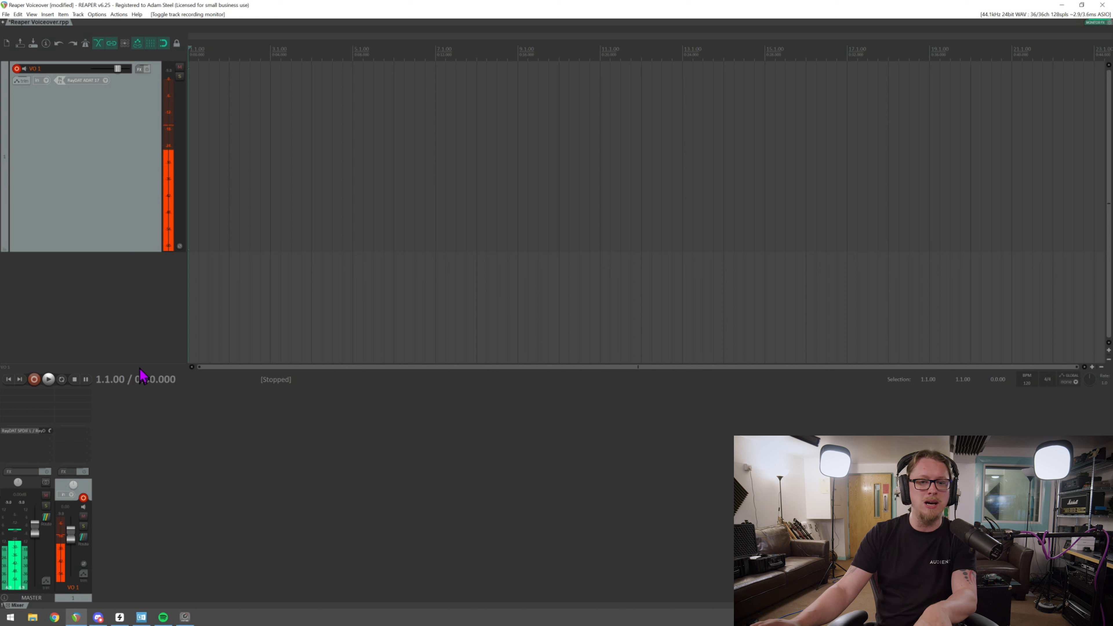
{"action": "left_click", "coordinate": [34, 380]}
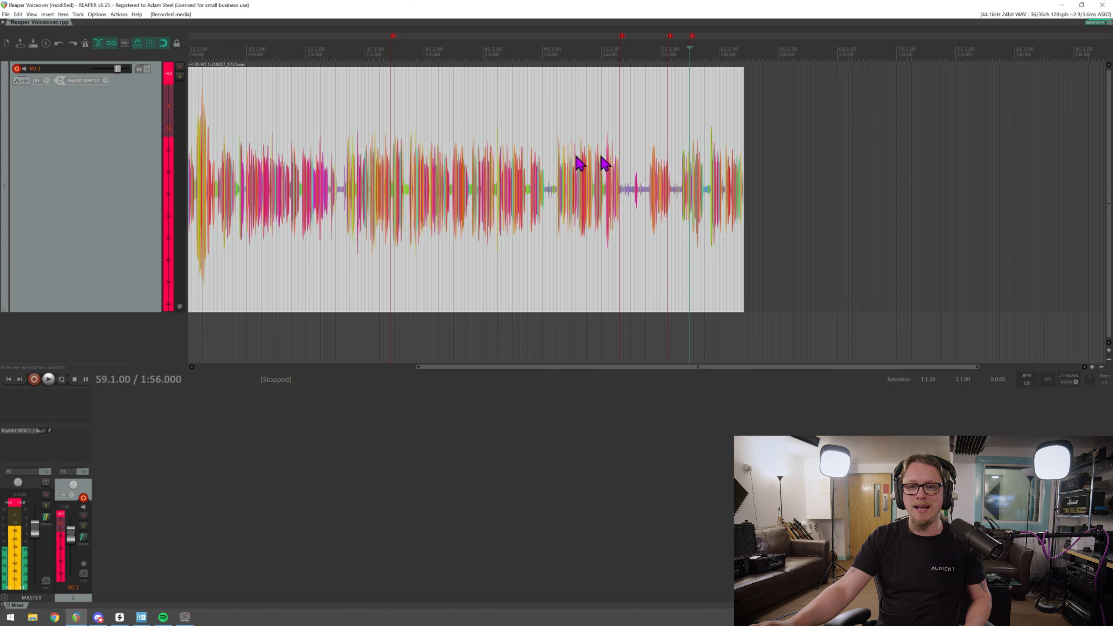
{"action": "mouse_move", "coordinate": [639, 241]}
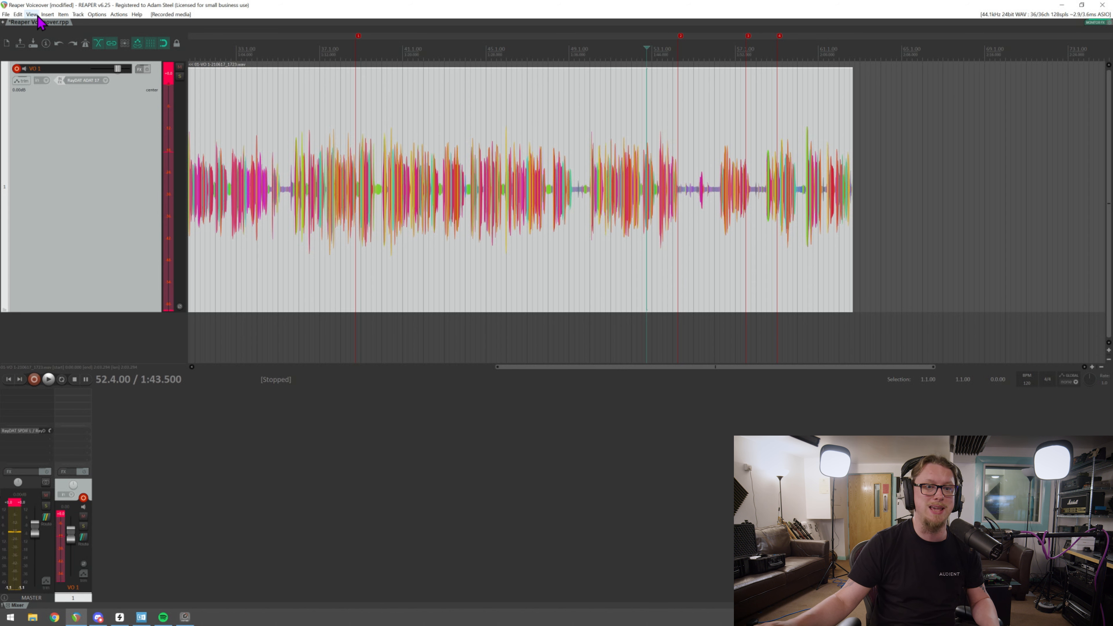
- Bring up View > Peaks Display Settings and keep the display mode as Spectral Peaks
{"action": "left_click", "coordinate": [32, 14]}
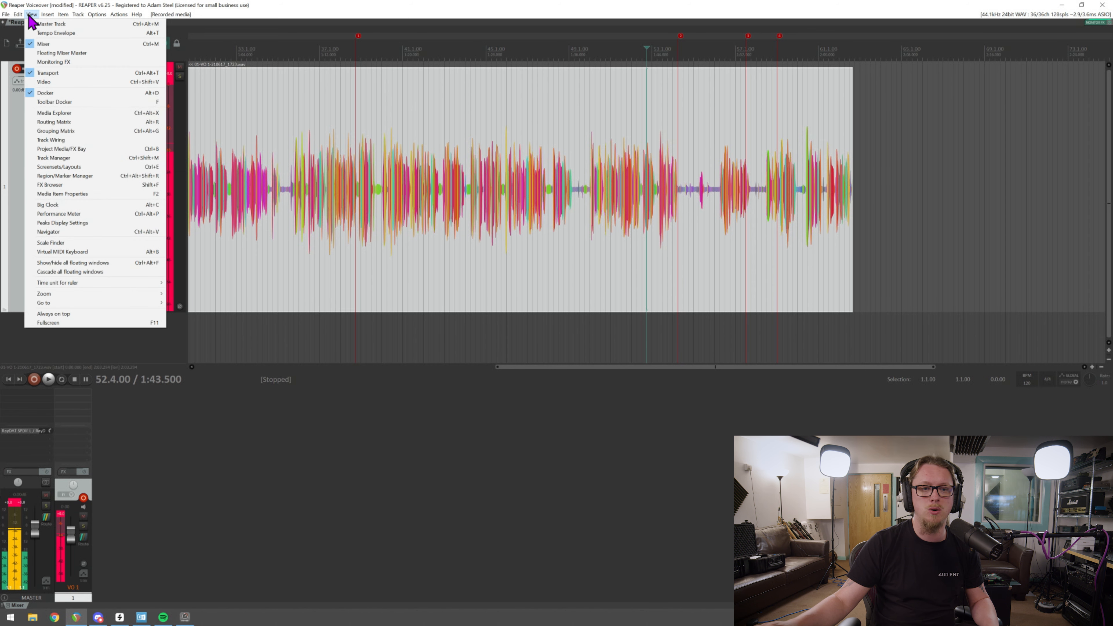
{"action": "mouse_move", "coordinate": [67, 218]}
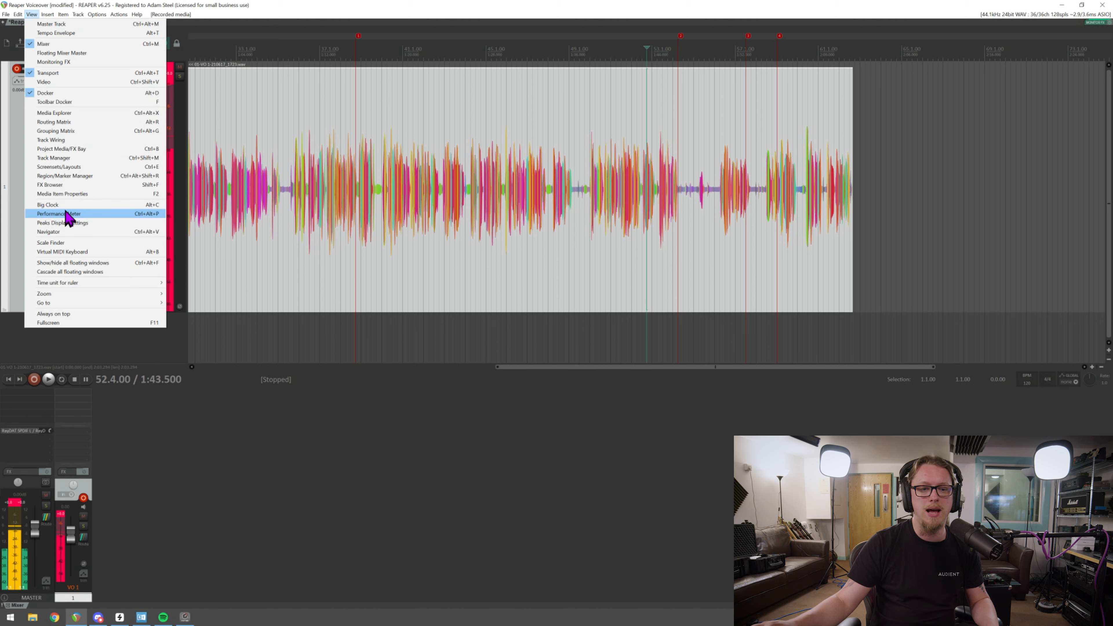
{"action": "mouse_move", "coordinate": [72, 231]}
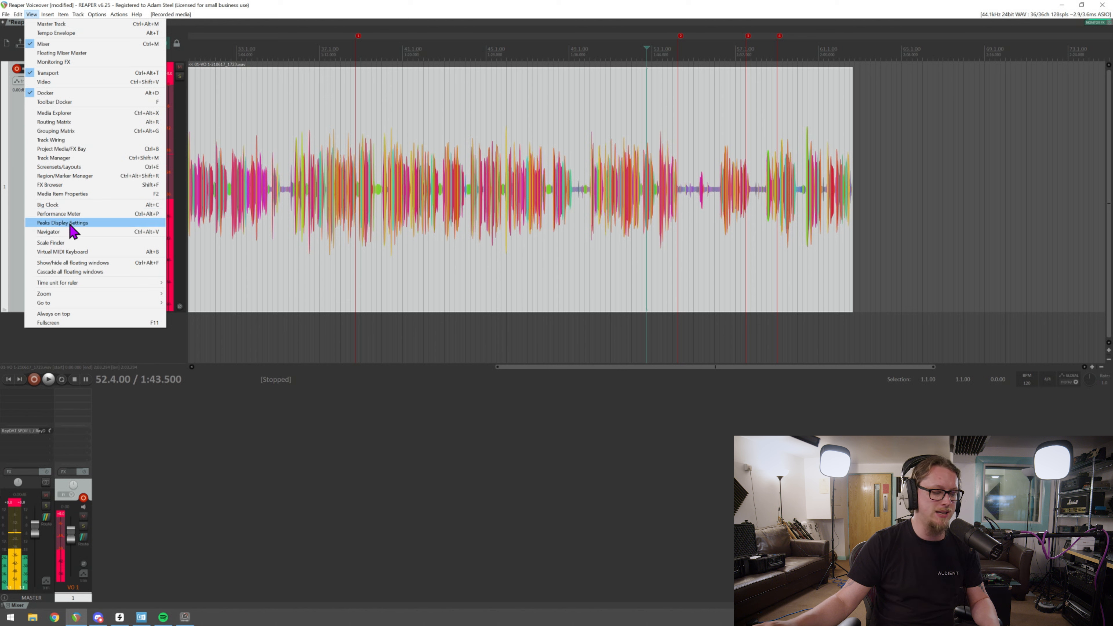
{"action": "left_click", "coordinate": [61, 223]}
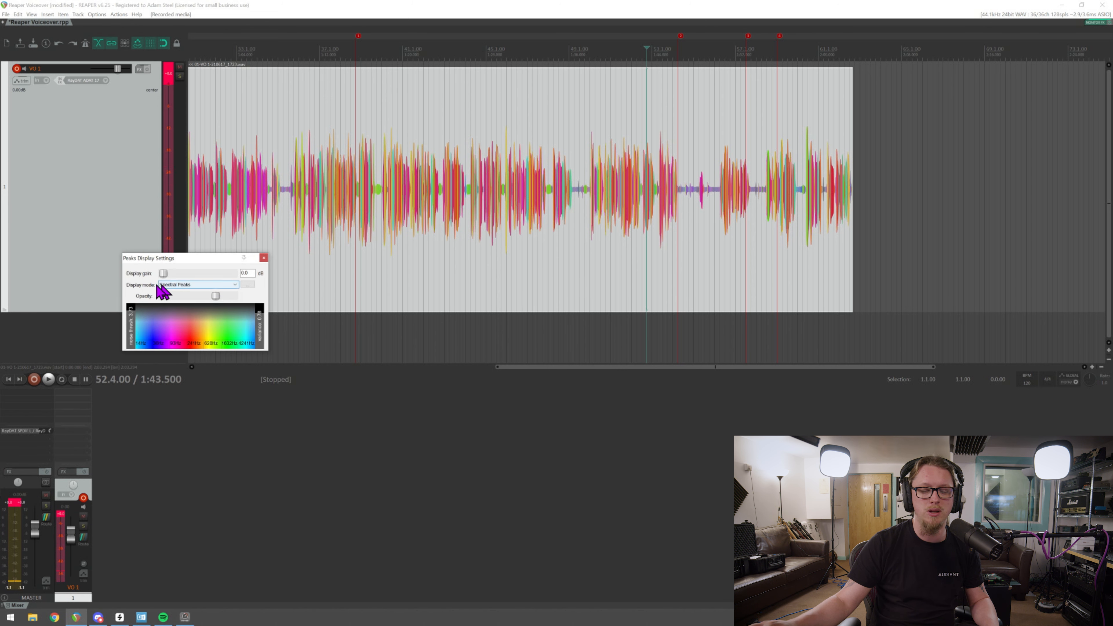
{"action": "left_click", "coordinate": [199, 284]}
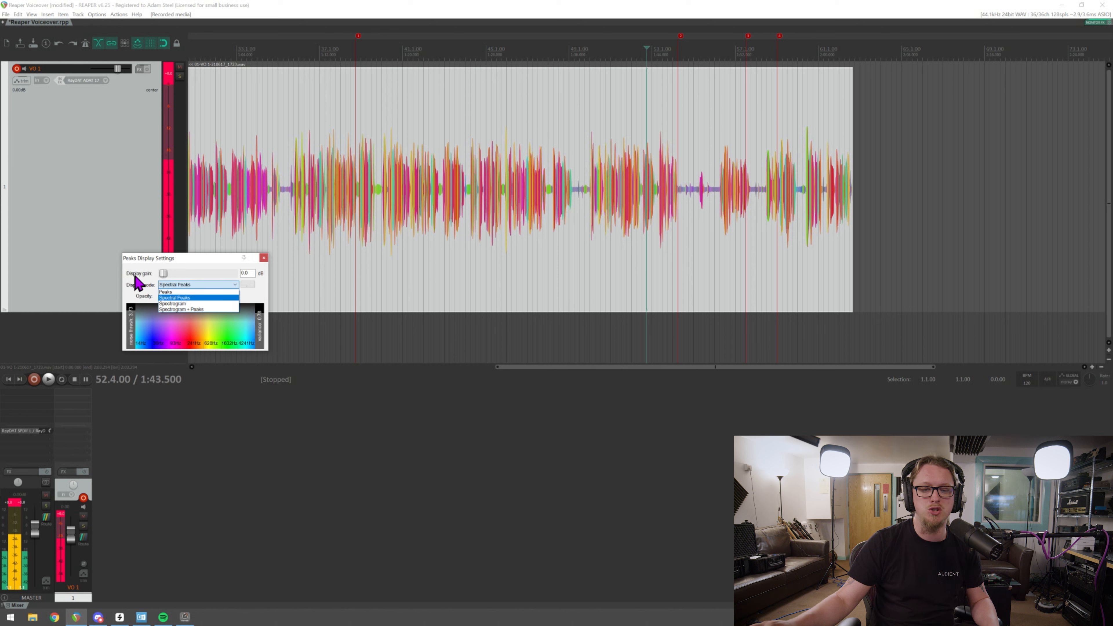
{"action": "left_click", "coordinate": [175, 298]}
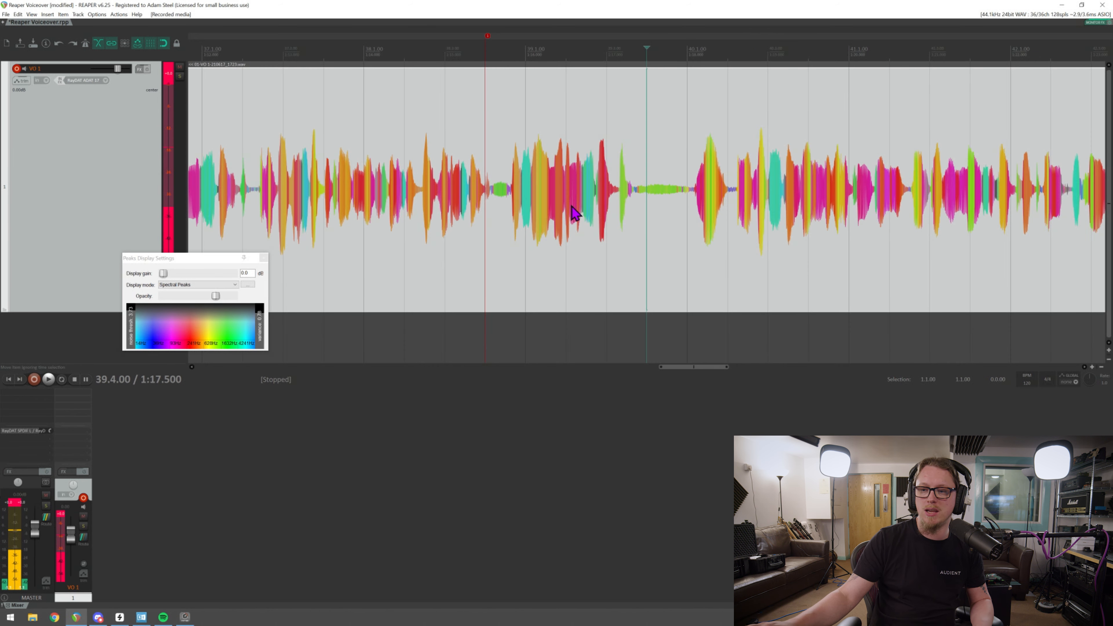
{"action": "mouse_move", "coordinate": [530, 190]}
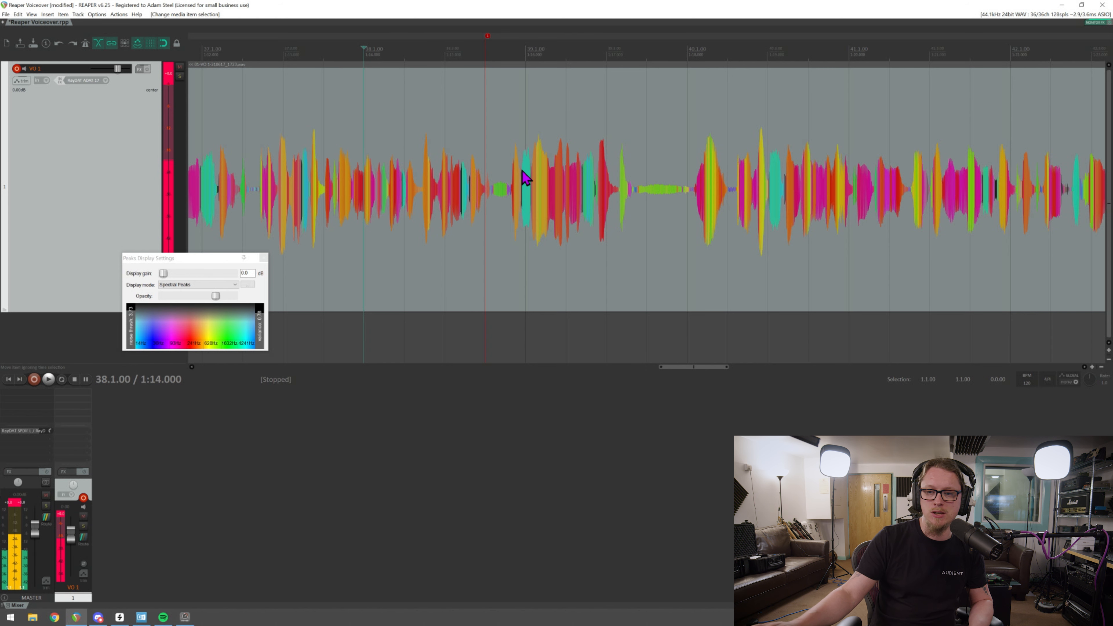
{"action": "mouse_move", "coordinate": [763, 212]}
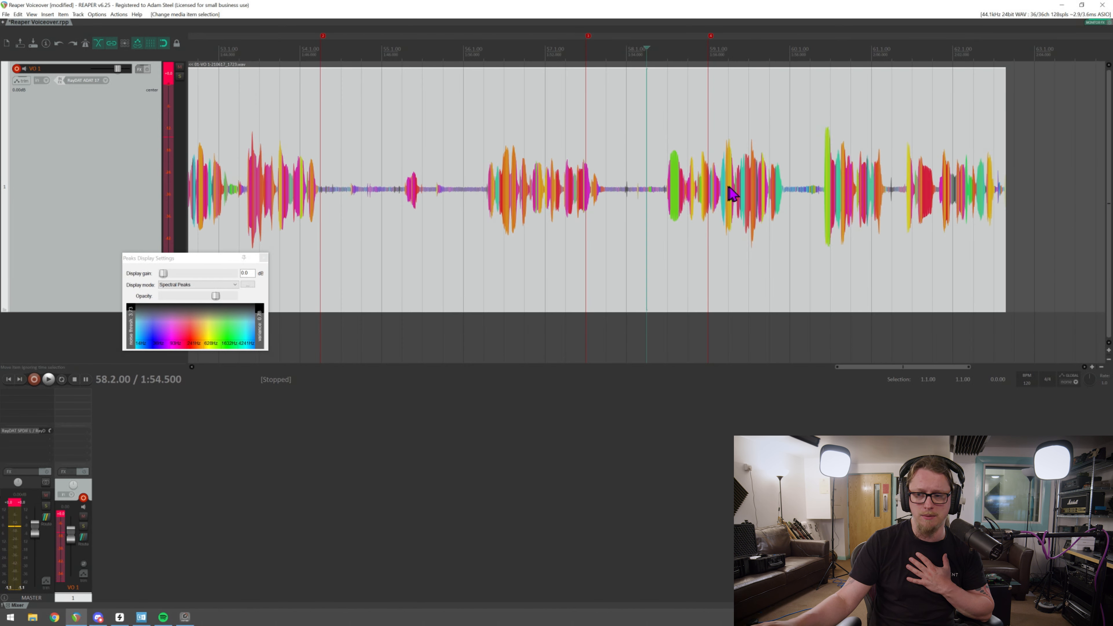
{"action": "mouse_move", "coordinate": [637, 185]}
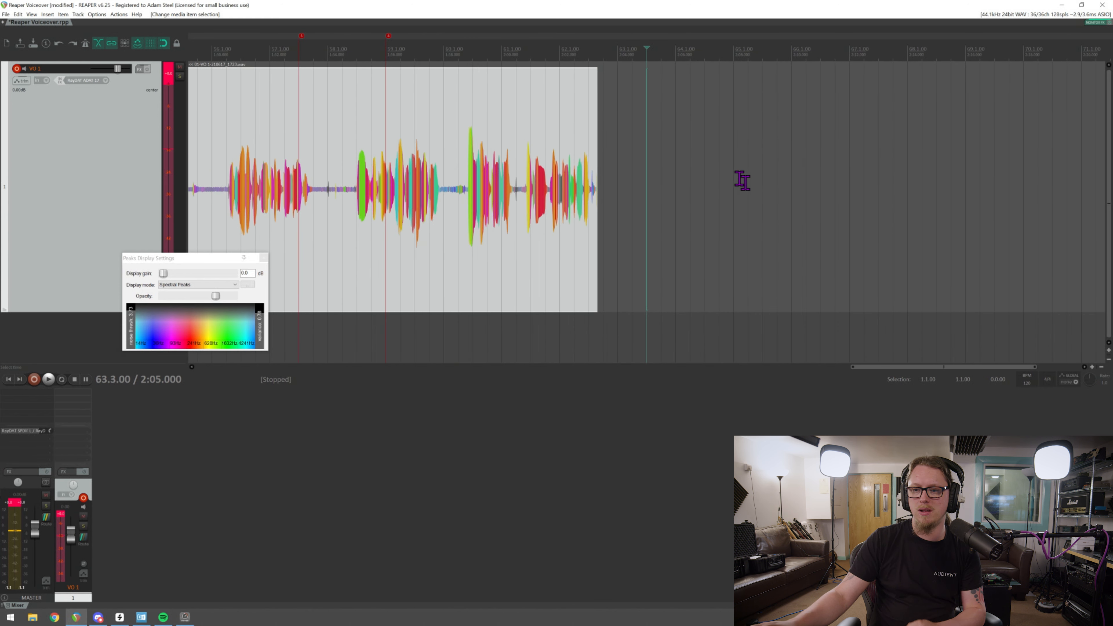
{"action": "left_click", "coordinate": [263, 266]}
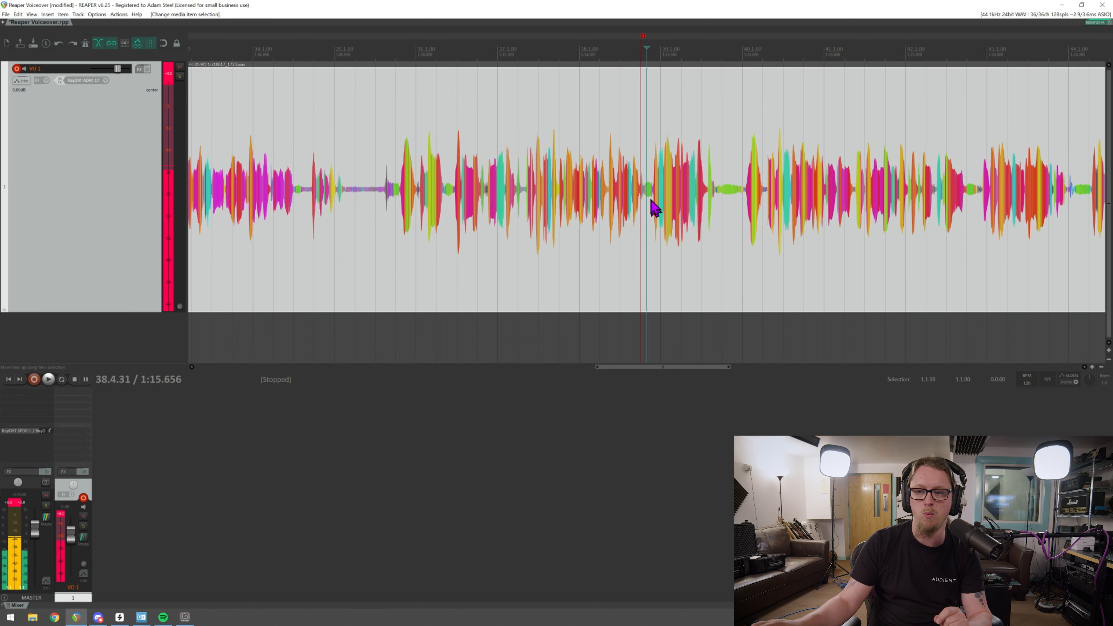
{"action": "mouse_move", "coordinate": [596, 192]}
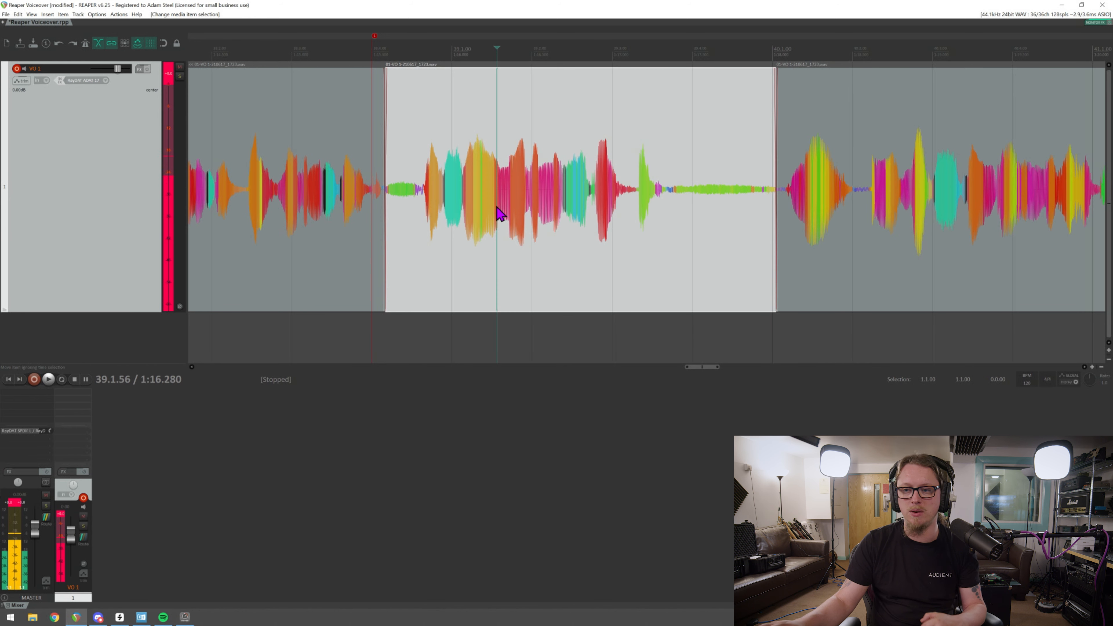
{"action": "mouse_move", "coordinate": [508, 212]}
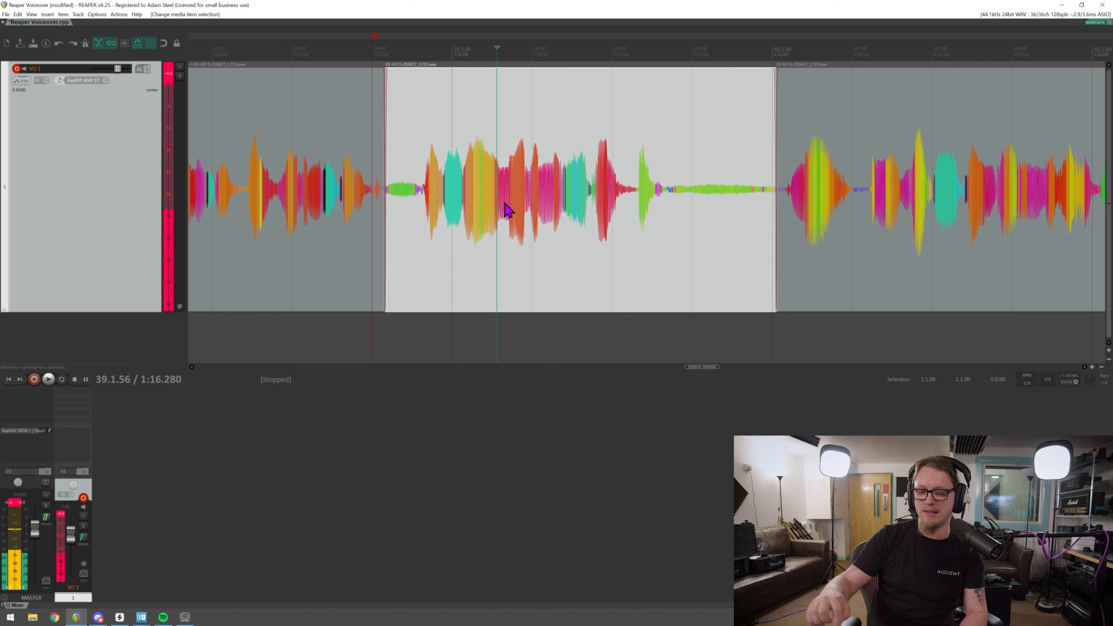
- Delete the split-off middle section of the take around bar 39, leaving a gap
{"action": "key", "text": "Delete"}
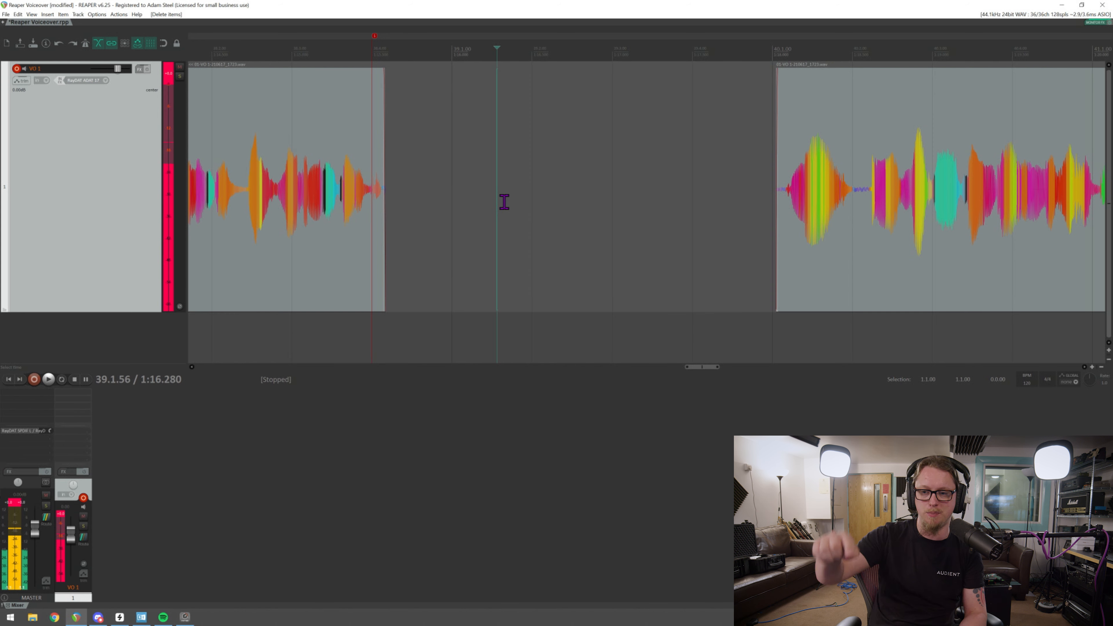
{"action": "mouse_move", "coordinate": [721, 114]}
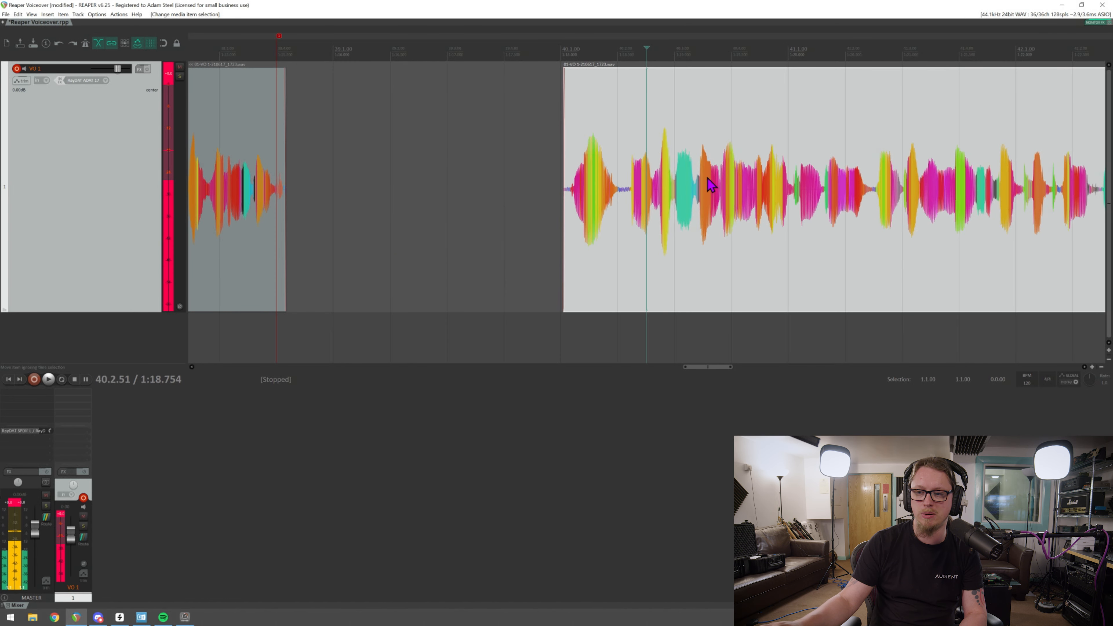
- Slide the later voiceover piece left against the earlier one, closing the gap
{"action": "left_click_drag", "start_coordinate": [709, 184], "coordinate": [365, 192]}
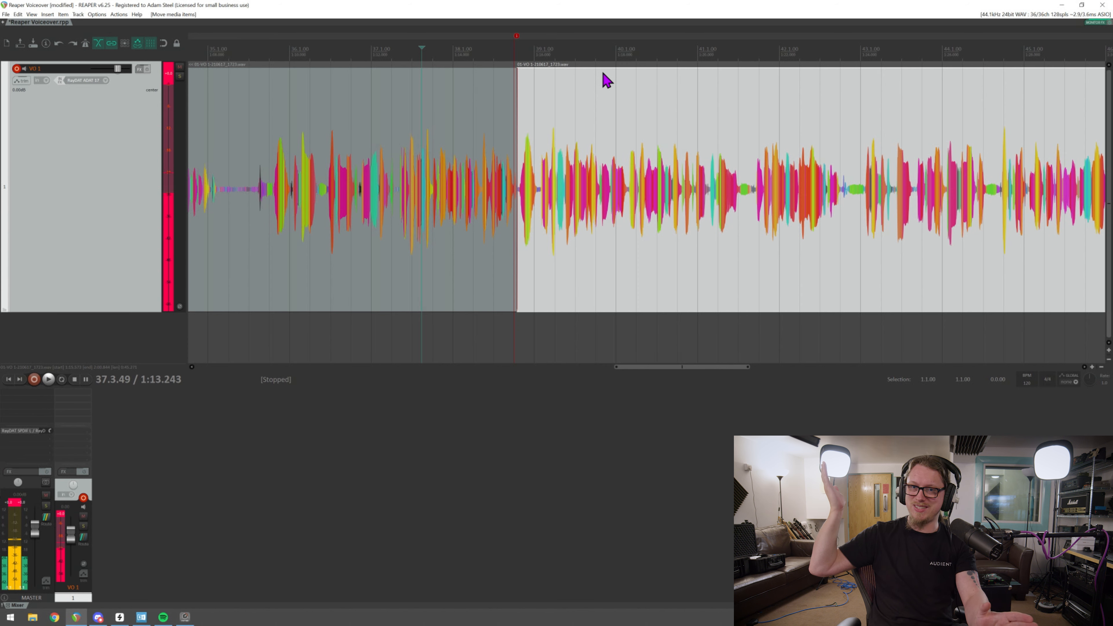
{"action": "mouse_move", "coordinate": [569, 318]}
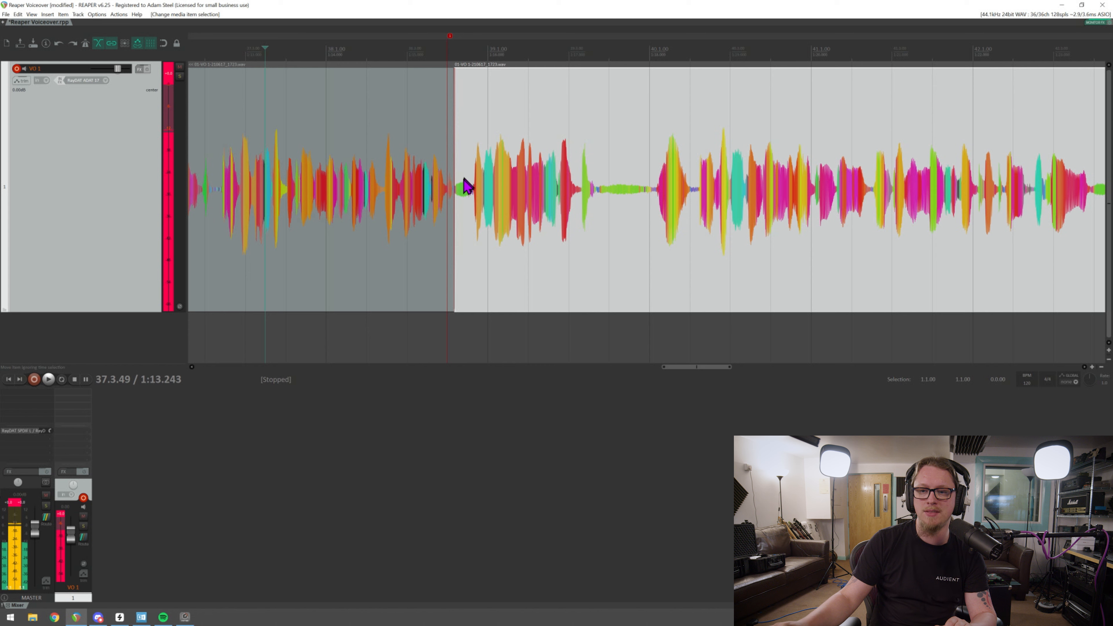
{"action": "mouse_move", "coordinate": [461, 200]}
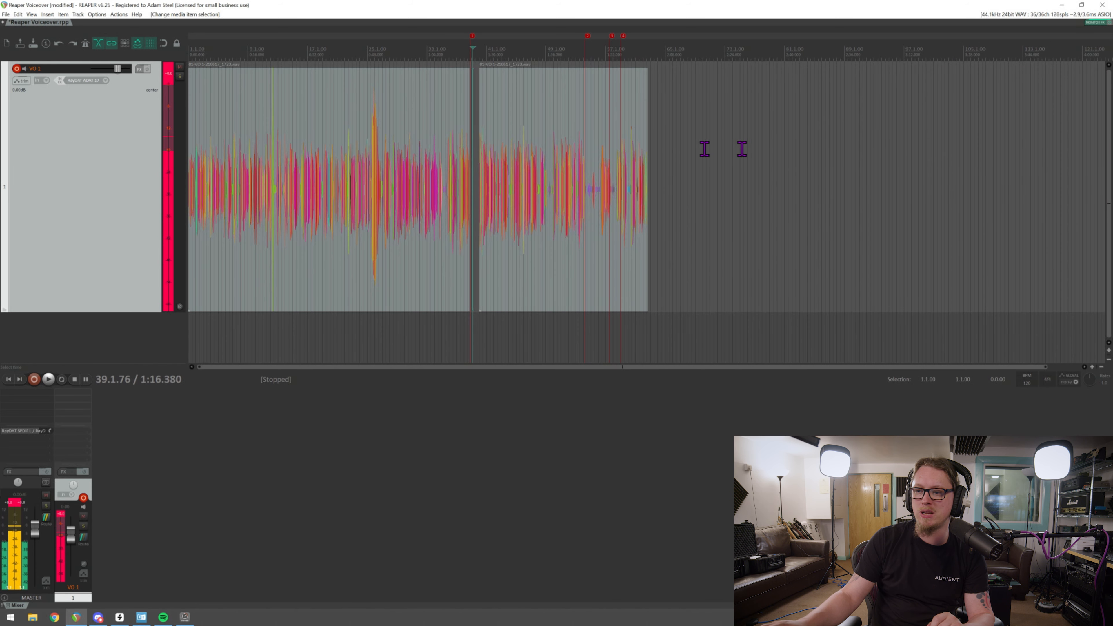
{"action": "mouse_move", "coordinate": [725, 136]}
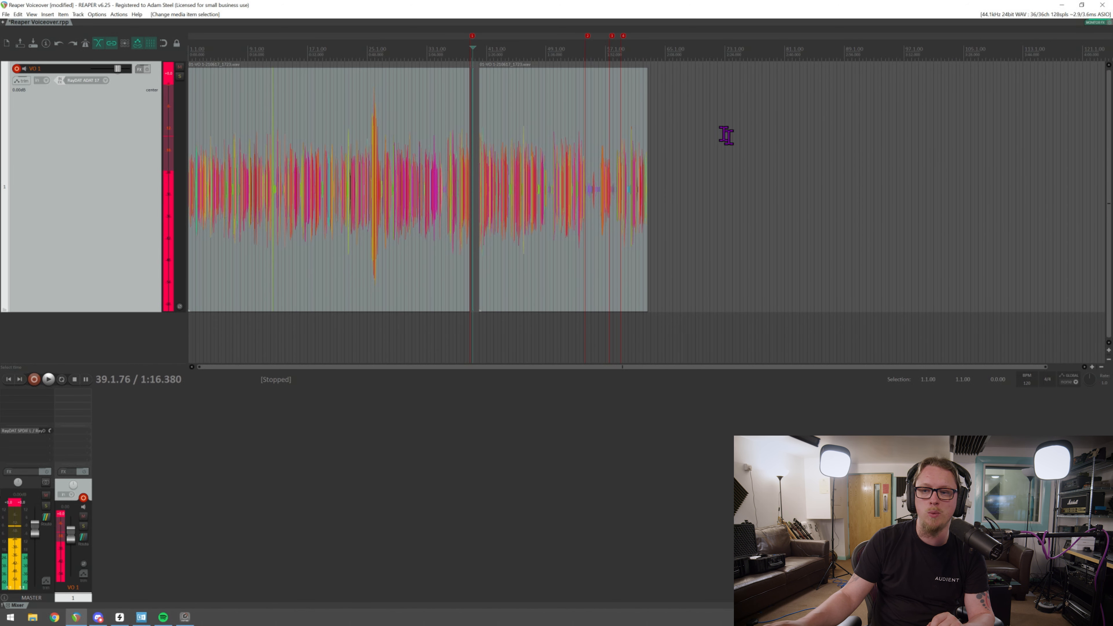
{"action": "mouse_move", "coordinate": [678, 246]}
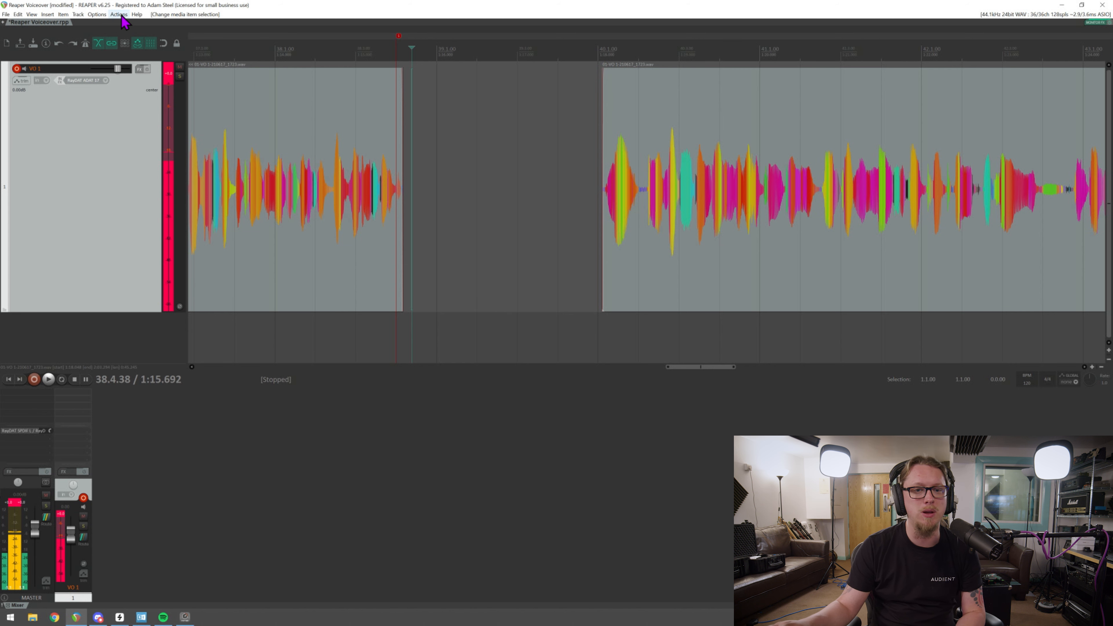
- Show the full Actions list from the Actions menu and scroll through it
{"action": "left_click", "coordinate": [118, 14]}
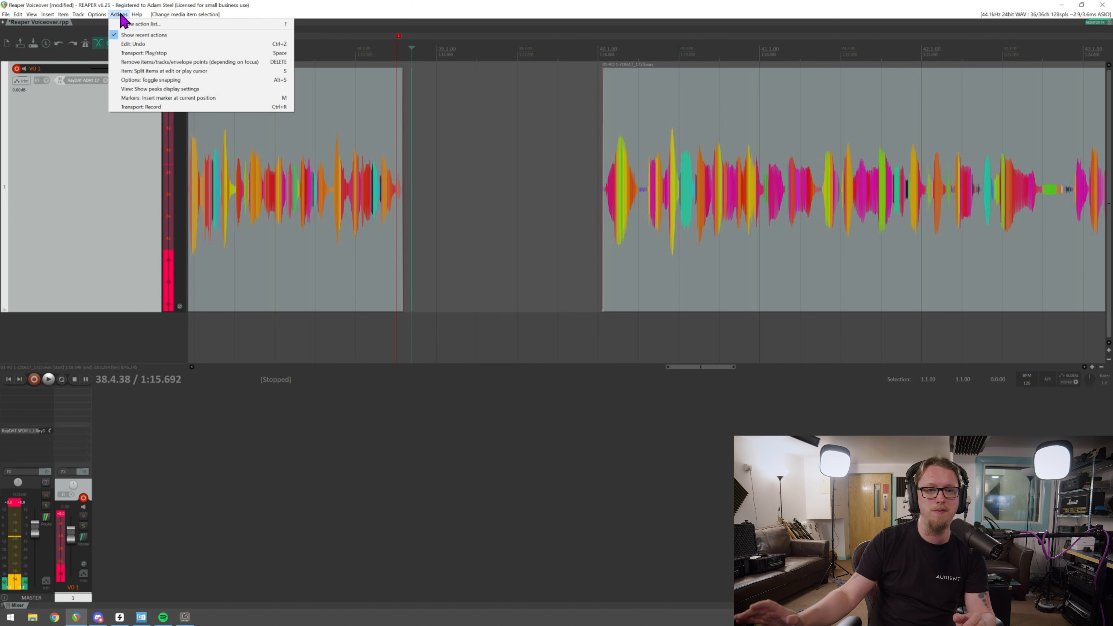
{"action": "mouse_move", "coordinate": [139, 92]}
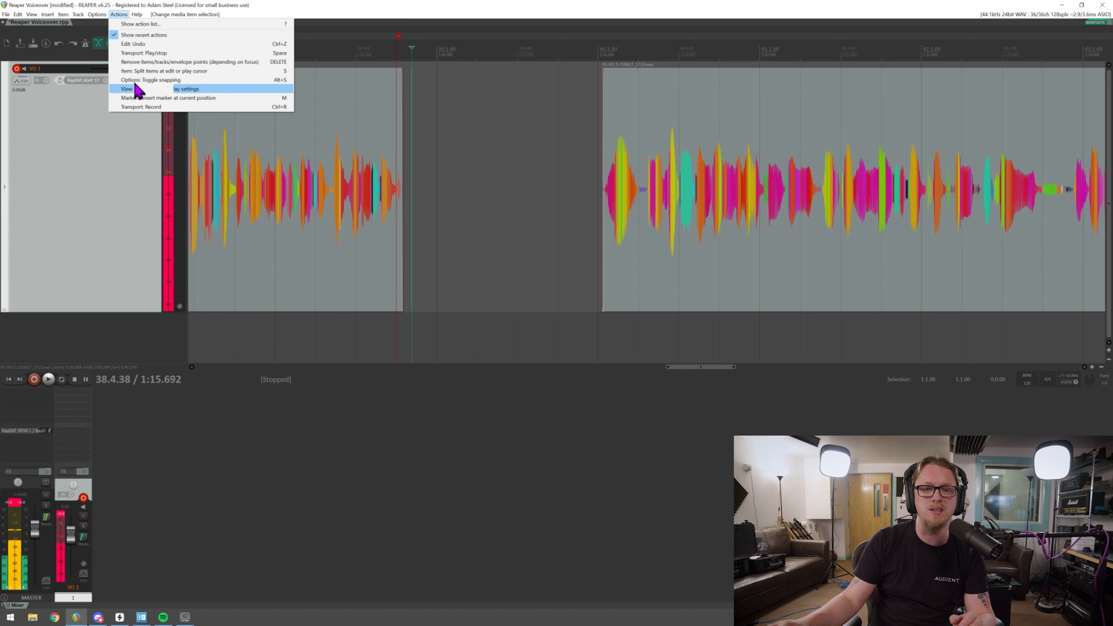
{"action": "mouse_move", "coordinate": [126, 27]}
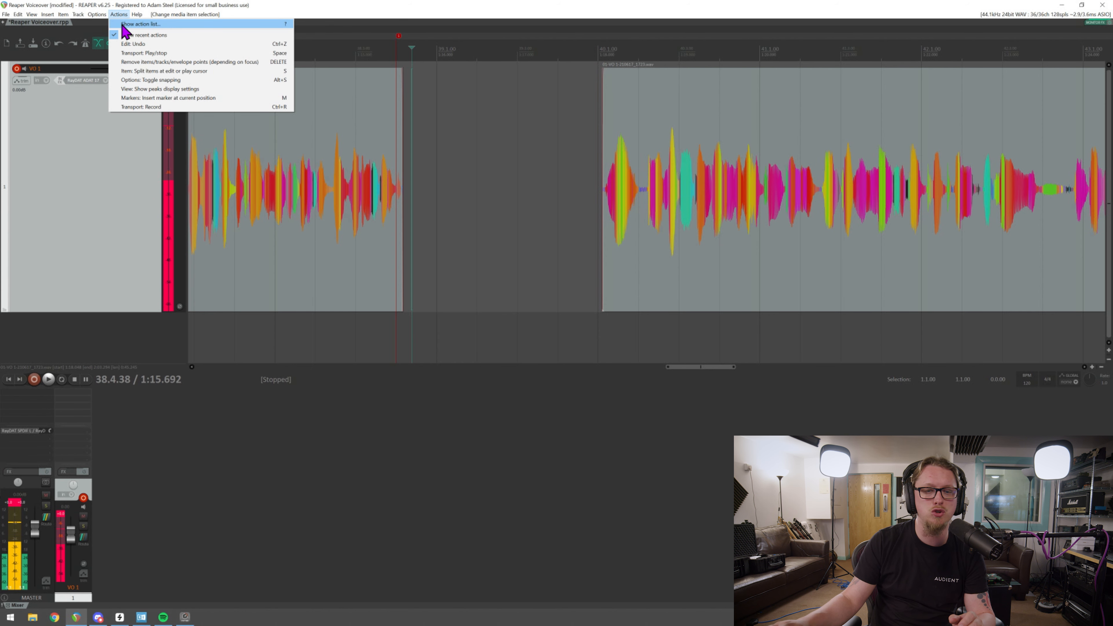
{"action": "left_click", "coordinate": [142, 25]}
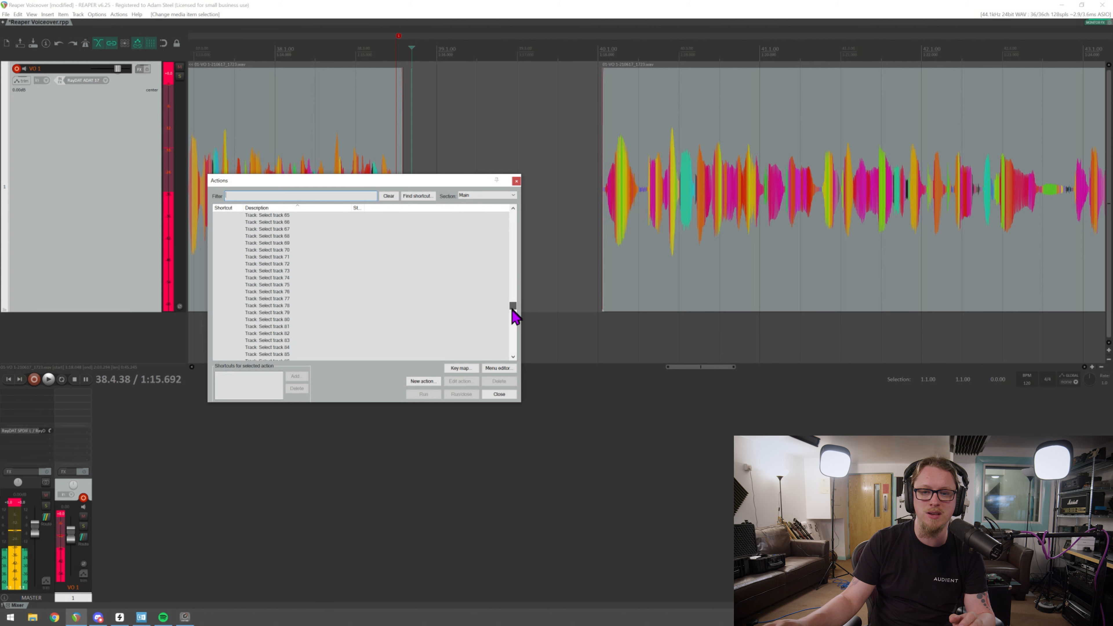
{"action": "left_click_drag", "start_coordinate": [513, 309], "coordinate": [513, 344]}
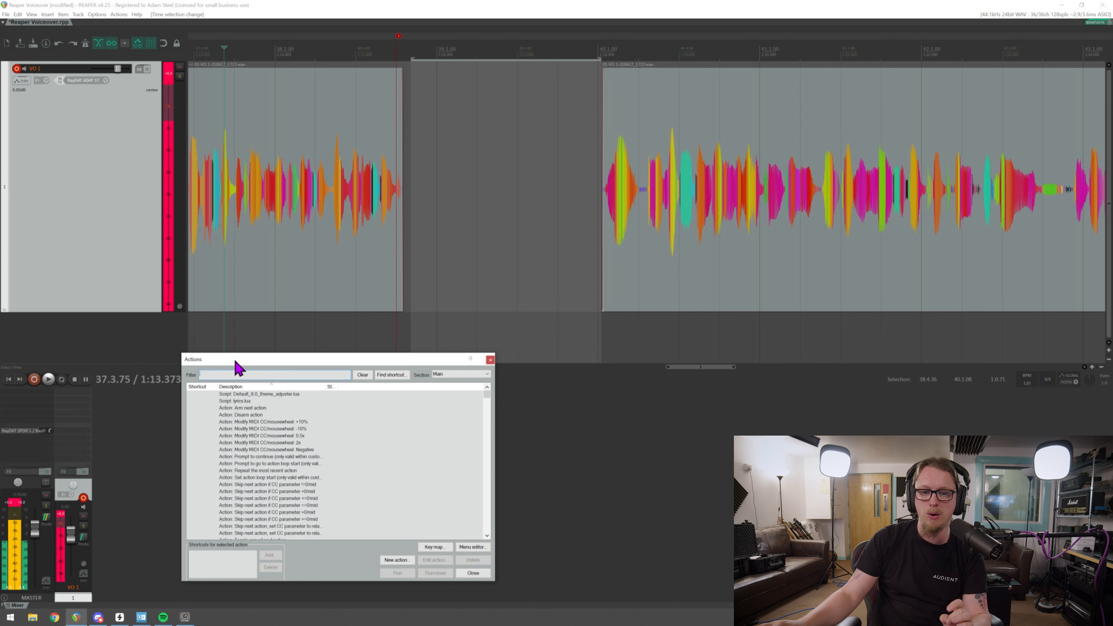
- Filter the Actions list by 'remove items' and select 'Remove contents of time selection (moving later items)'
{"action": "left_click", "coordinate": [119, 14]}
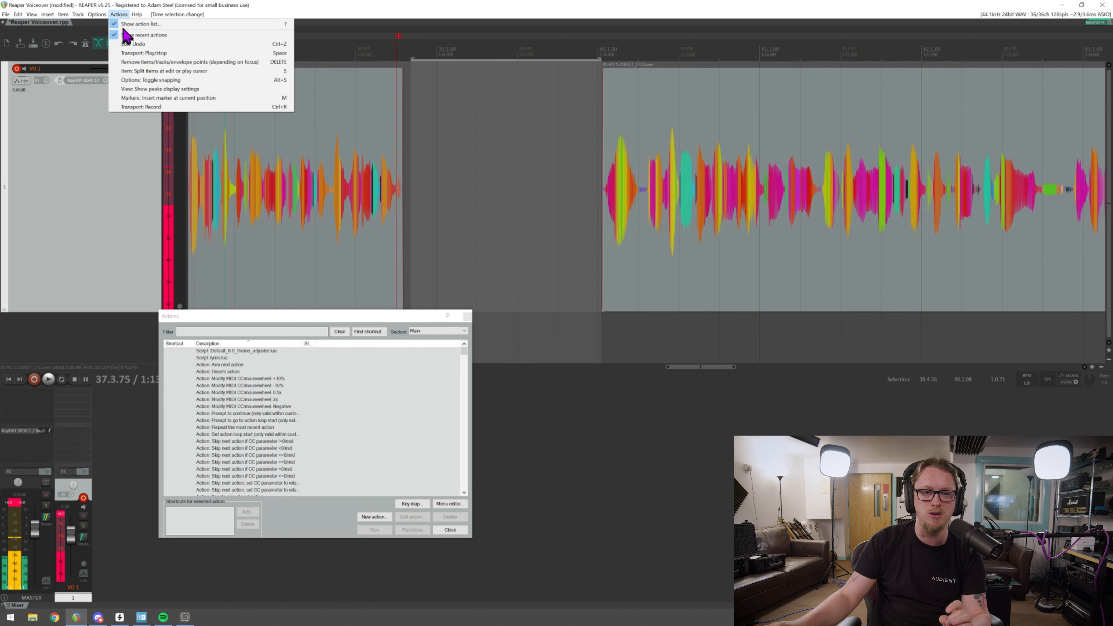
{"action": "left_click", "coordinate": [234, 332]}
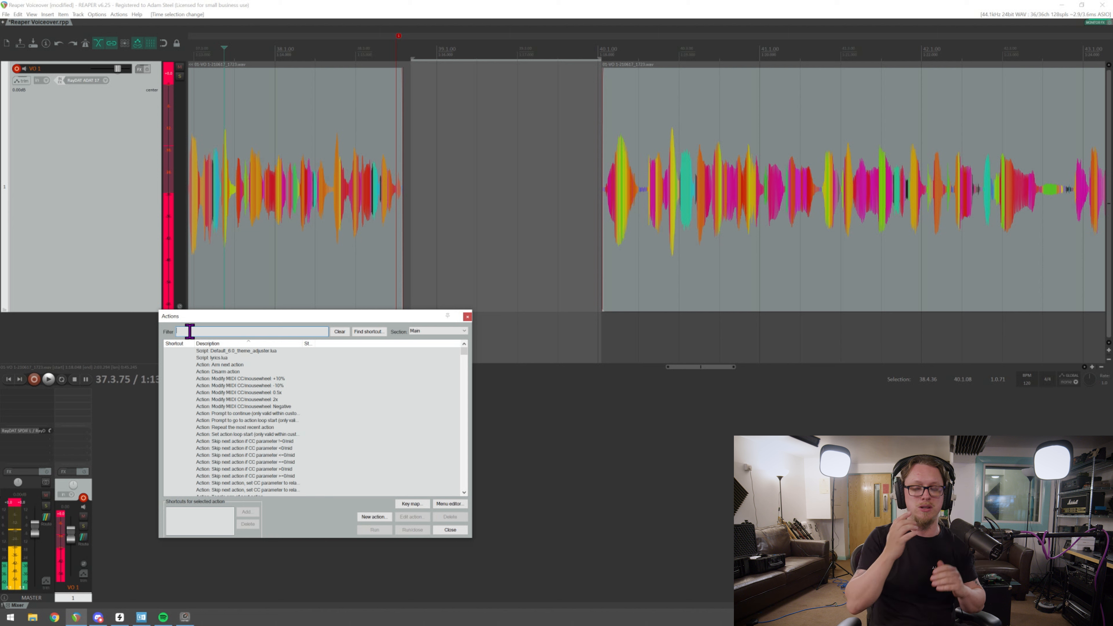
{"action": "type", "text": "remo"}
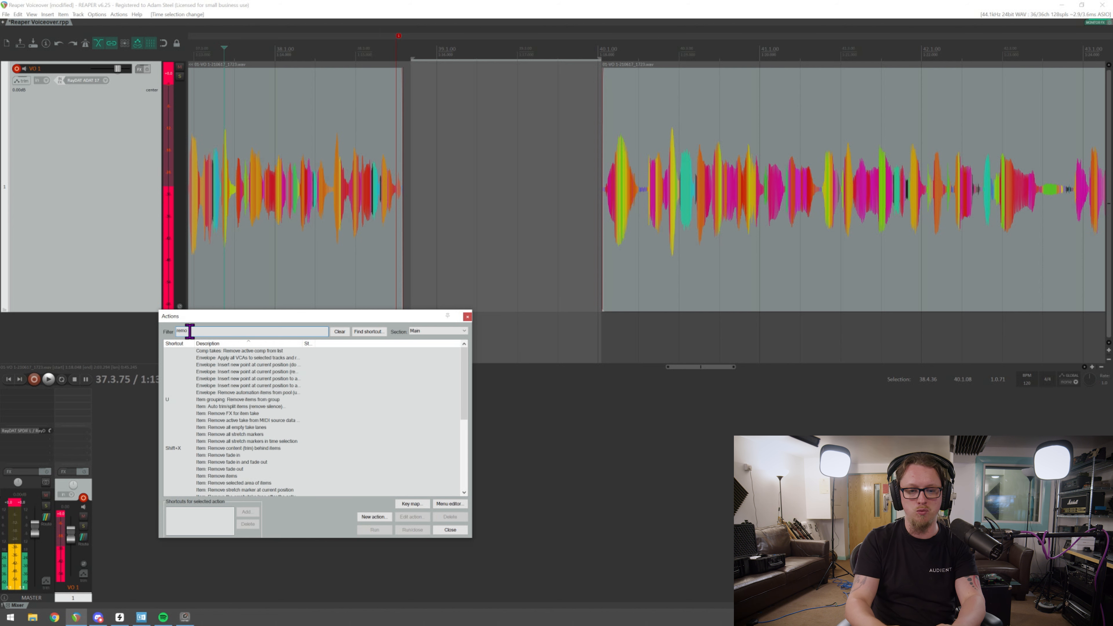
{"action": "type", "text": "remove item"}
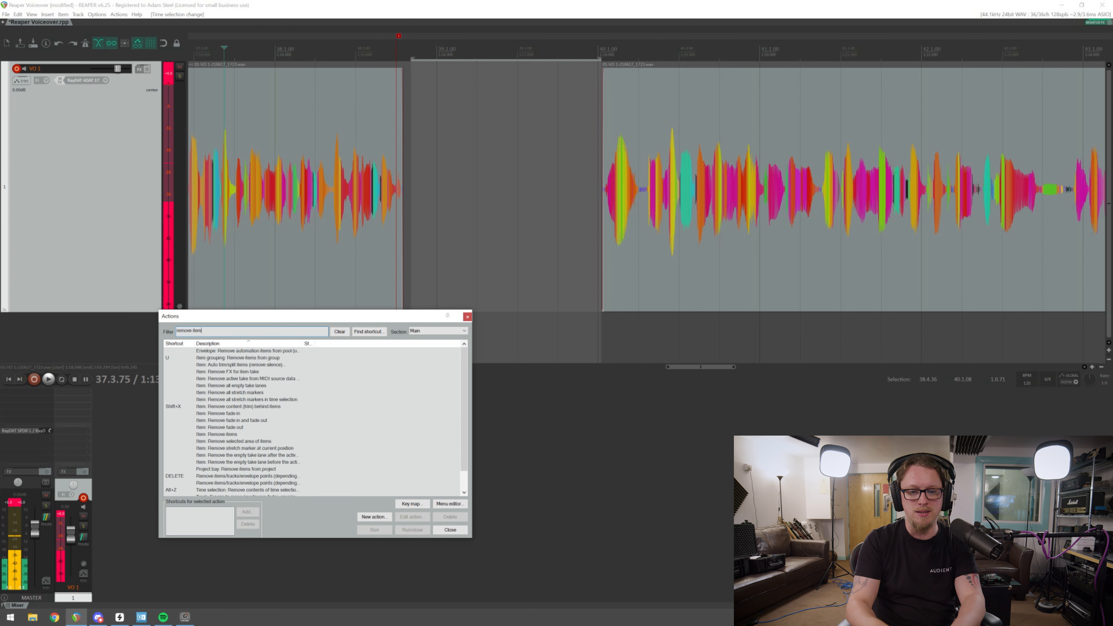
{"action": "type", "text": "items"}
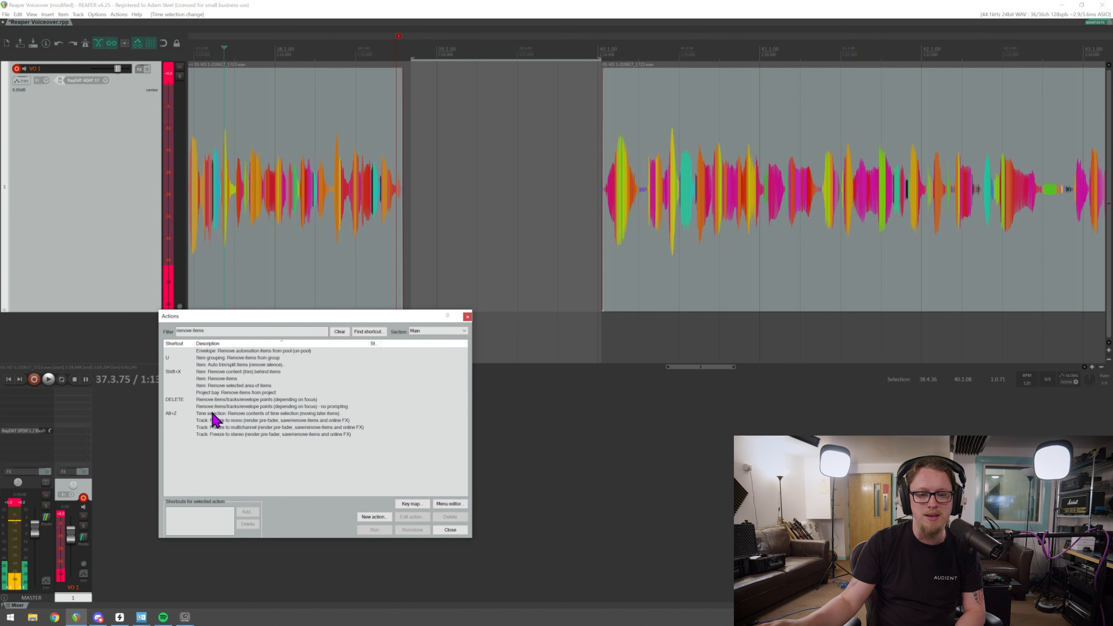
{"action": "left_click", "coordinate": [274, 413]}
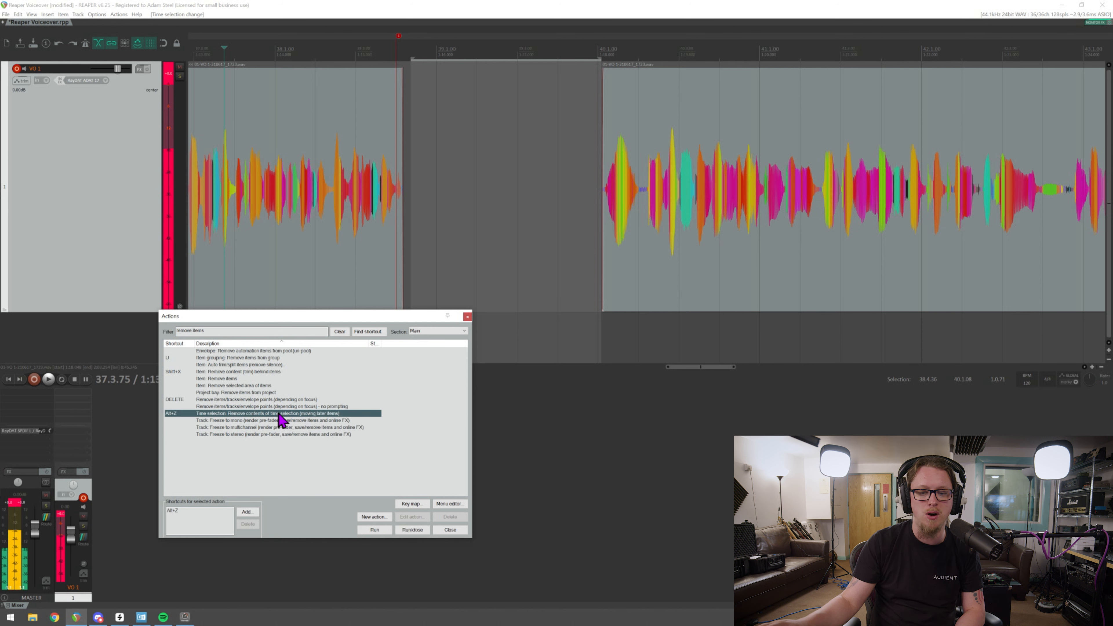
{"action": "mouse_move", "coordinate": [341, 419]}
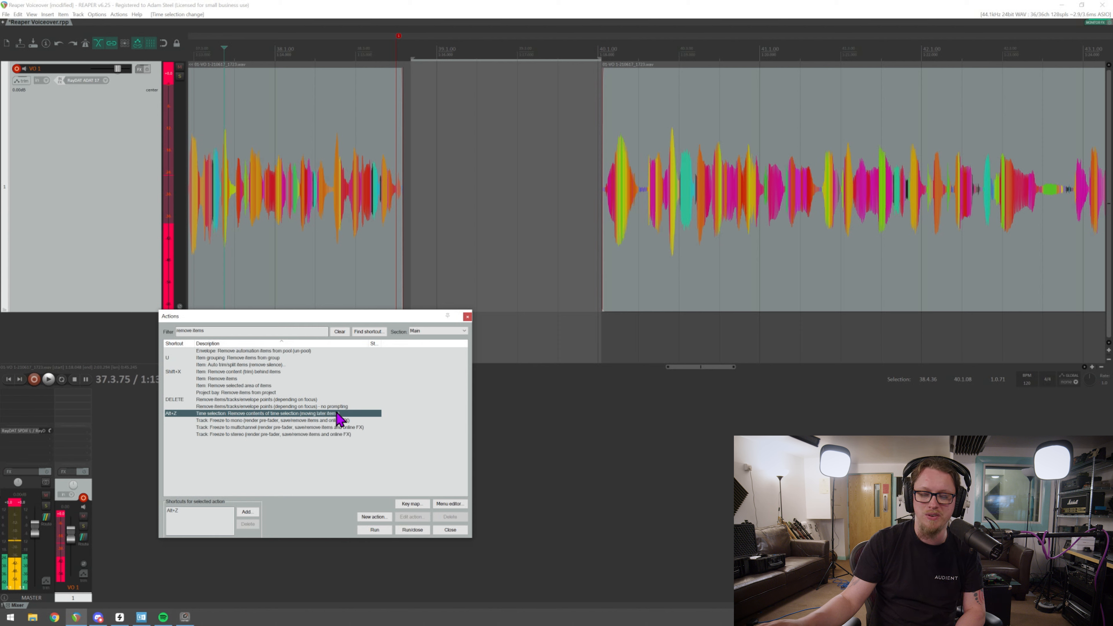
{"action": "mouse_move", "coordinate": [176, 418]}
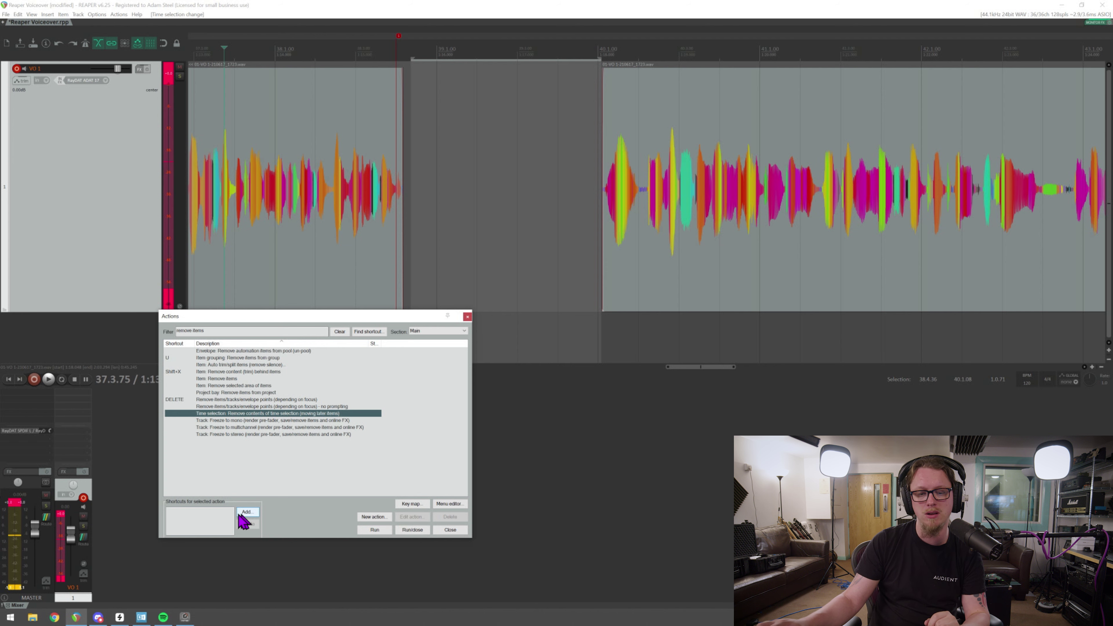
- Assign Alt+Z as the shortcut for the remove-time-selection-contents action
{"action": "left_click", "coordinate": [247, 512]}
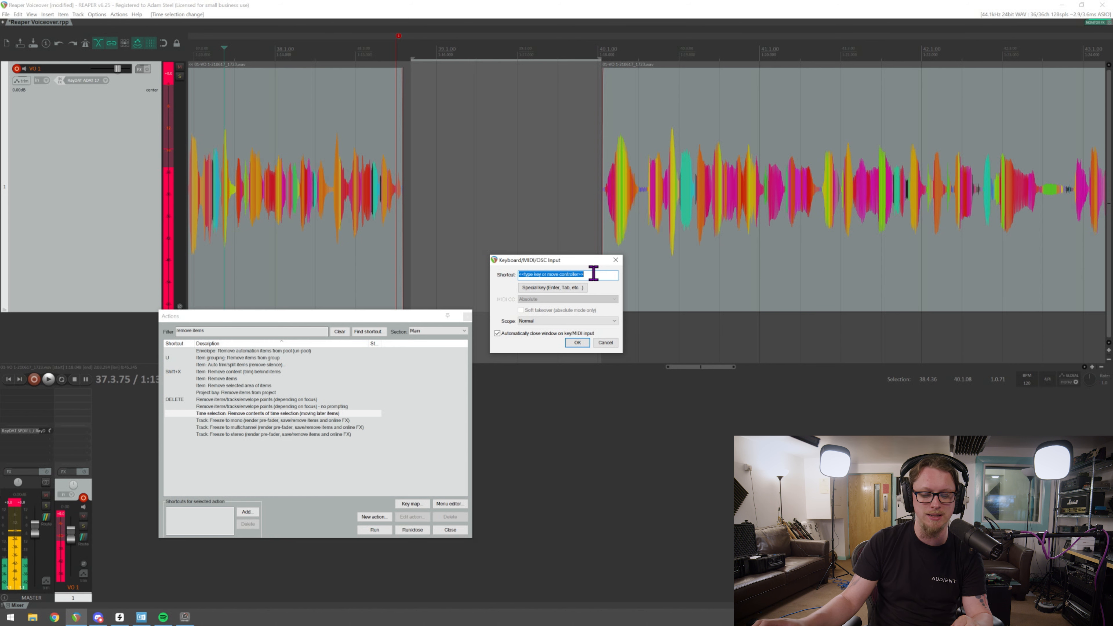
{"action": "key", "text": "Alt+Z"}
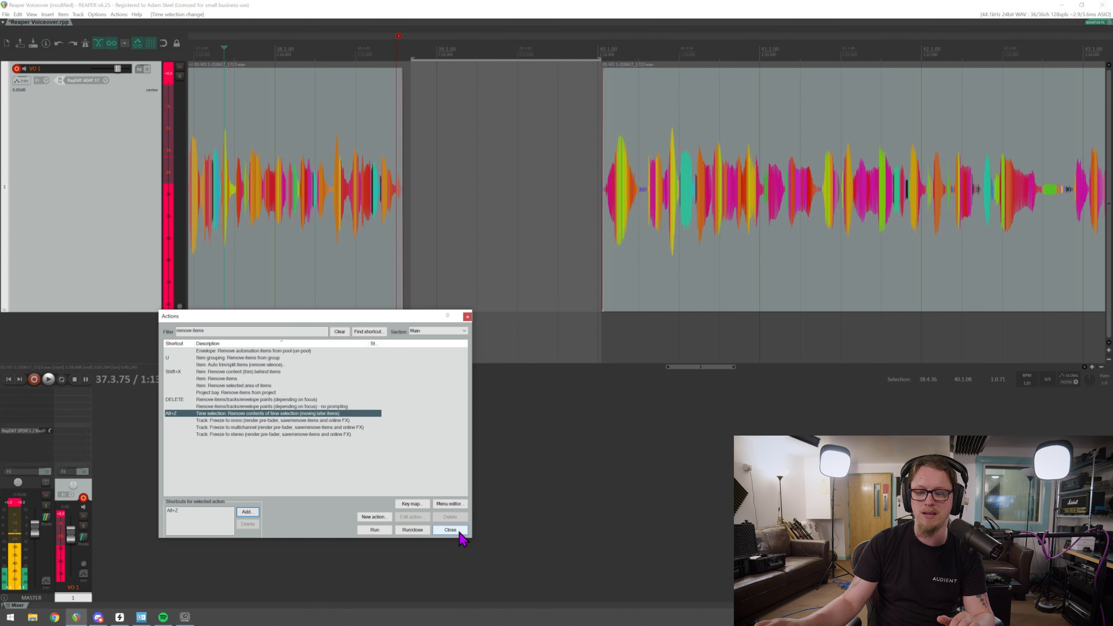
- Close the Actions window so the new Alt+Z shortcut can remove the gap
{"action": "left_click", "coordinate": [450, 530]}
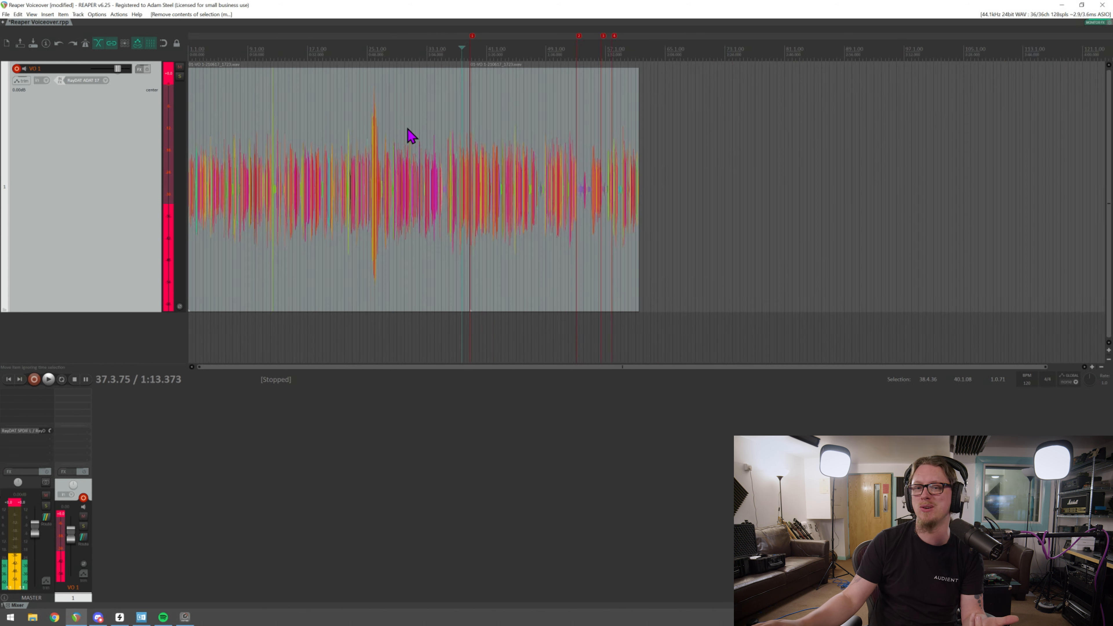
{"action": "mouse_move", "coordinate": [518, 134]}
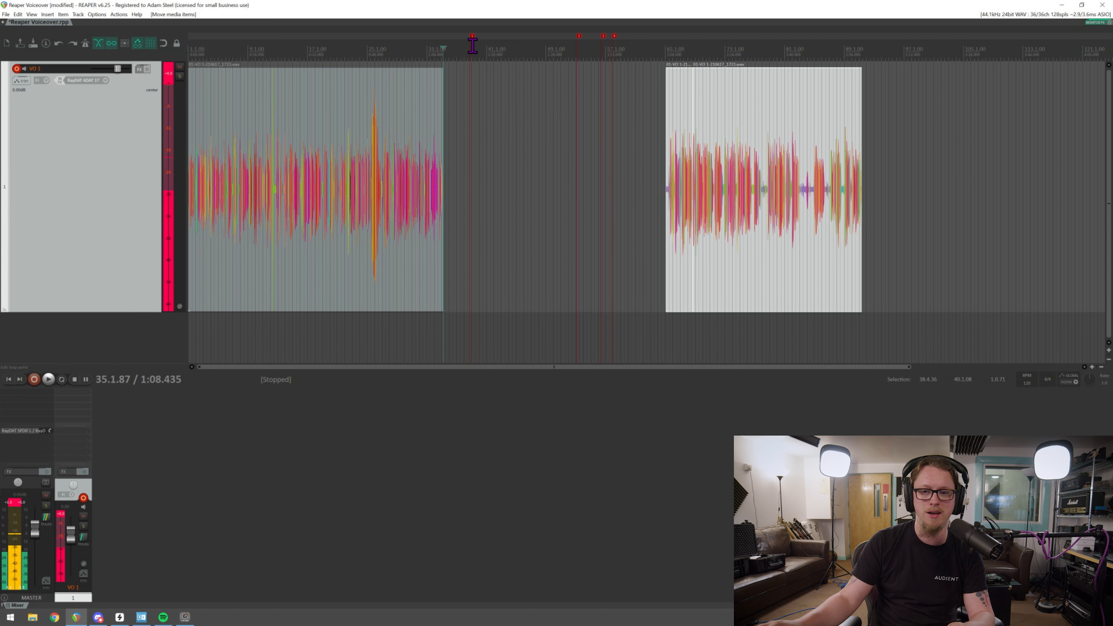
- Move the later voiceover clip right, reopening a long gap after the first part
{"action": "left_click", "coordinate": [472, 36]}
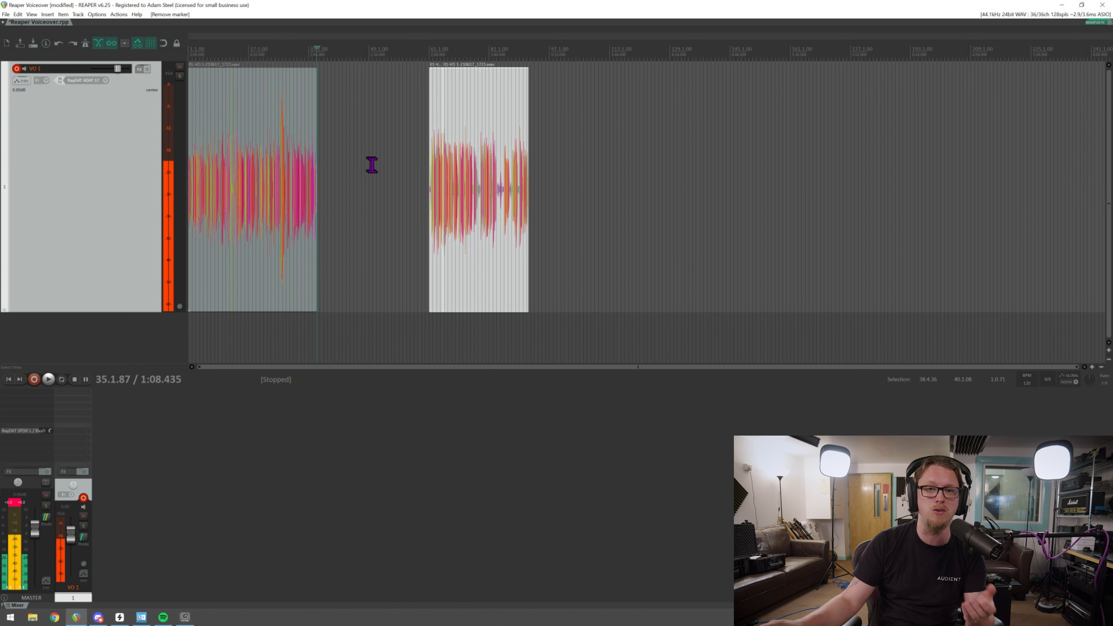
{"action": "mouse_move", "coordinate": [364, 124]}
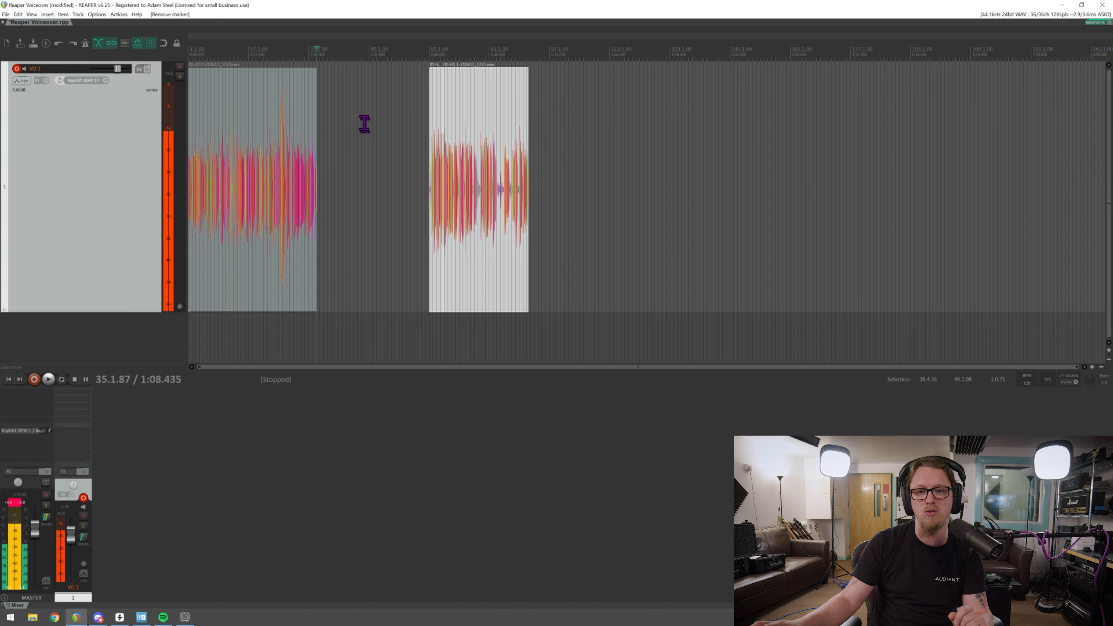
- Marquee-select the first voiceover item on the track
{"action": "left_click_drag", "start_coordinate": [365, 124], "coordinate": [118, 241]}
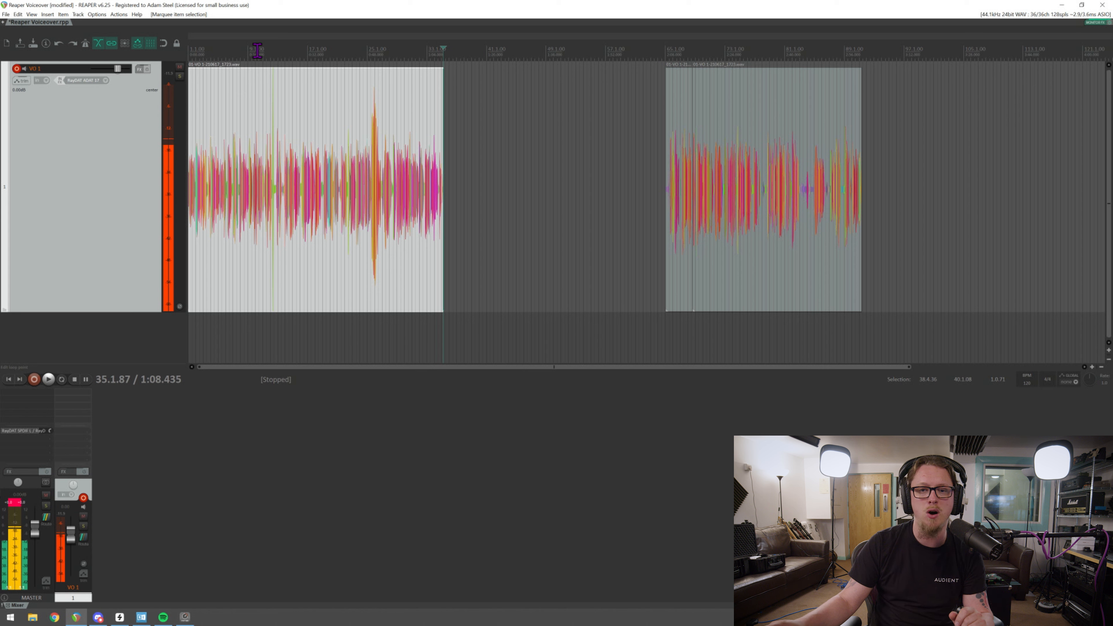
- Set the time selection to the selected first voiceover item via the ruler menu
{"action": "right_click", "coordinate": [285, 49]}
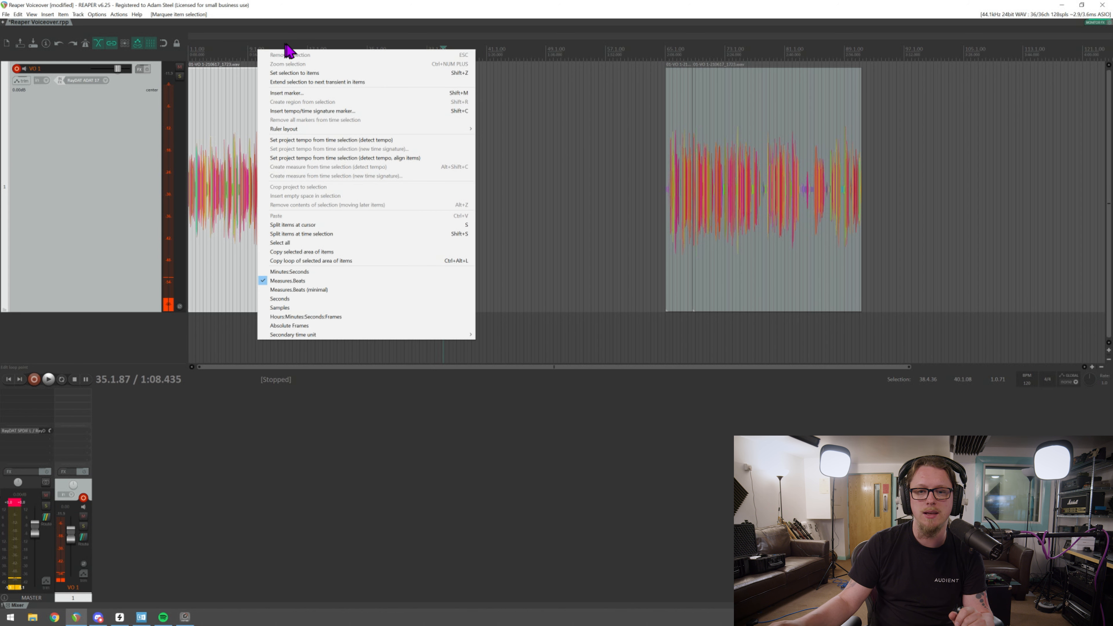
{"action": "mouse_move", "coordinate": [299, 84]}
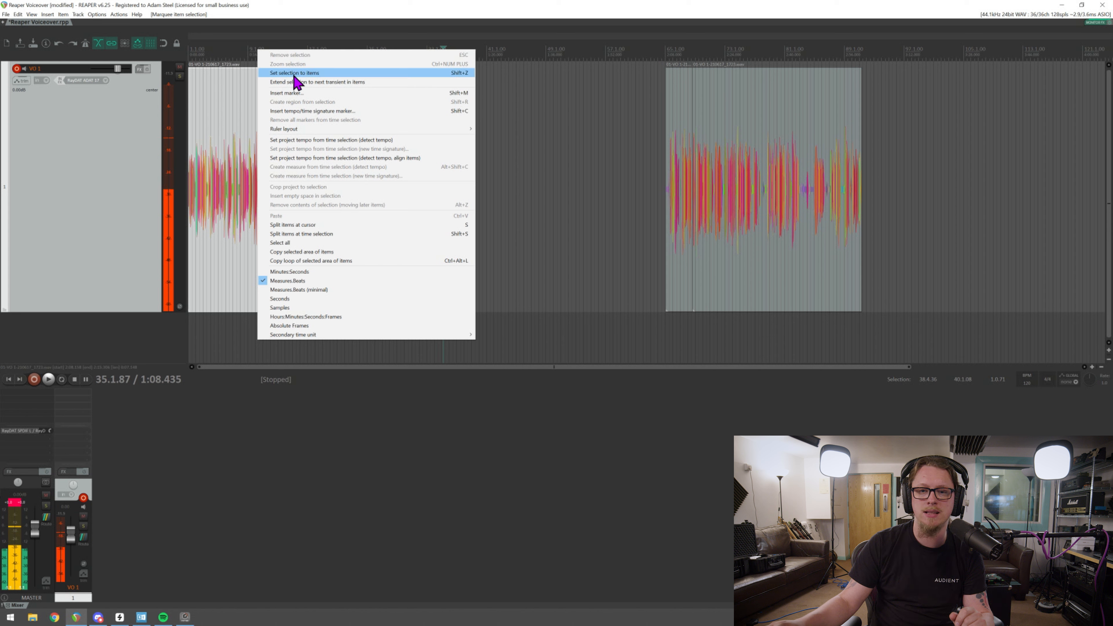
{"action": "mouse_move", "coordinate": [283, 84]}
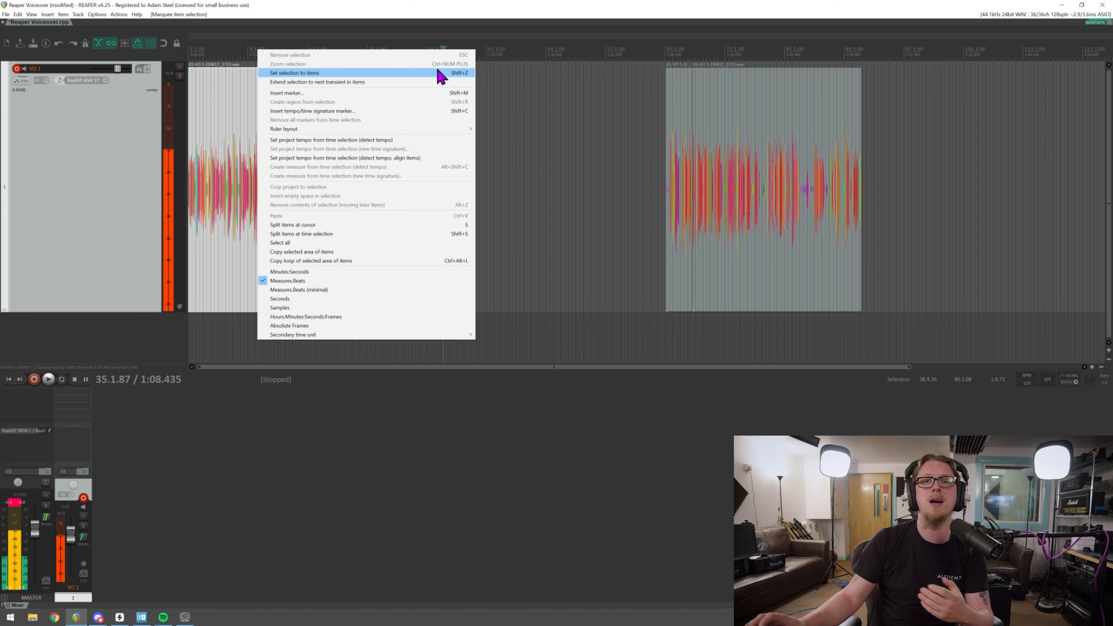
{"action": "mouse_move", "coordinate": [438, 82]}
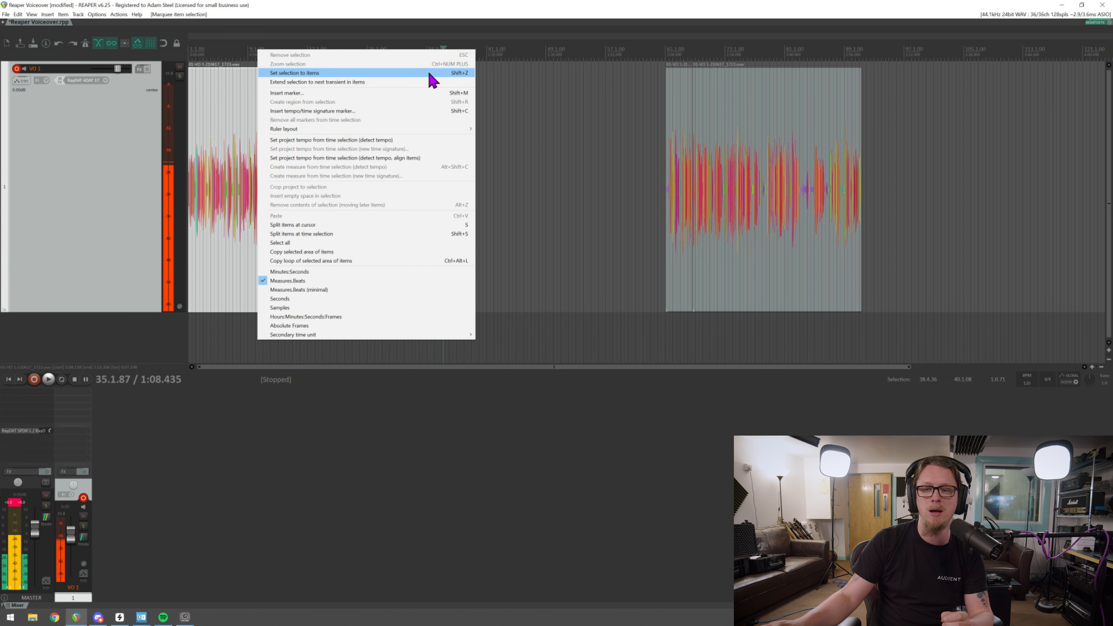
{"action": "left_click", "coordinate": [295, 73]}
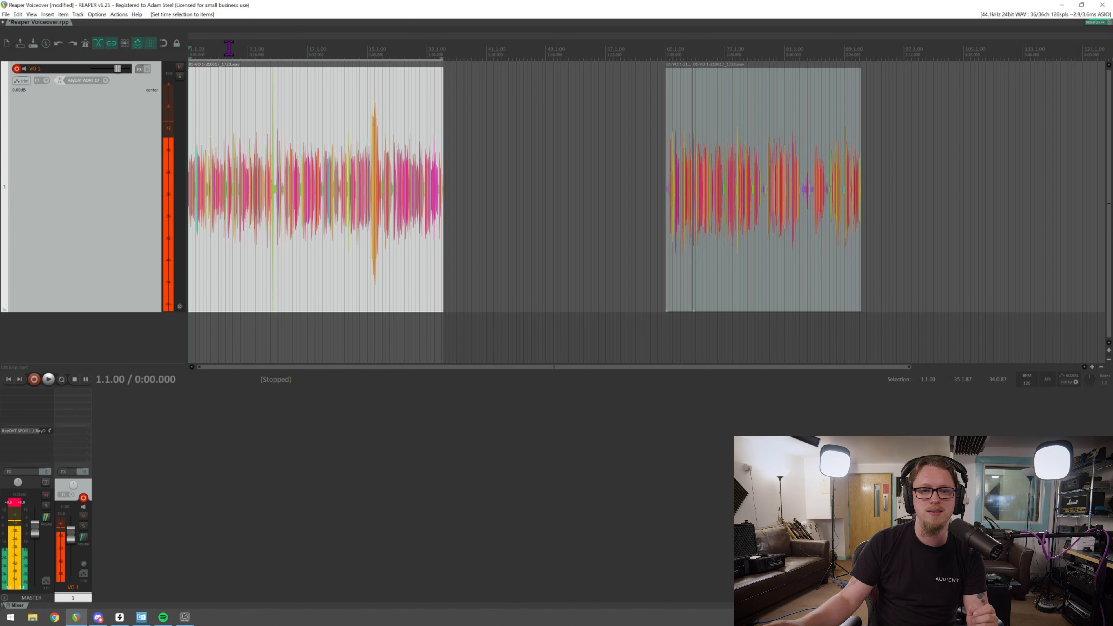
- Create a region from the time selection spanning the first voiceover clip
{"action": "right_click", "coordinate": [228, 47]}
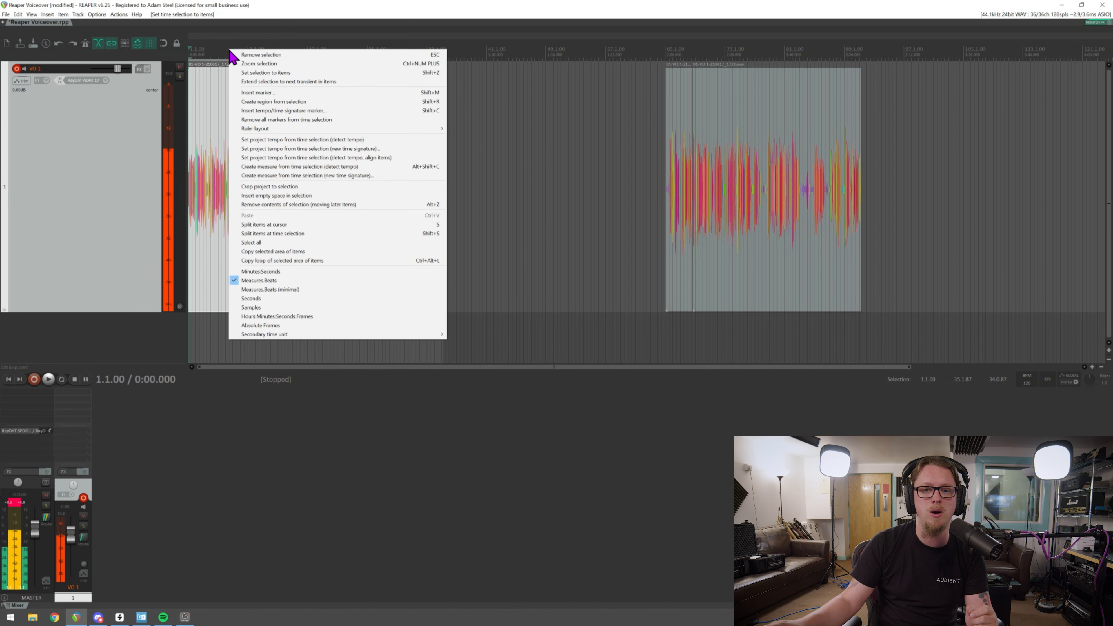
{"action": "mouse_move", "coordinate": [256, 80]}
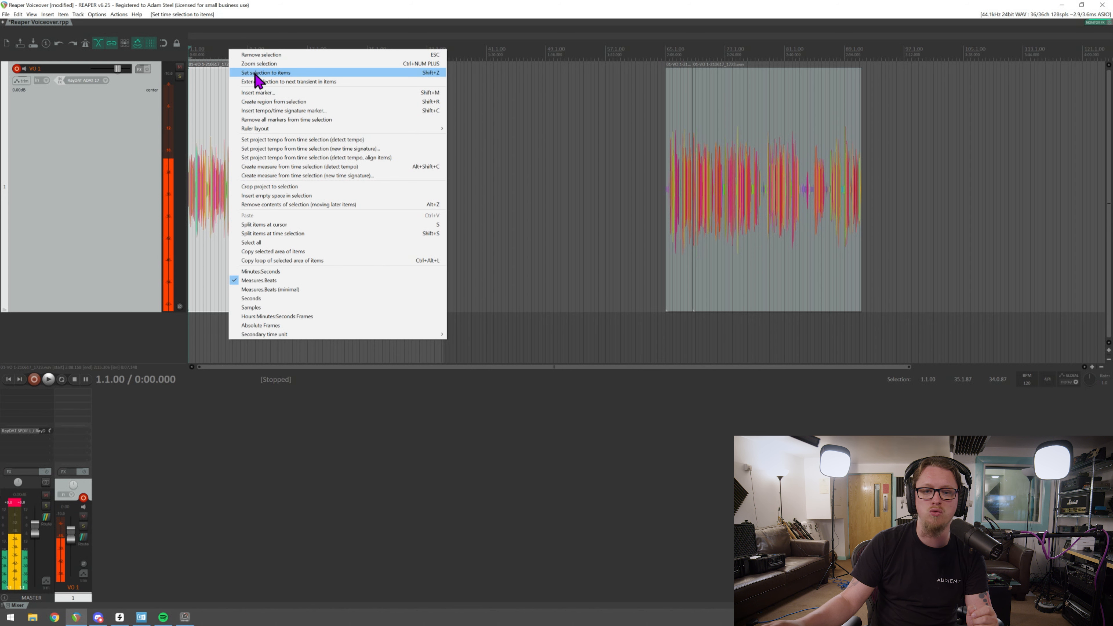
{"action": "mouse_move", "coordinate": [262, 96]}
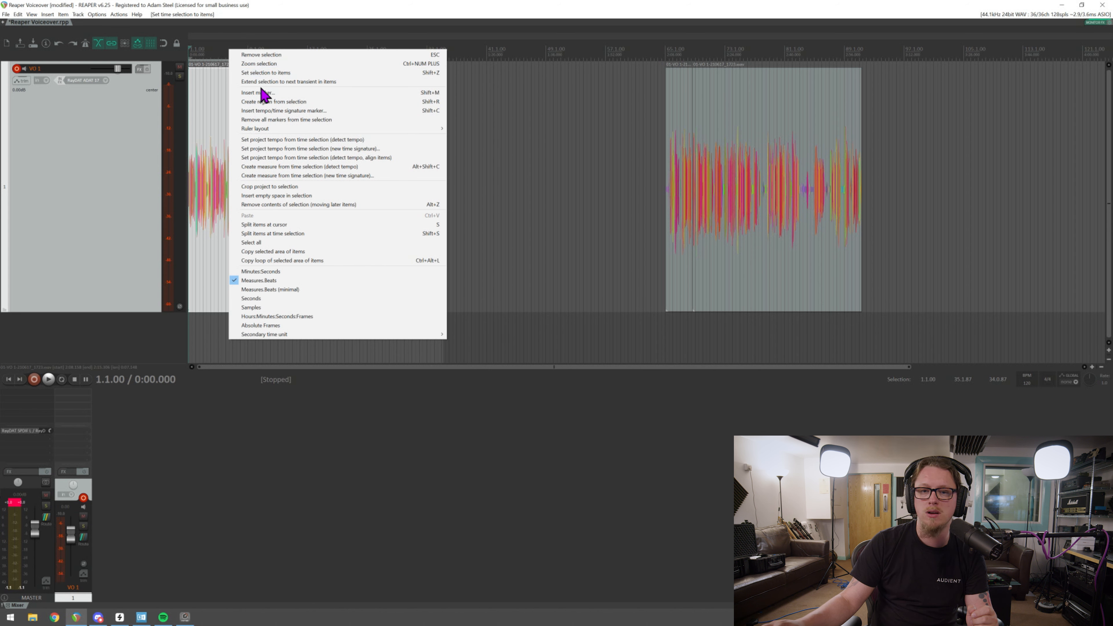
{"action": "mouse_move", "coordinate": [267, 107]}
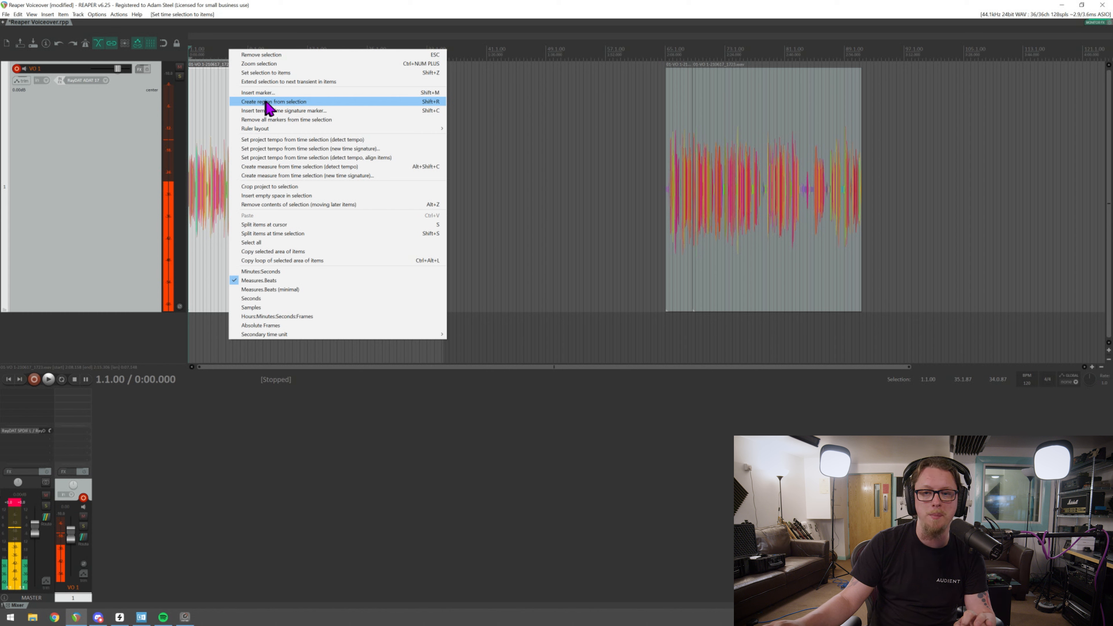
{"action": "mouse_move", "coordinate": [283, 111]}
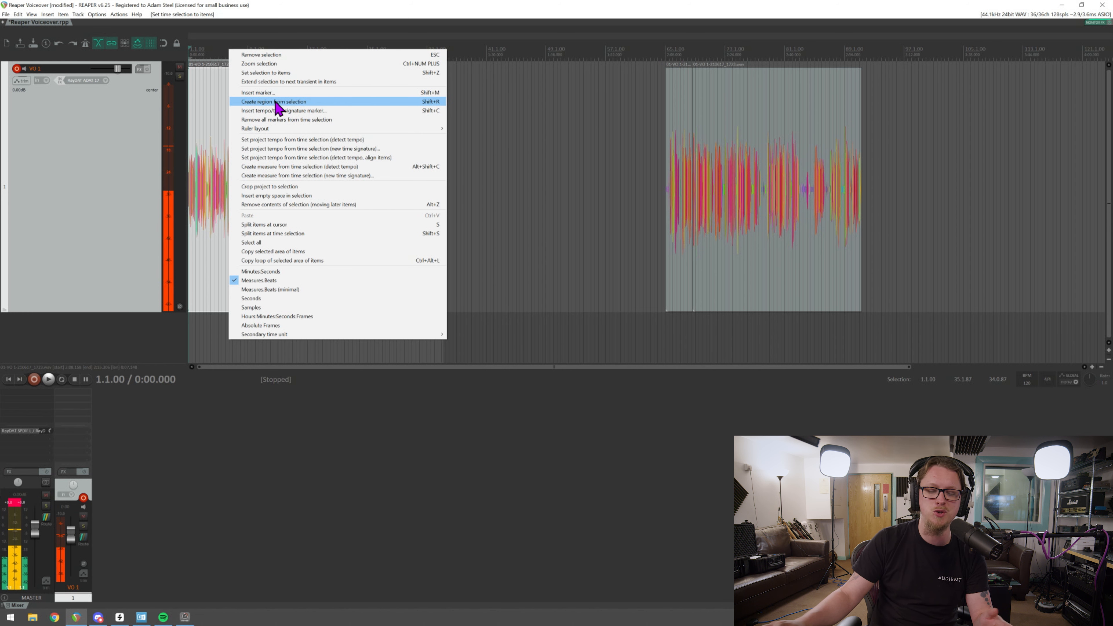
{"action": "left_click", "coordinate": [274, 102]}
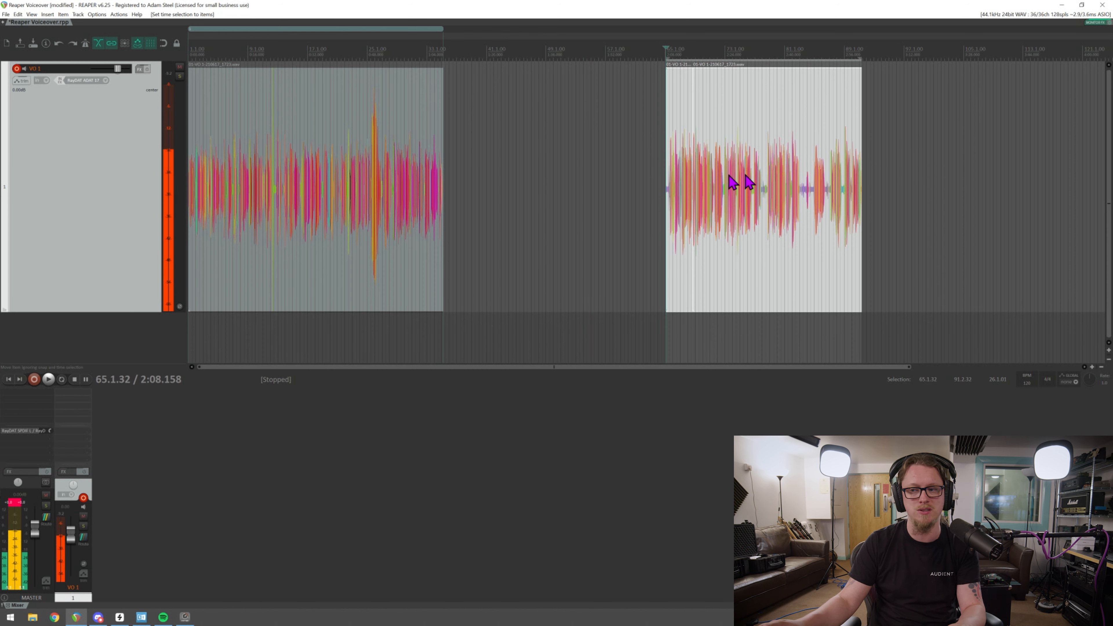
{"action": "mouse_move", "coordinate": [714, 176]}
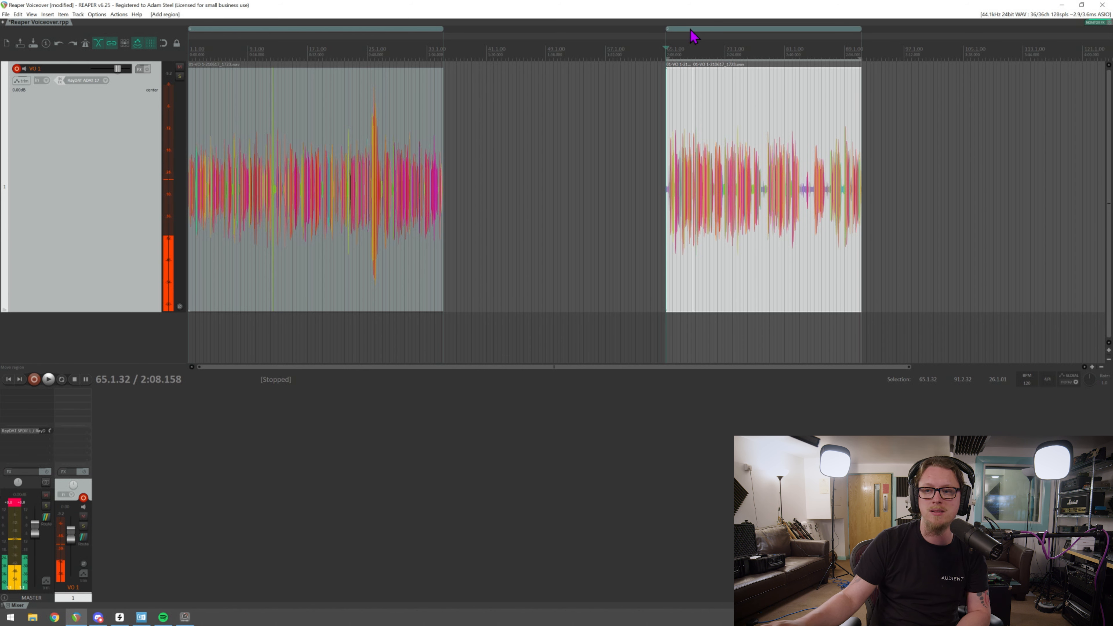
{"action": "mouse_move", "coordinate": [261, 35]}
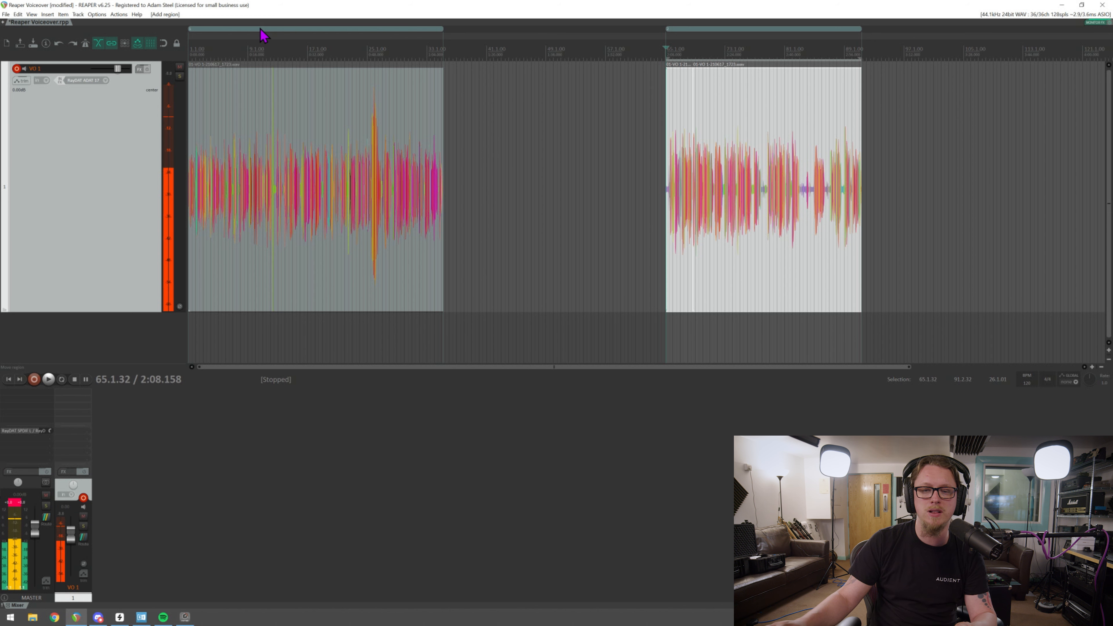
{"action": "mouse_move", "coordinate": [293, 37]}
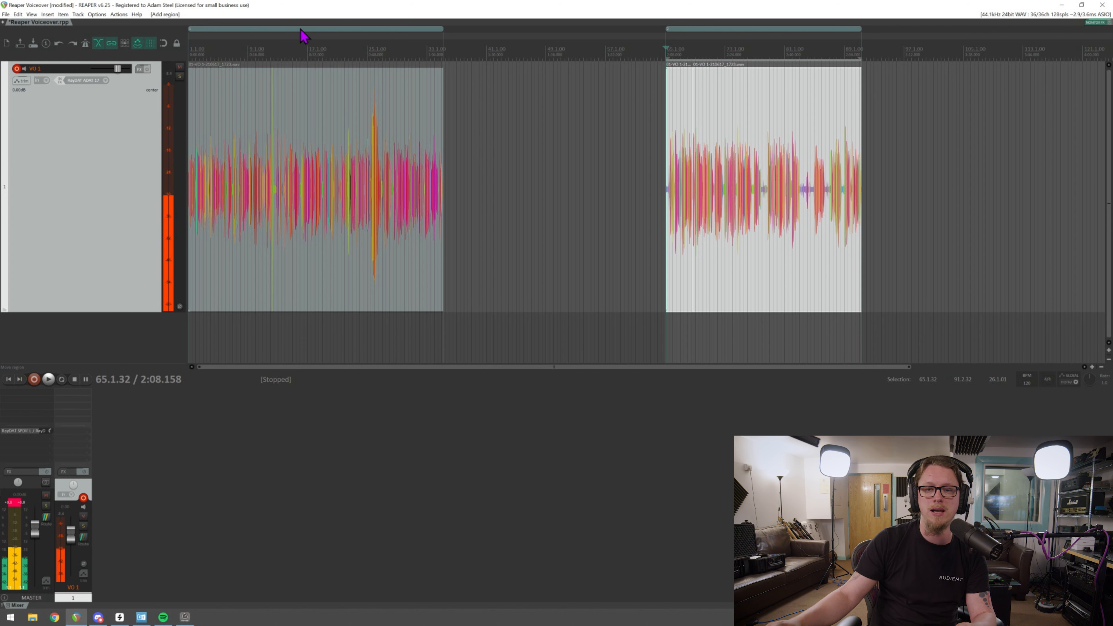
- Name the first region 'Chapter 1' and the second region 'Chapter 2' via Edit region
{"action": "right_click", "coordinate": [302, 30]}
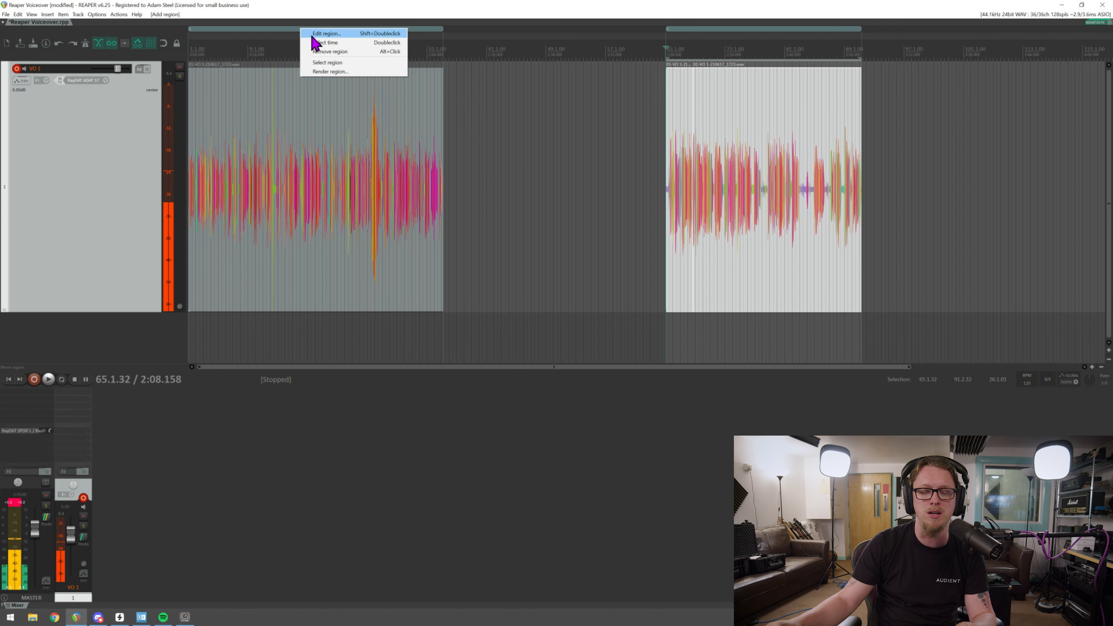
{"action": "left_click", "coordinate": [325, 34]}
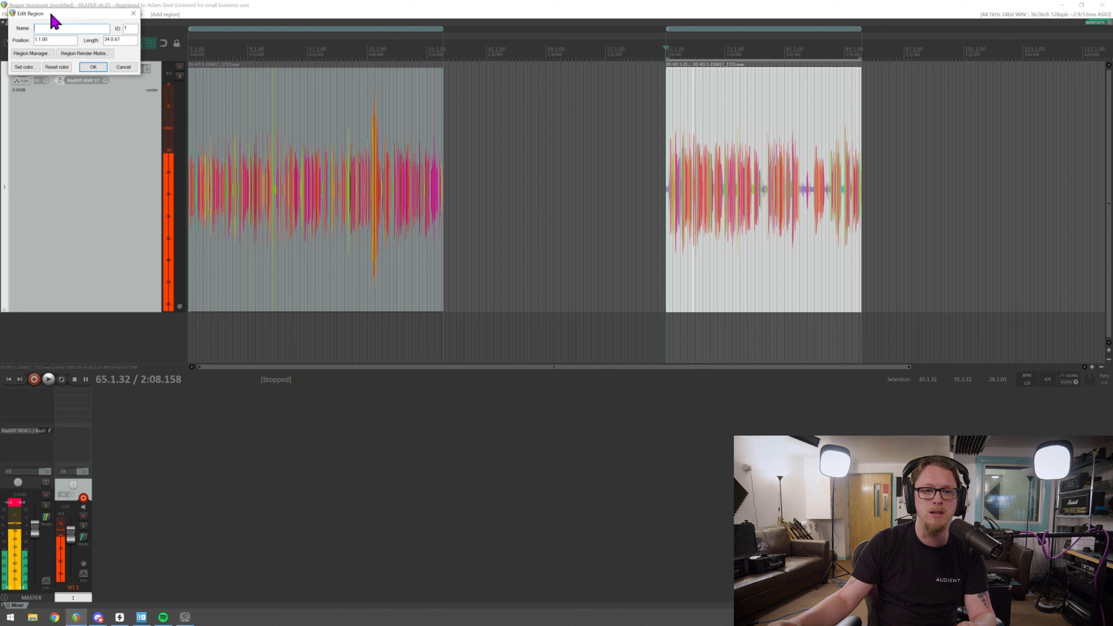
{"action": "right_click", "coordinate": [227, 154]}
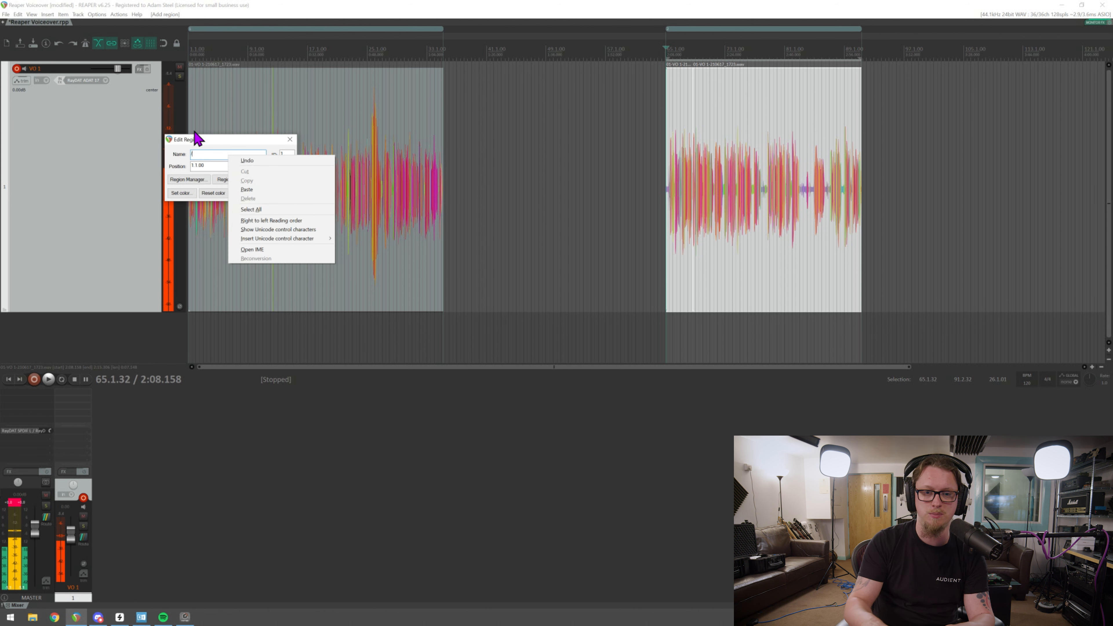
{"action": "type", "text": "Cha"}
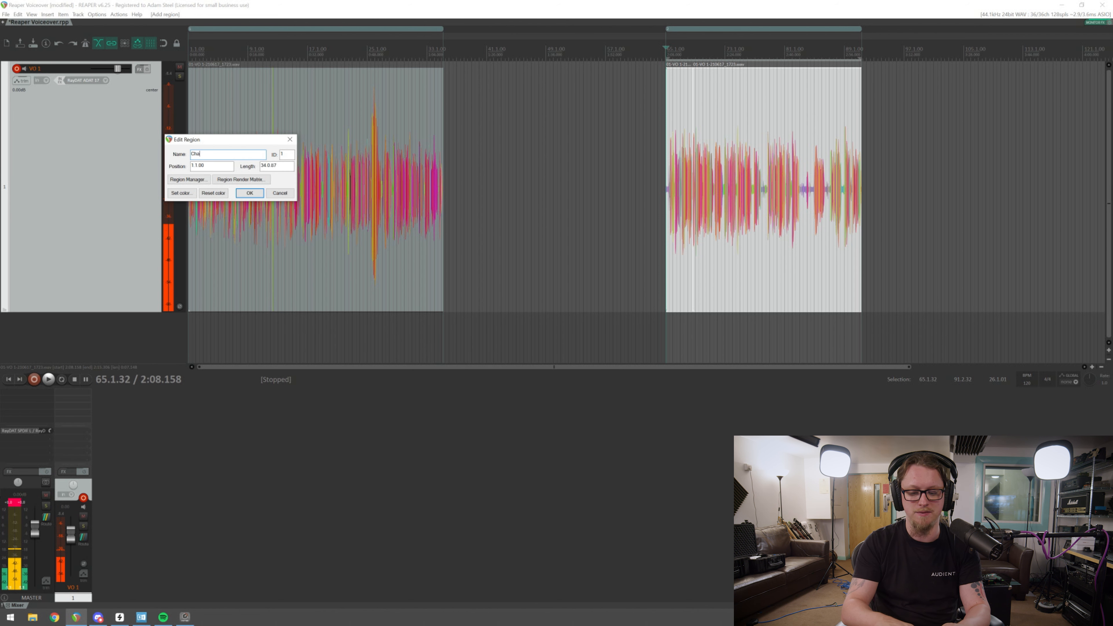
{"action": "left_click", "coordinate": [249, 193]}
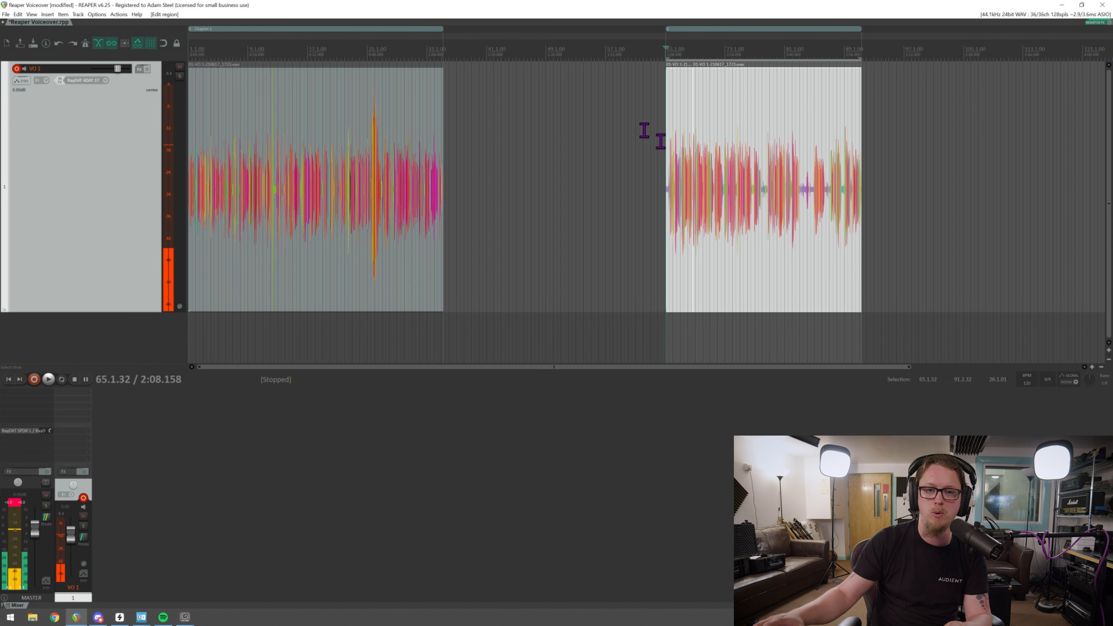
{"action": "right_click", "coordinate": [731, 29]}
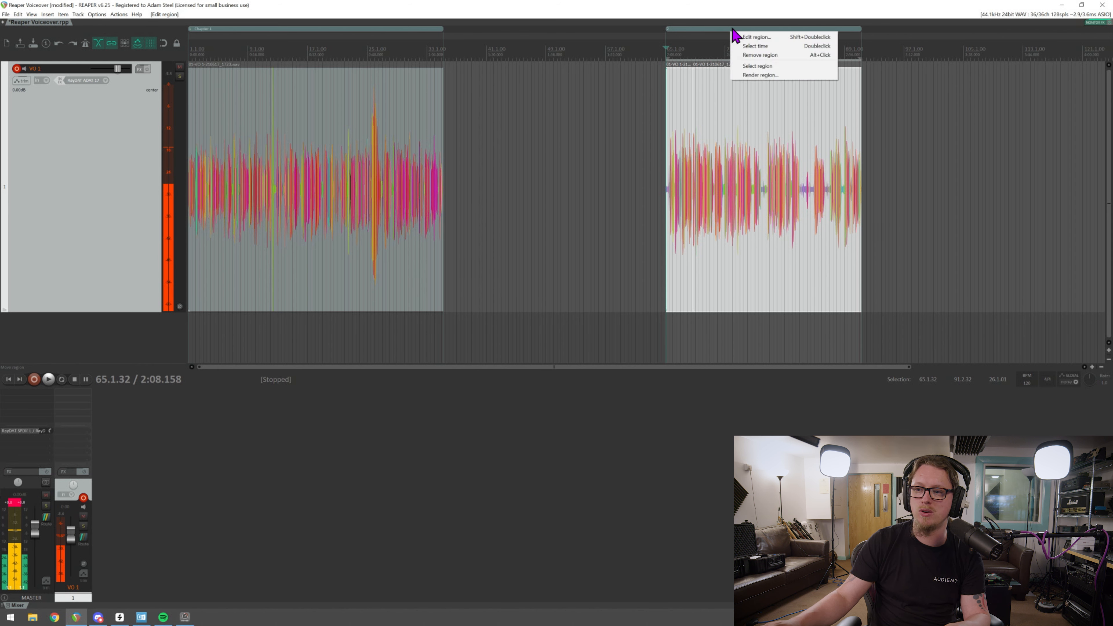
{"action": "left_click", "coordinate": [756, 38]}
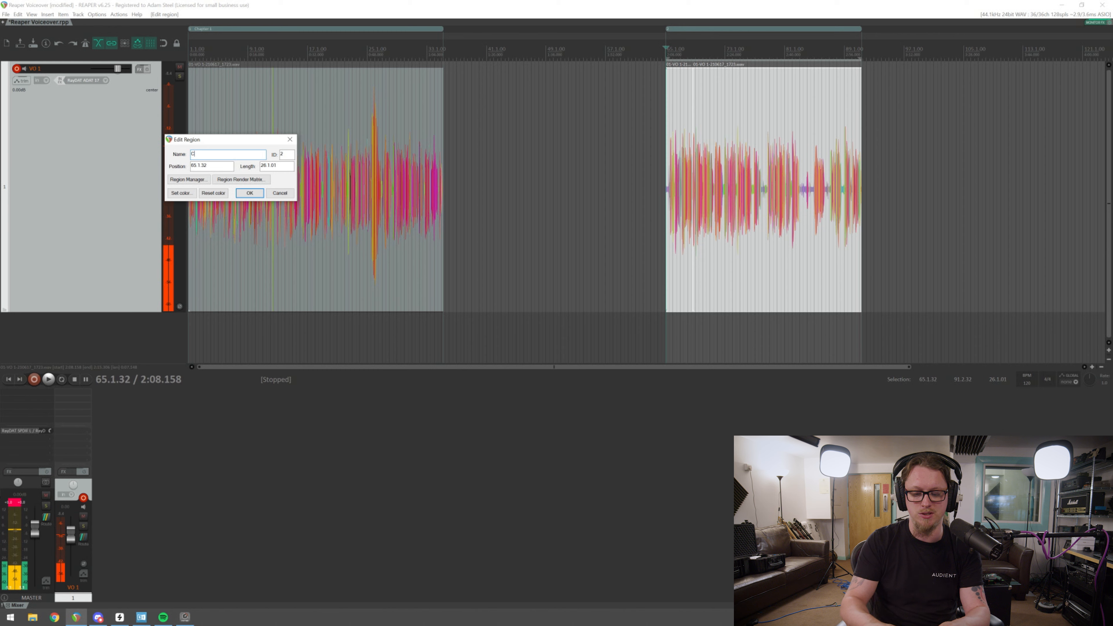
{"action": "left_click", "coordinate": [249, 193]}
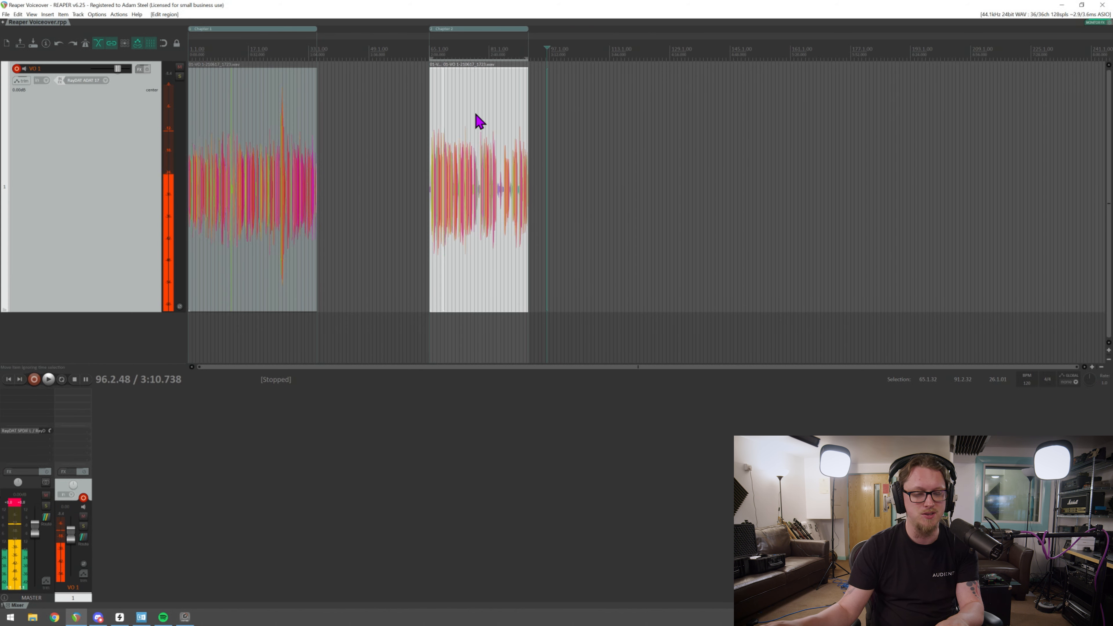
{"action": "mouse_move", "coordinate": [494, 173]}
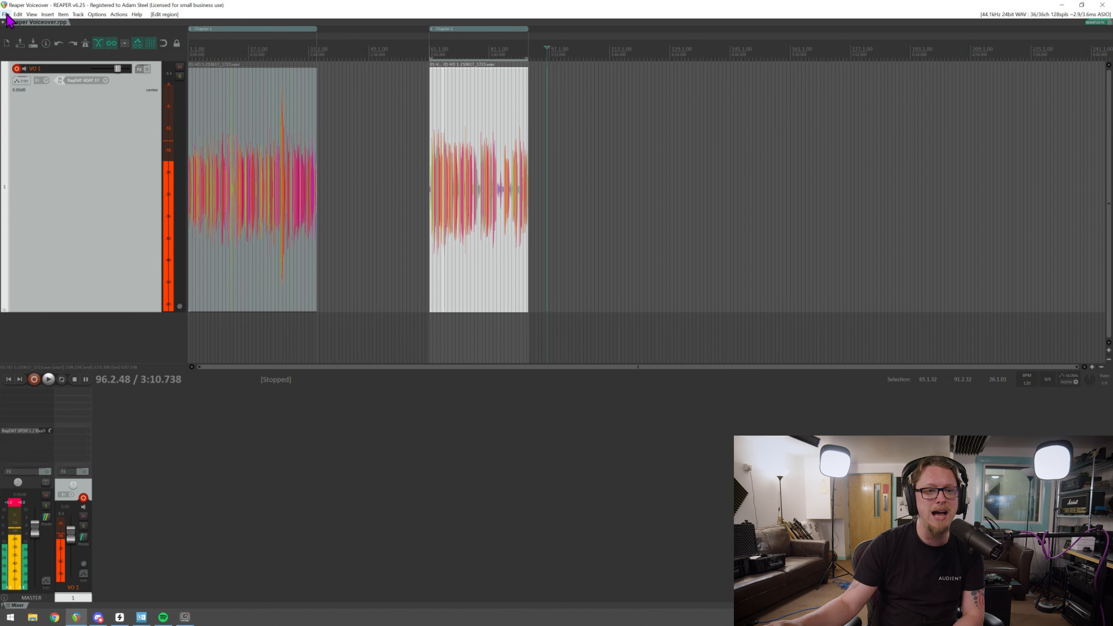
- From File > Render, set the render bounds to the project's regions instead of the whole project
{"action": "left_click", "coordinate": [8, 14]}
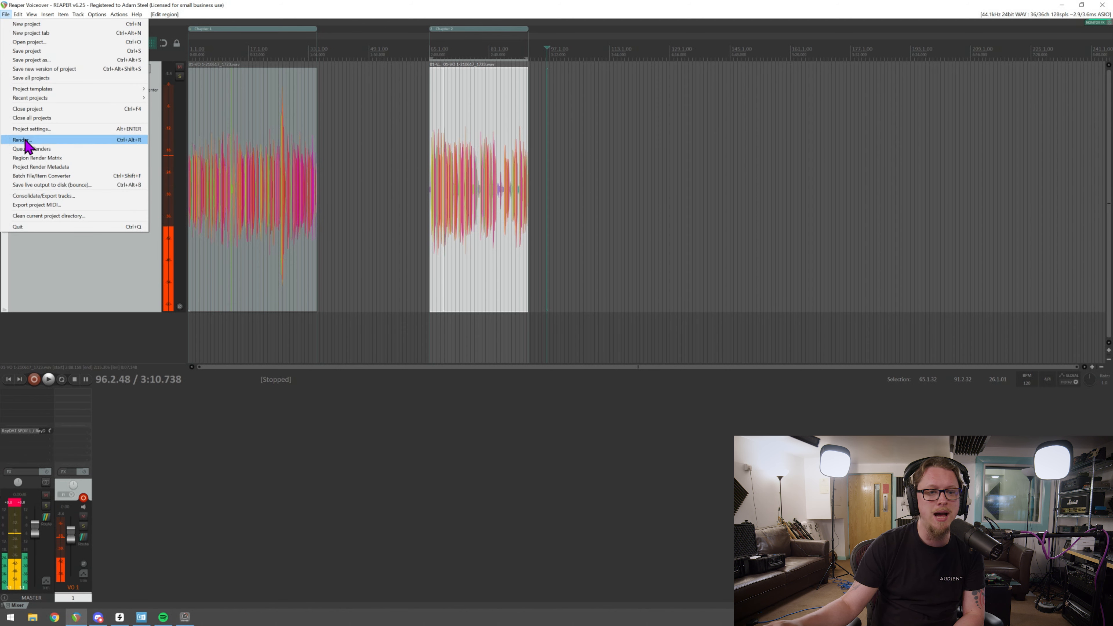
{"action": "left_click", "coordinate": [20, 140]}
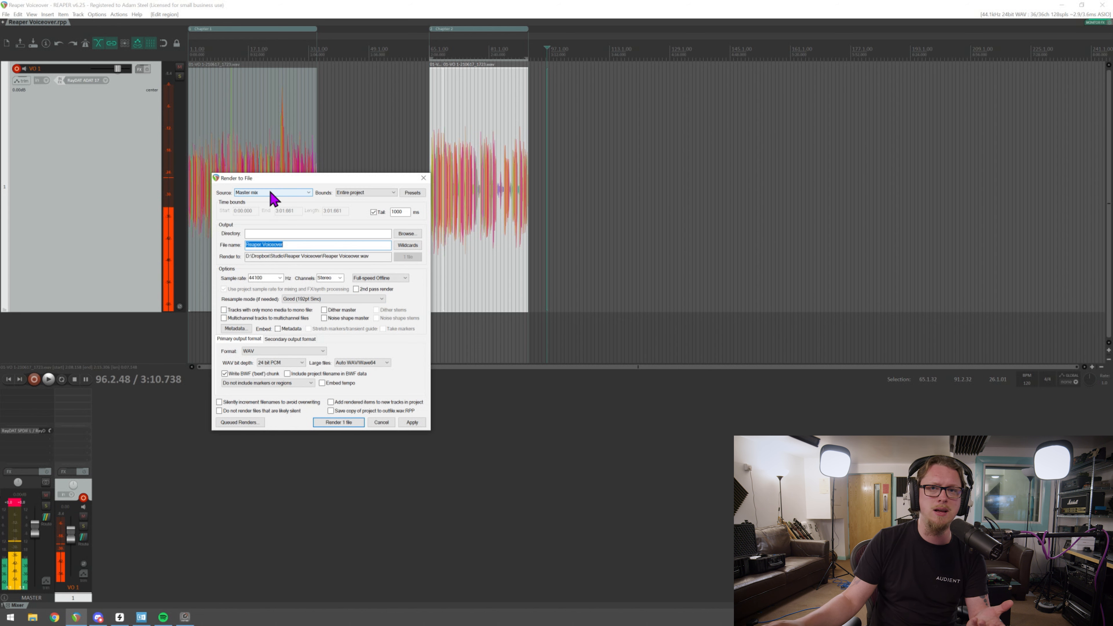
{"action": "mouse_move", "coordinate": [295, 200]}
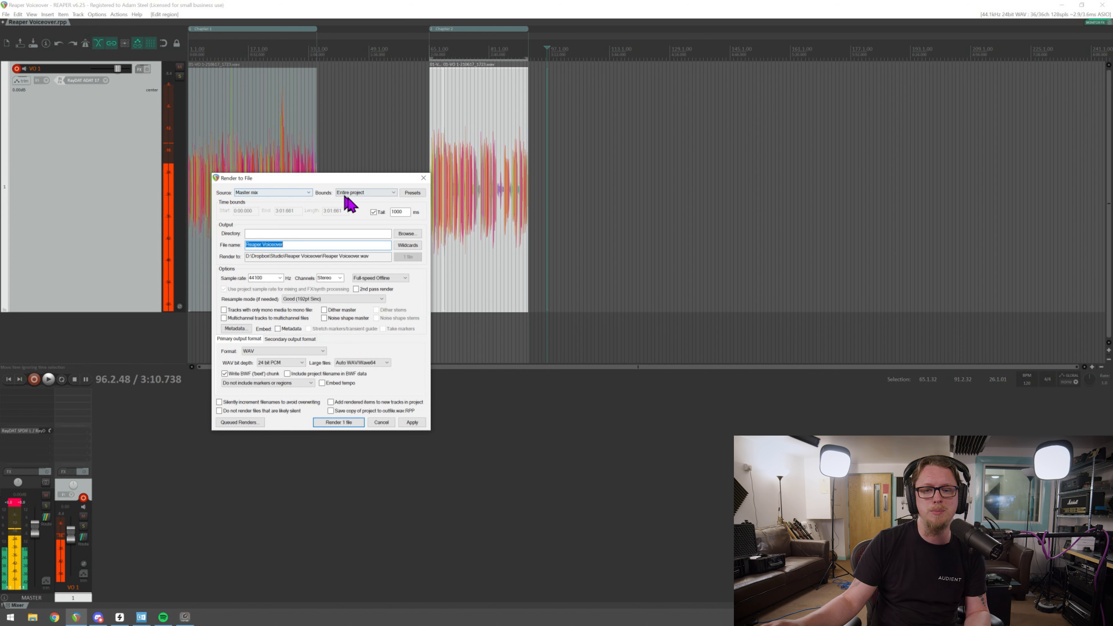
{"action": "left_click", "coordinate": [367, 193]}
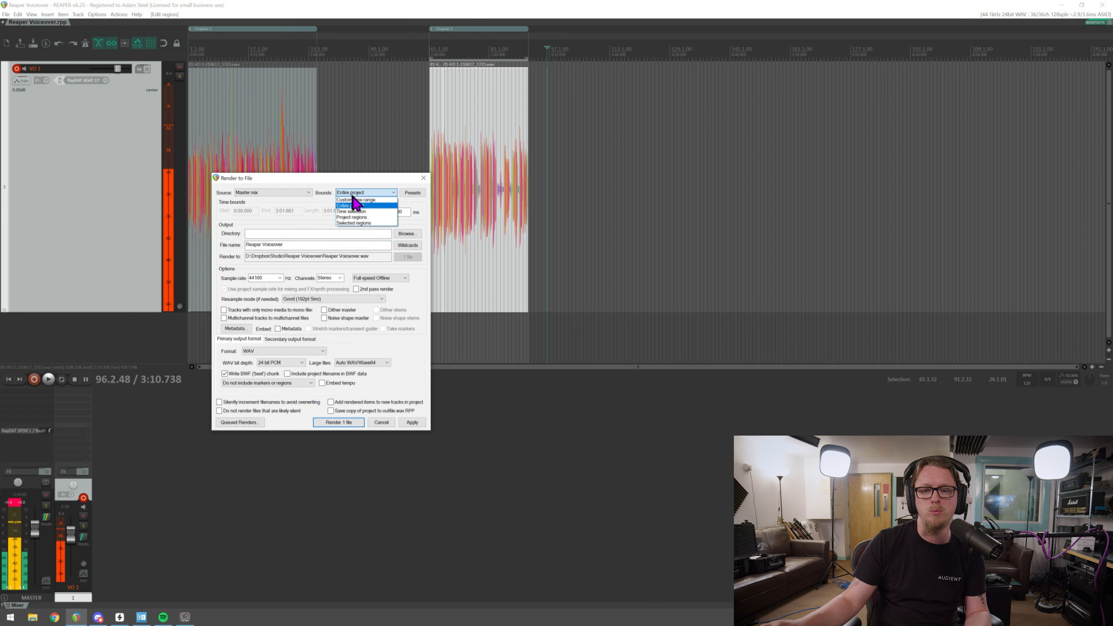
{"action": "mouse_move", "coordinate": [354, 216]}
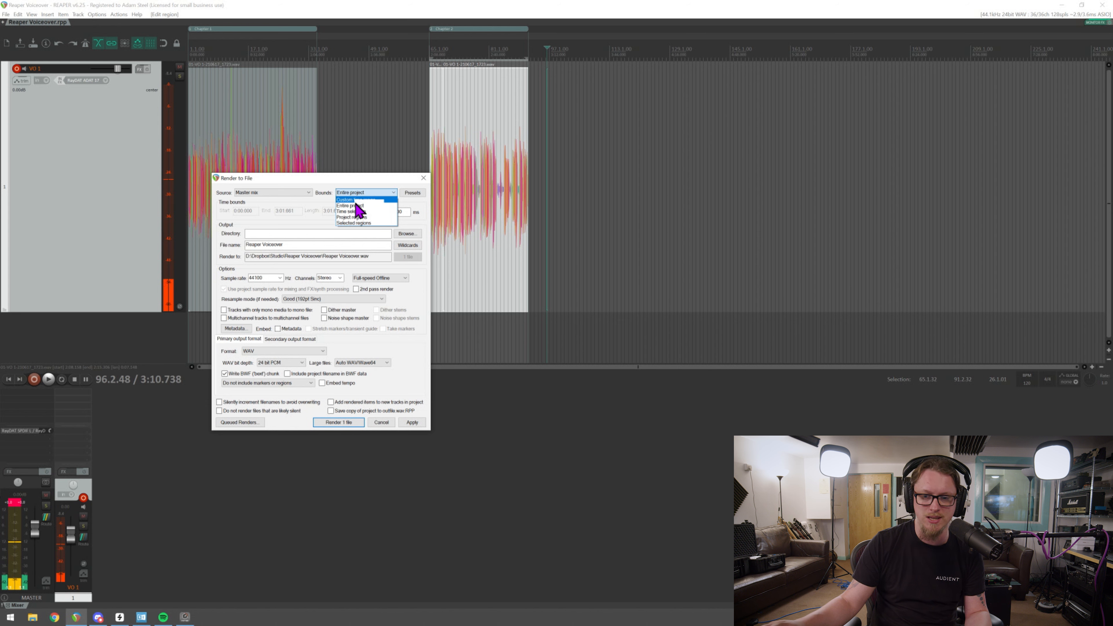
{"action": "left_click", "coordinate": [351, 217]}
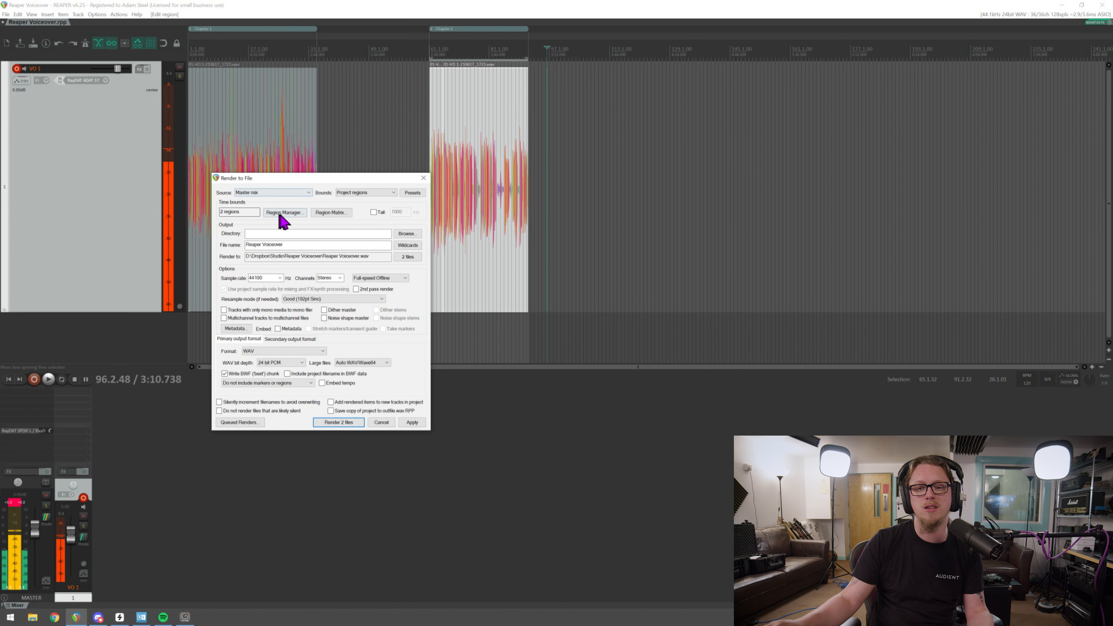
- Review the Region Manager list, then select all regions in the Region Render Matrix for 2 files
{"action": "left_click", "coordinate": [285, 212]}
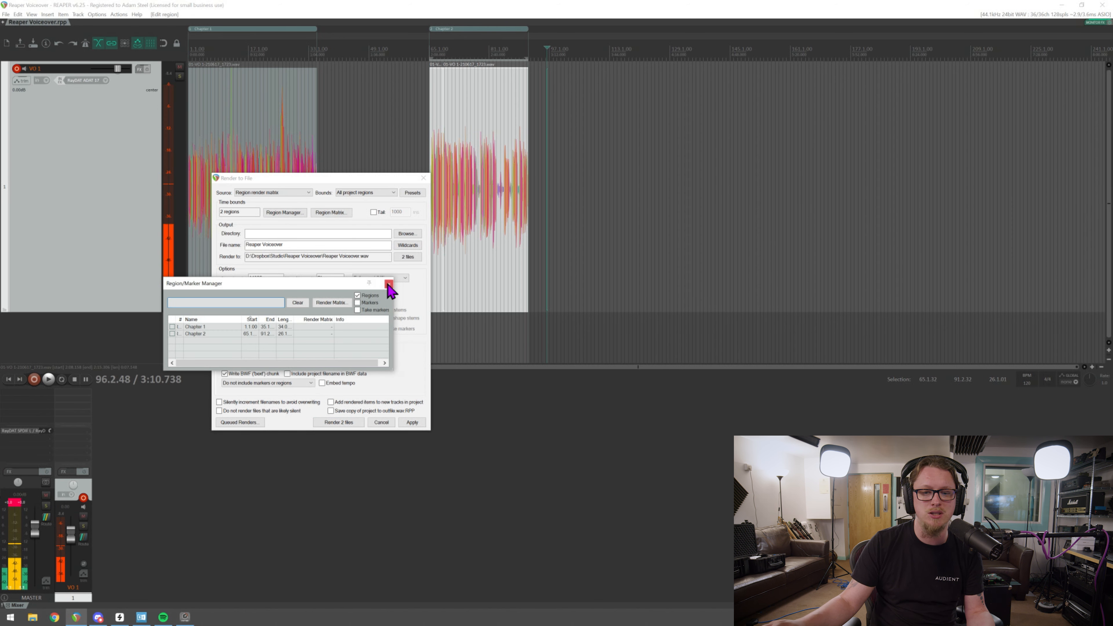
{"action": "left_click", "coordinate": [388, 284]}
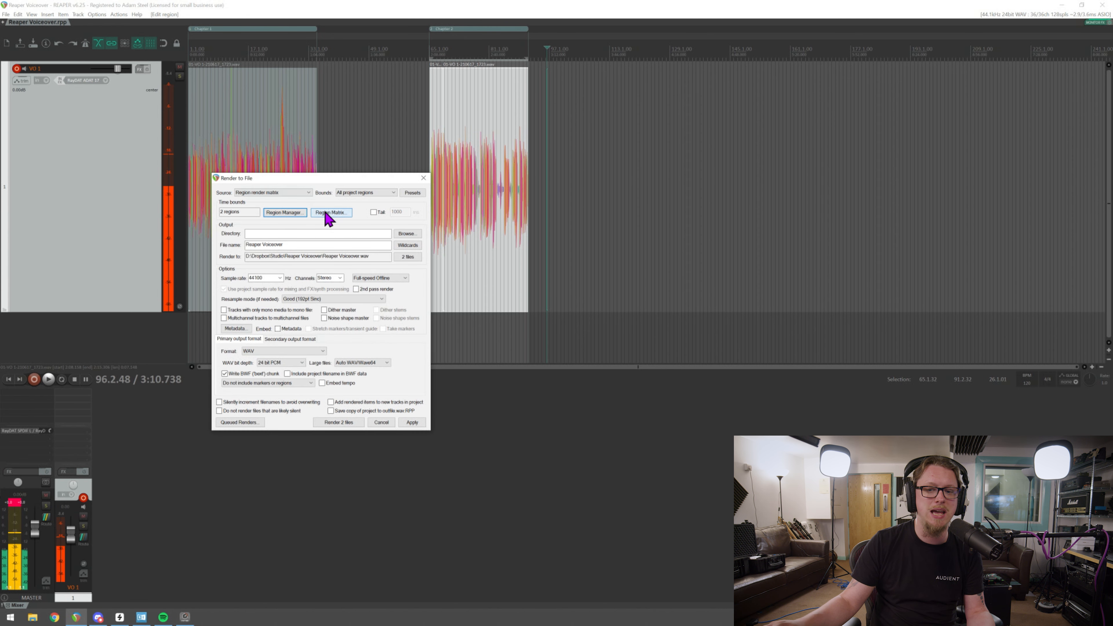
{"action": "left_click", "coordinate": [331, 213]}
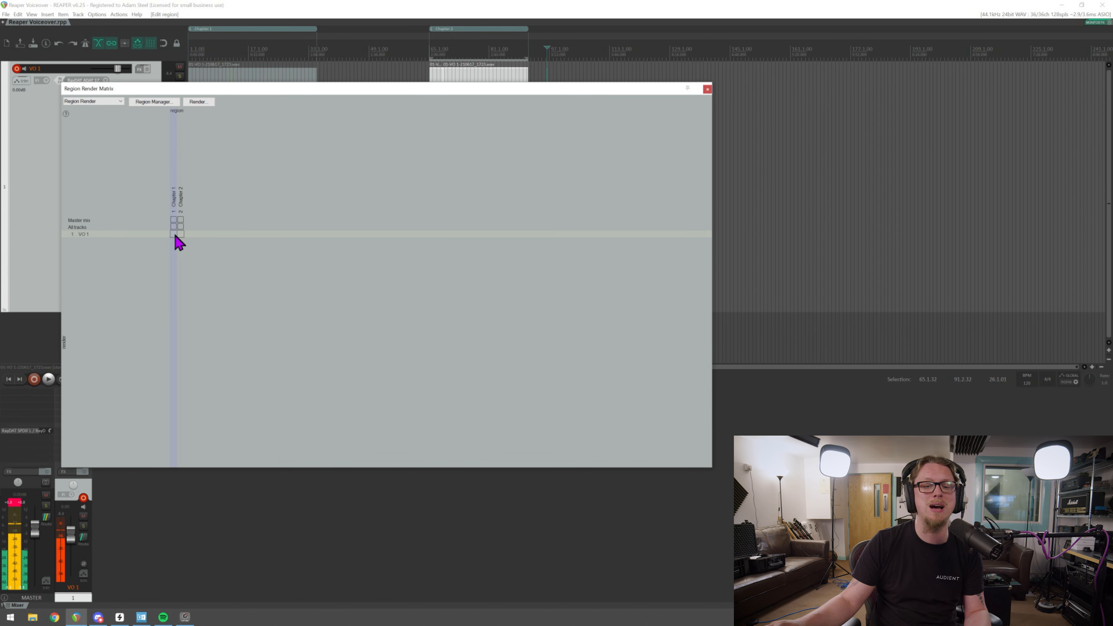
{"action": "left_click", "coordinate": [199, 102]}
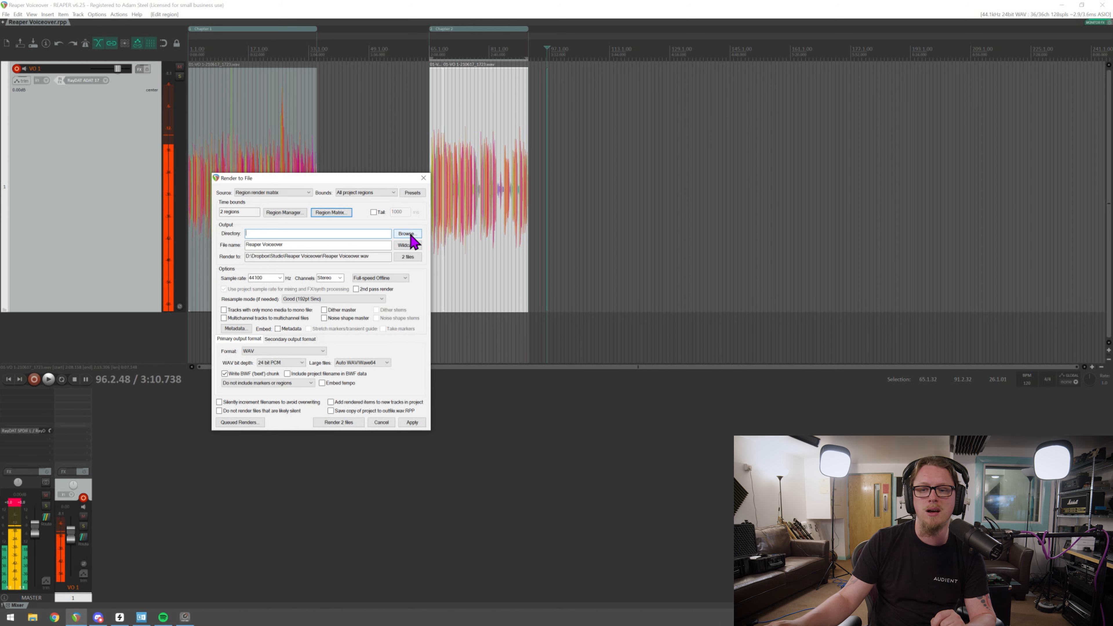
- Set the render output directory to D:\Dropbox\Studio\Reaper Voiceover from recent folders
{"action": "left_click", "coordinate": [408, 233]}
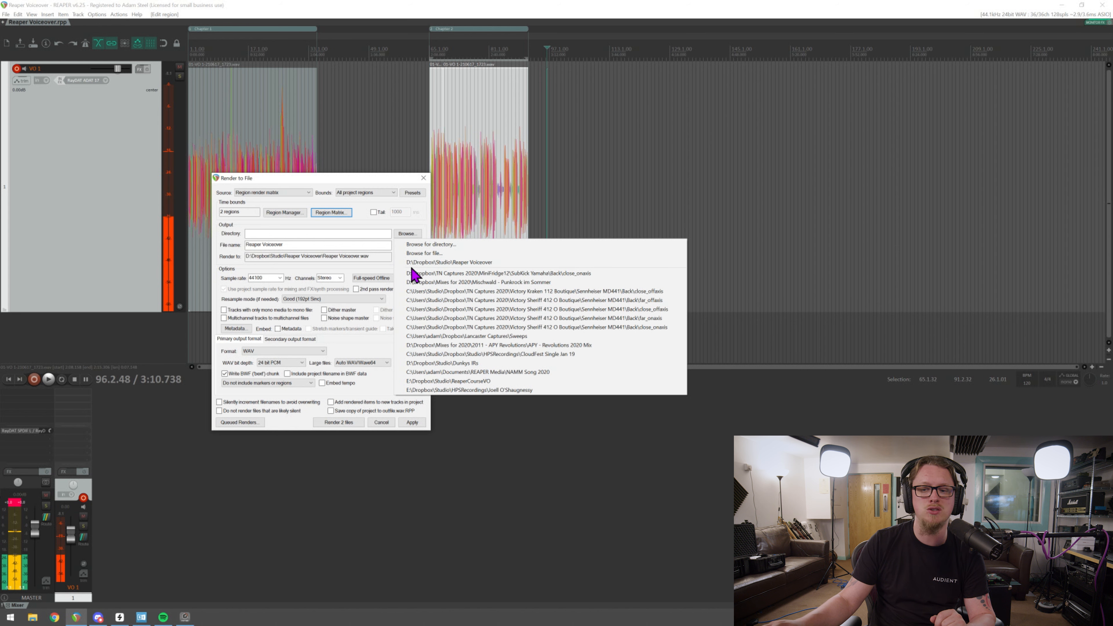
{"action": "mouse_move", "coordinate": [417, 268]}
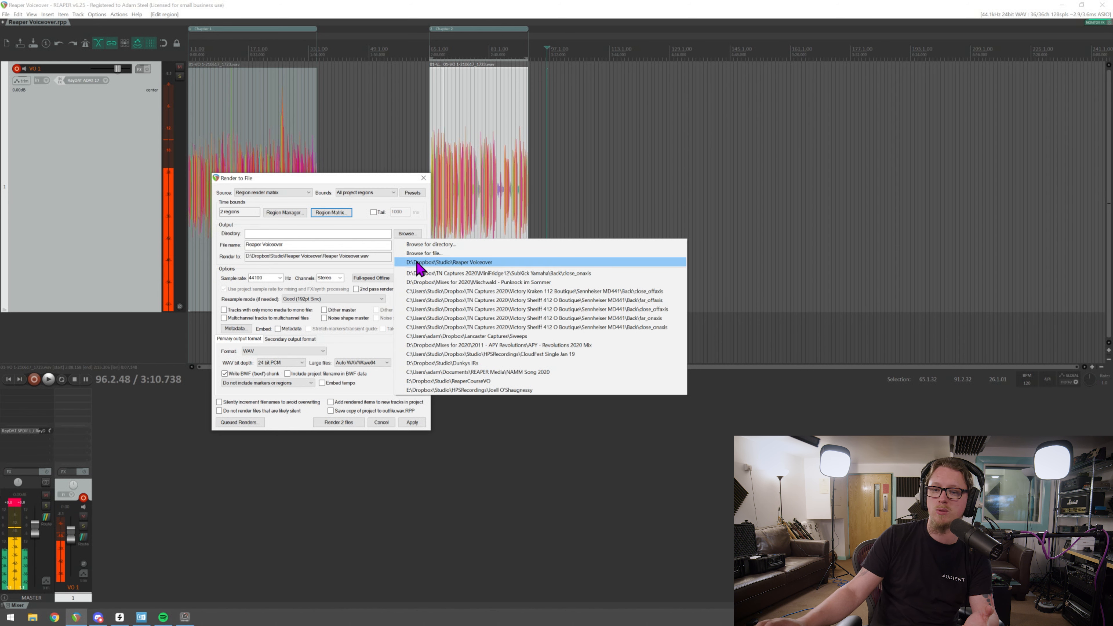
{"action": "mouse_move", "coordinate": [428, 274]}
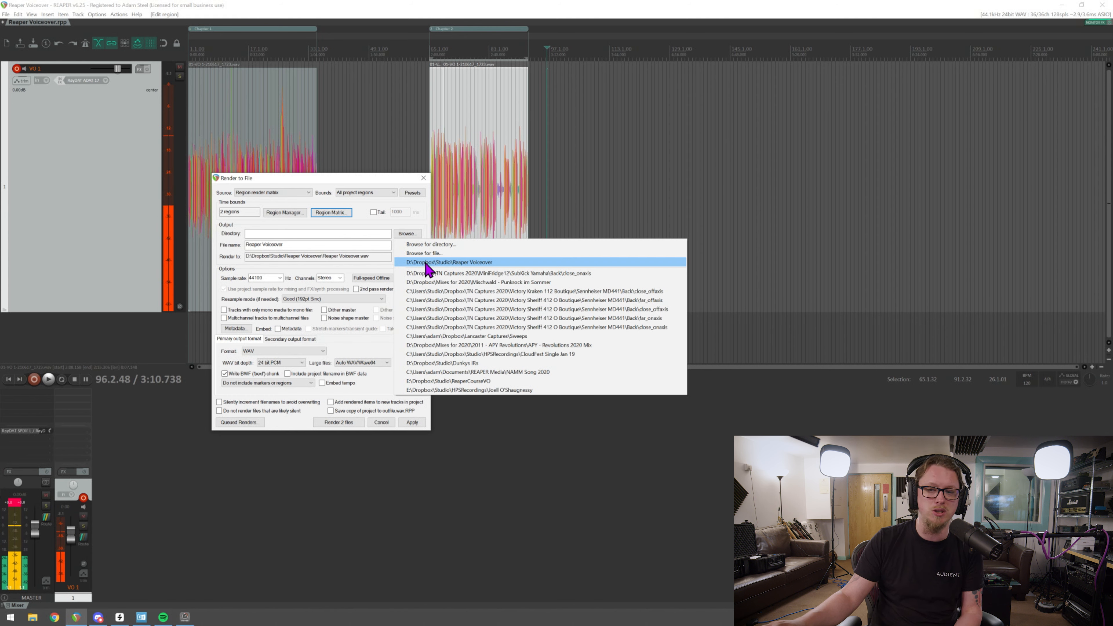
{"action": "left_click", "coordinate": [450, 262]}
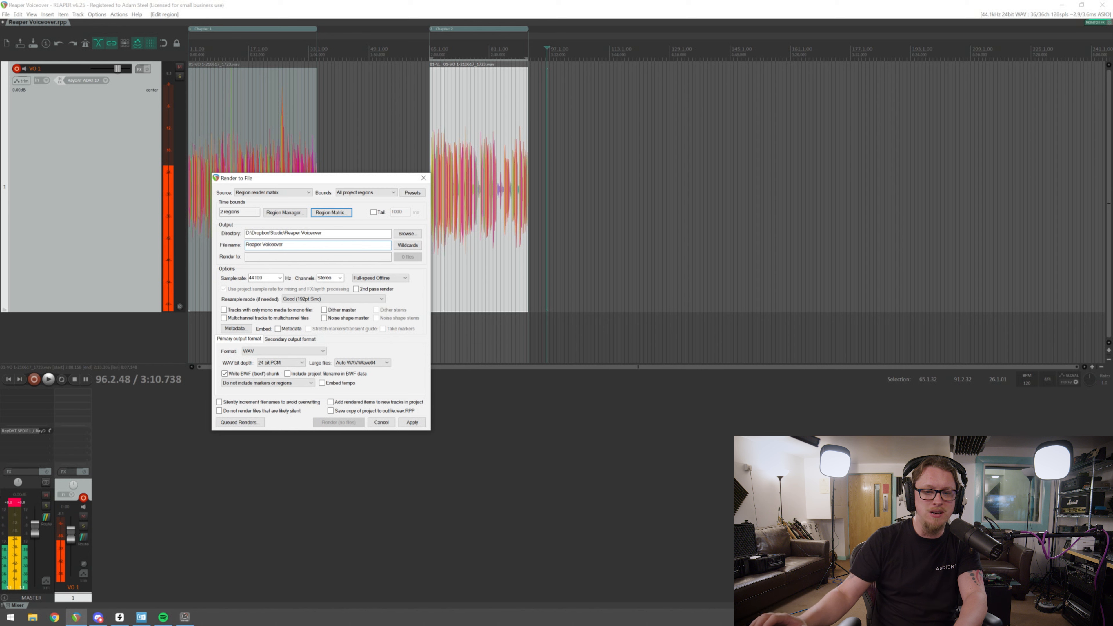
- Name the files $regionnumber Reaper Voiceover $region and confirm the 2-file preview
{"action": "type", "text": "$"}
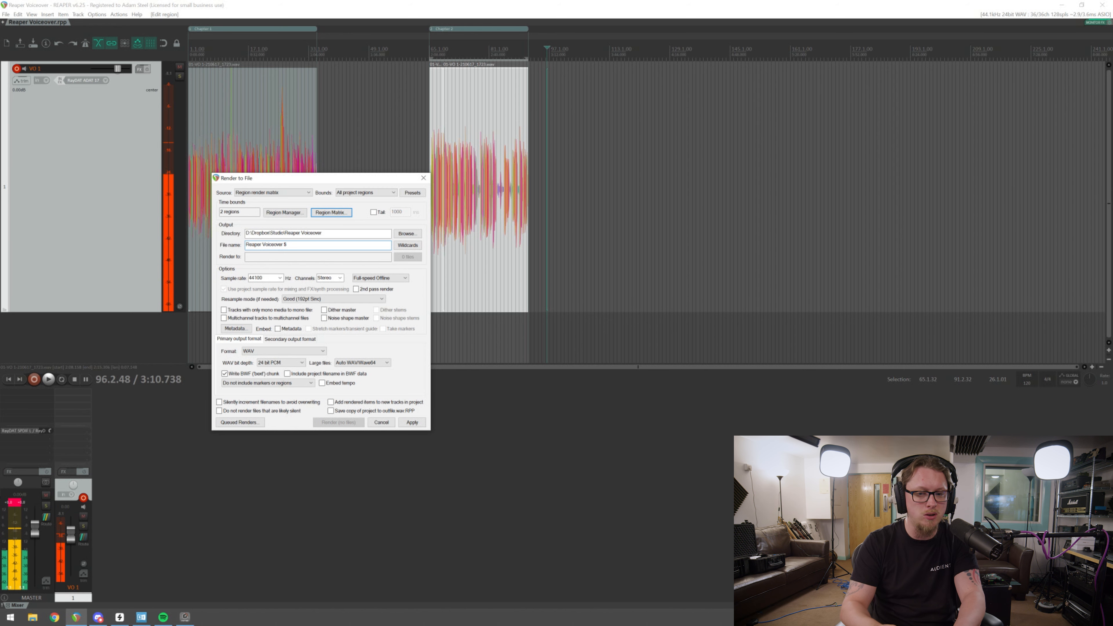
{"action": "type", "text": "region"}
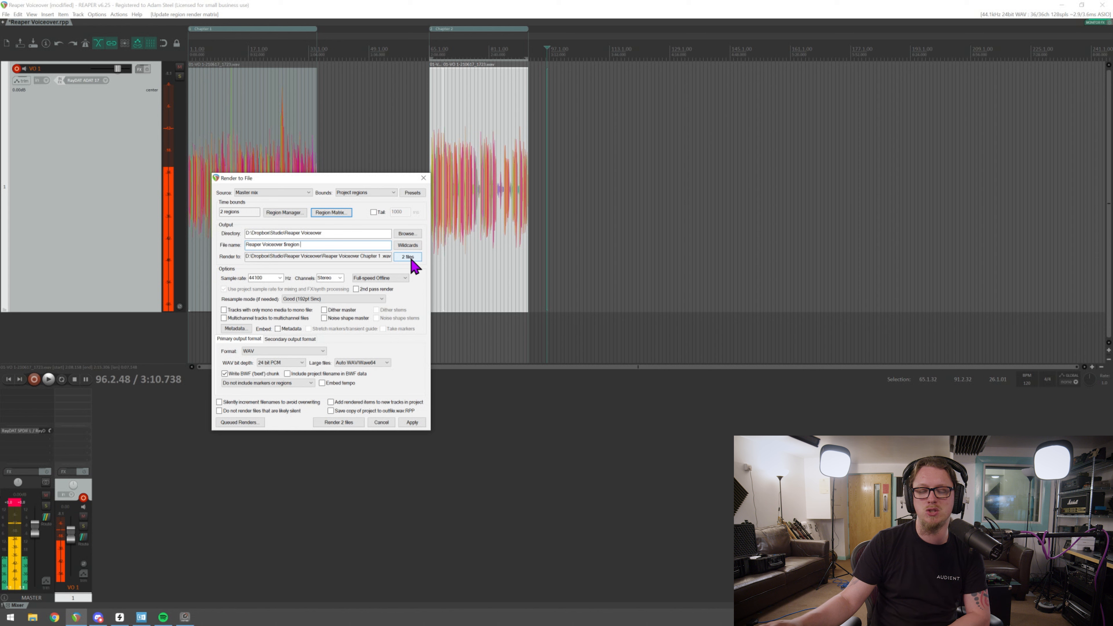
{"action": "left_click", "coordinate": [407, 257]}
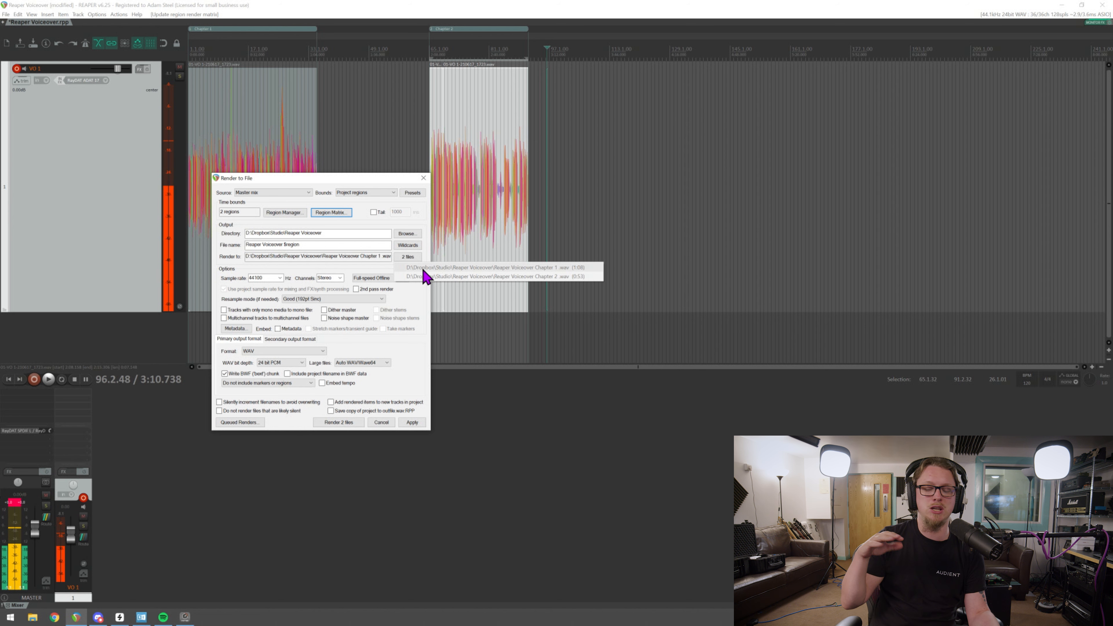
{"action": "mouse_move", "coordinate": [431, 453]}
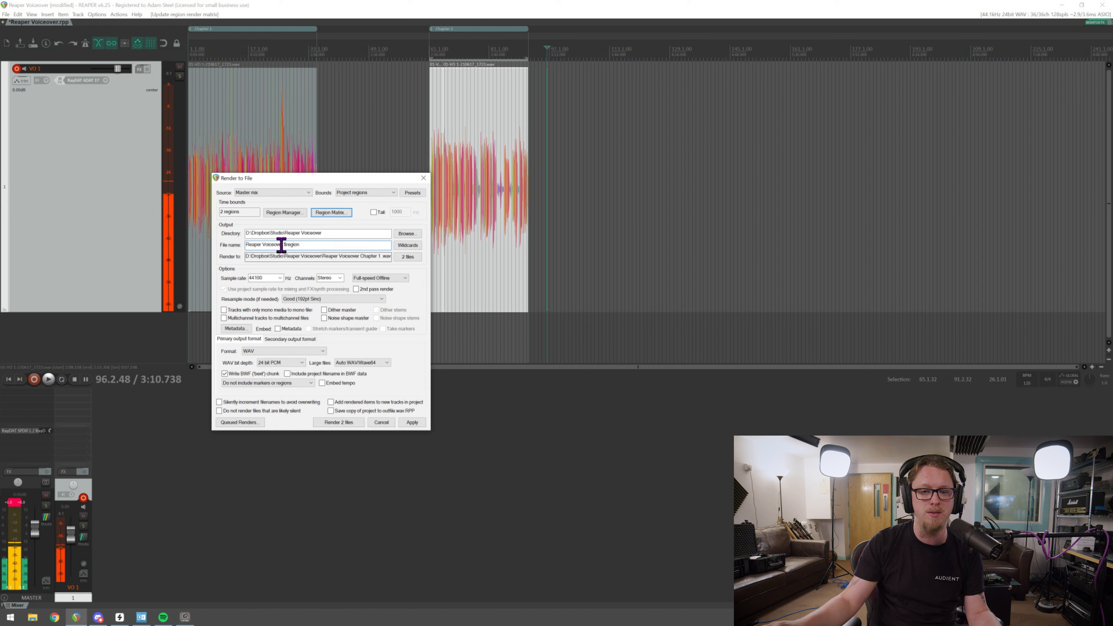
{"action": "type", "text": "$regionnumber"}
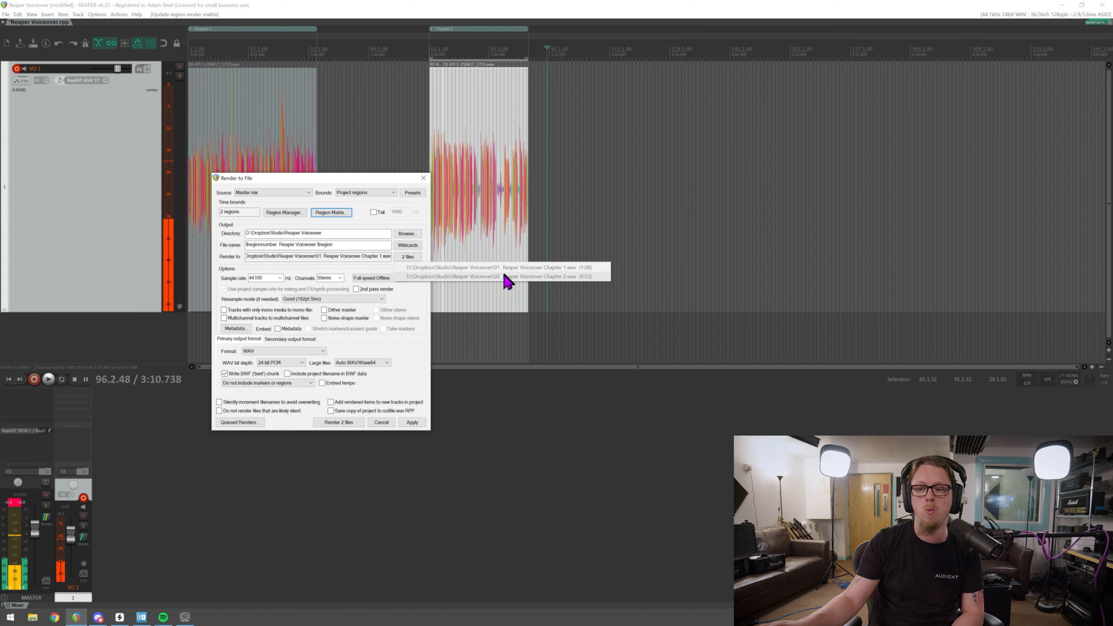
{"action": "left_click", "coordinate": [334, 245]}
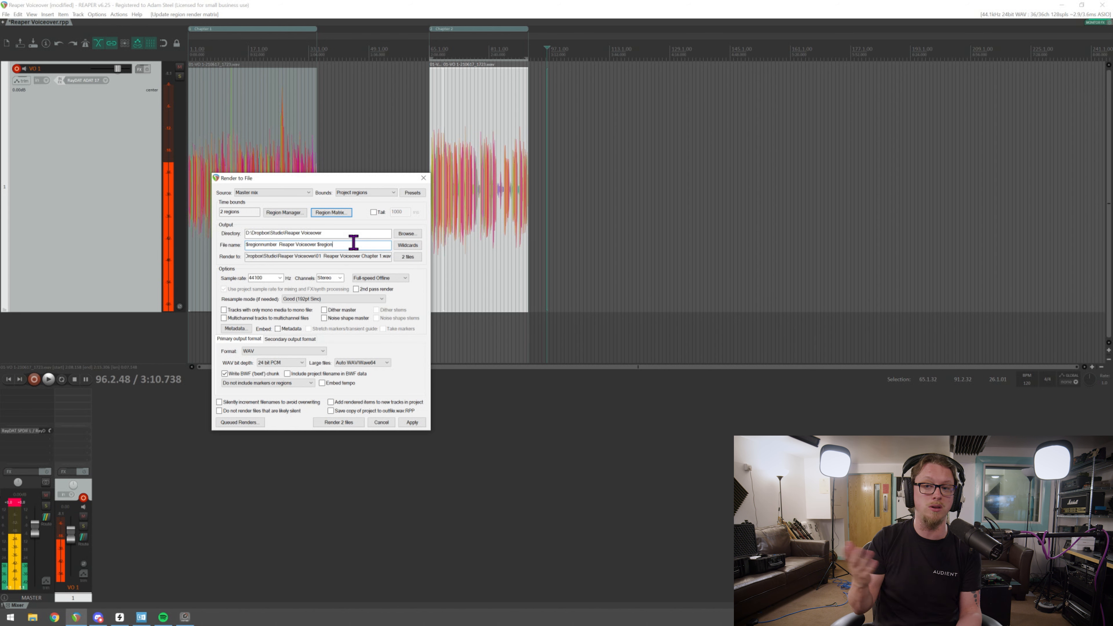
{"action": "mouse_move", "coordinate": [358, 193]}
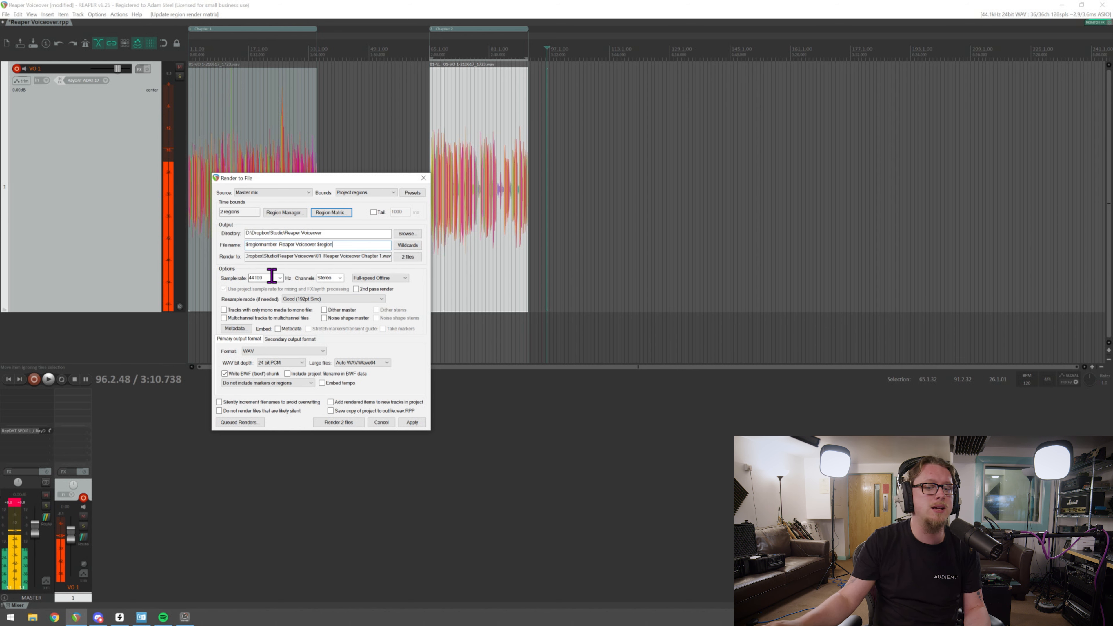
- Set the render sample rate to 48000 Hz and the channels to Mono
{"action": "type", "text": "48000"}
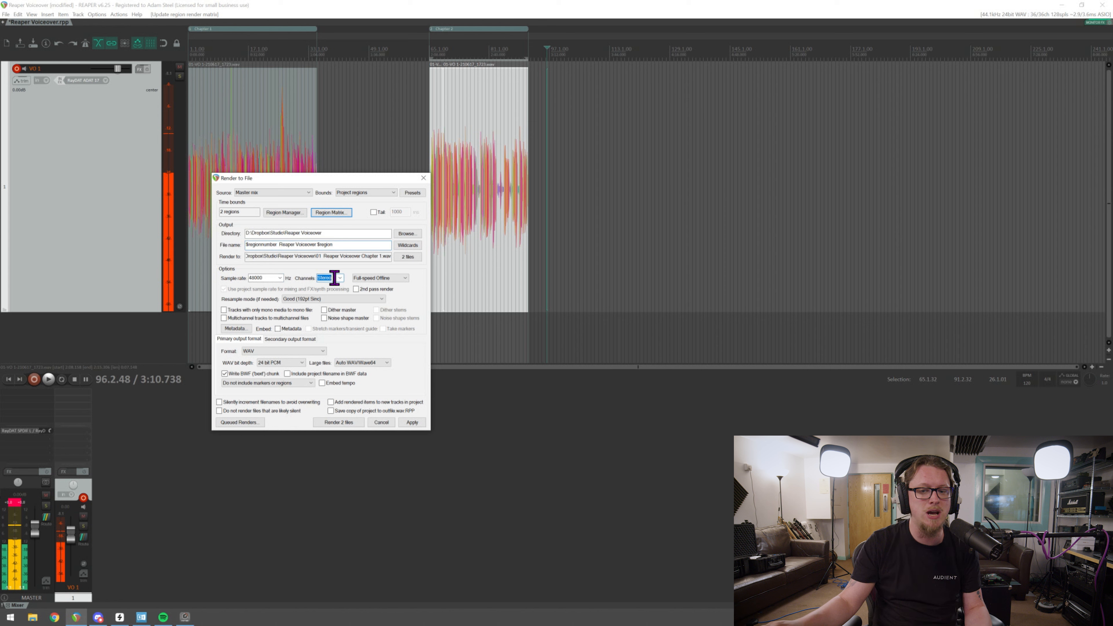
{"action": "left_click", "coordinate": [338, 278]}
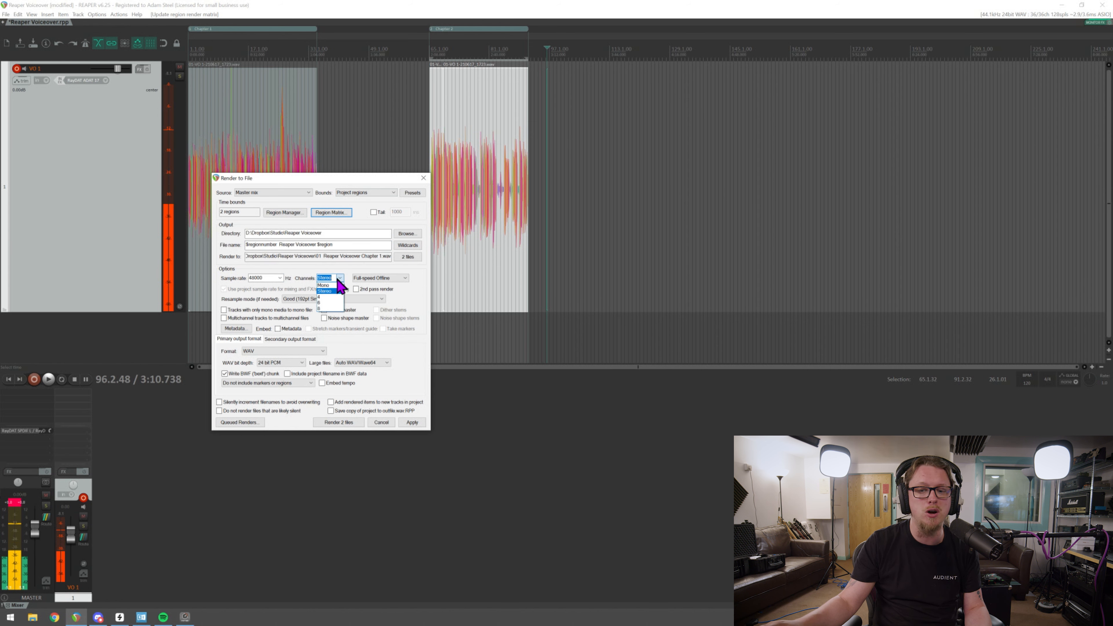
{"action": "left_click", "coordinate": [323, 285]}
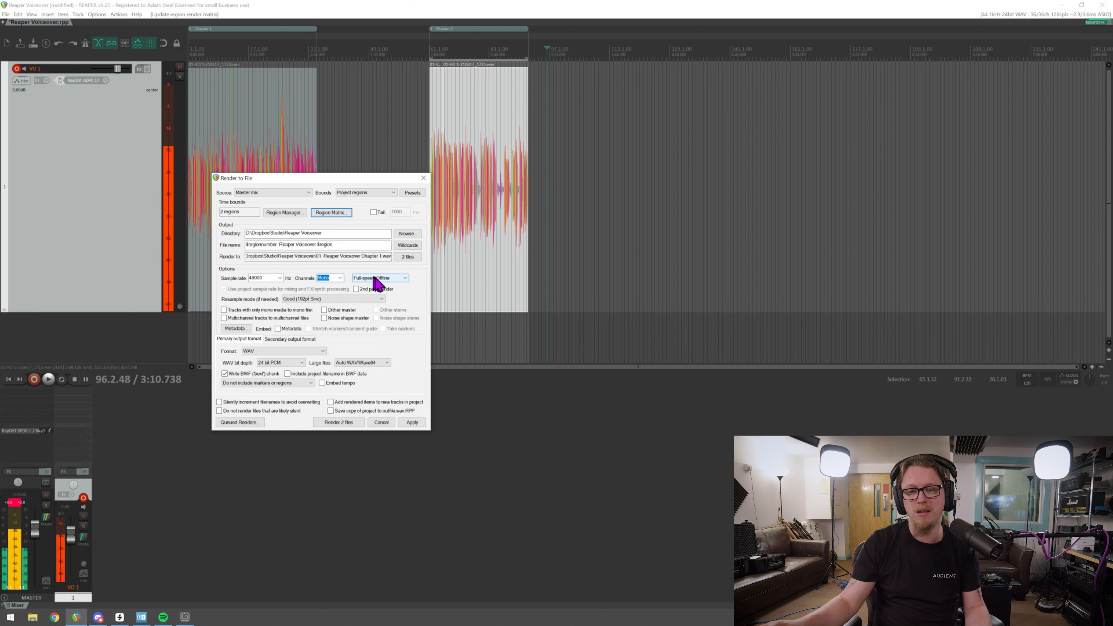
{"action": "left_click", "coordinate": [261, 278]}
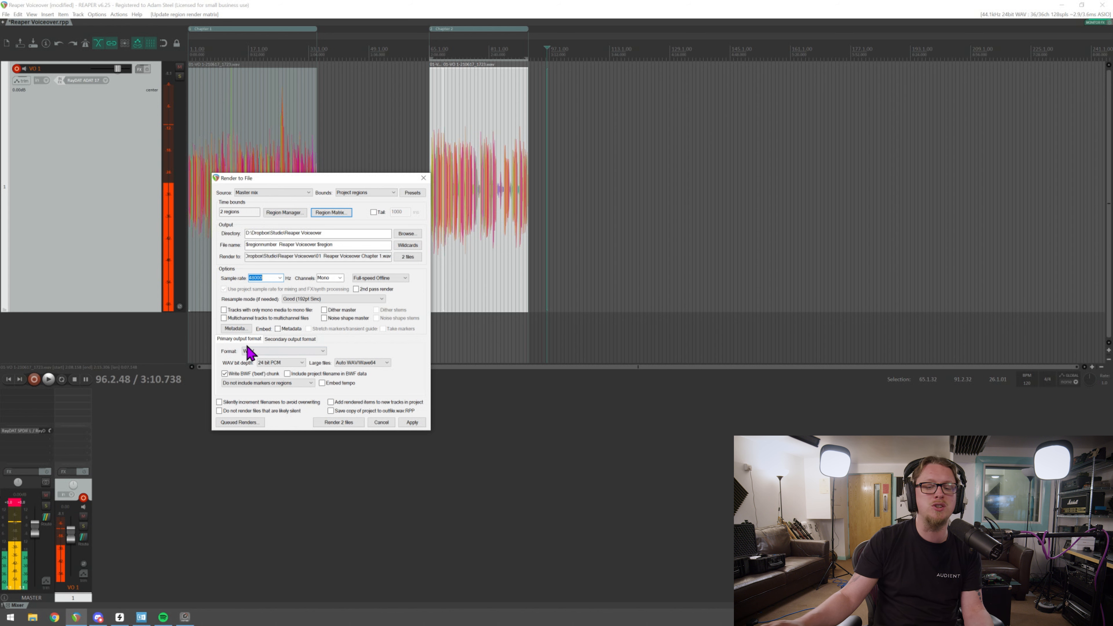
- Choose MP3 (LAME encoder) as the output format at a constant 128 kbps bitrate
{"action": "left_click", "coordinate": [282, 352]}
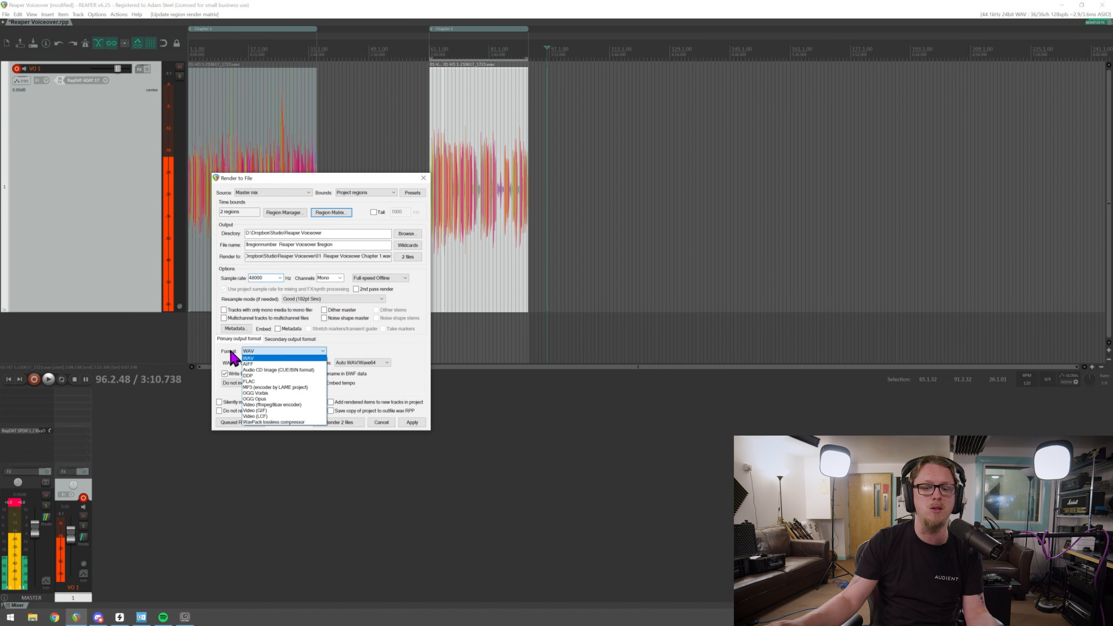
{"action": "left_click", "coordinate": [248, 358]}
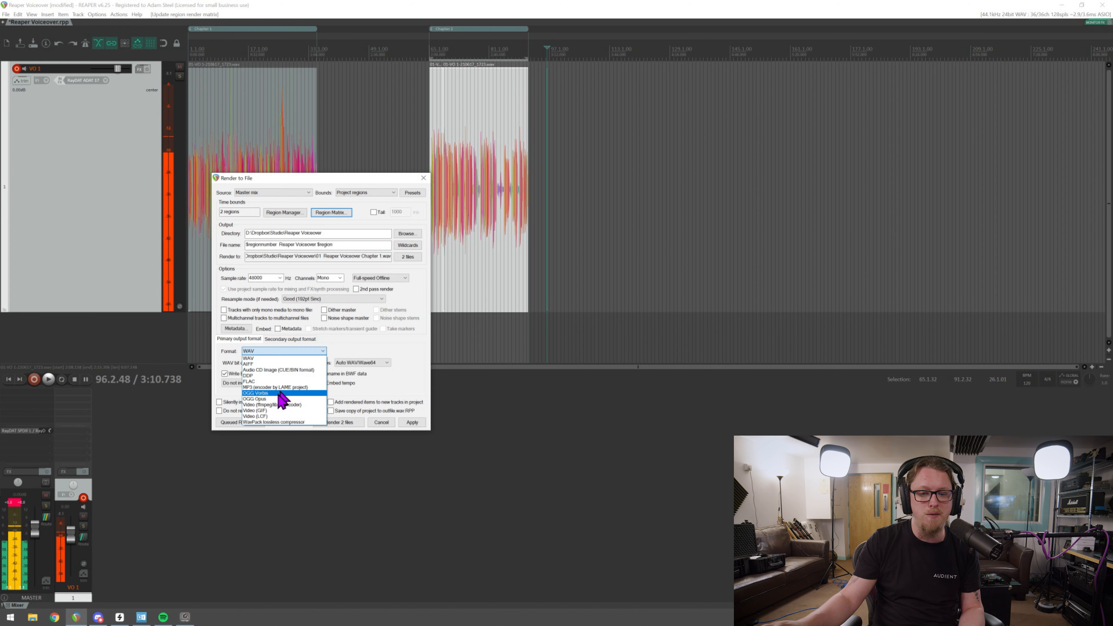
{"action": "left_click", "coordinate": [275, 388]}
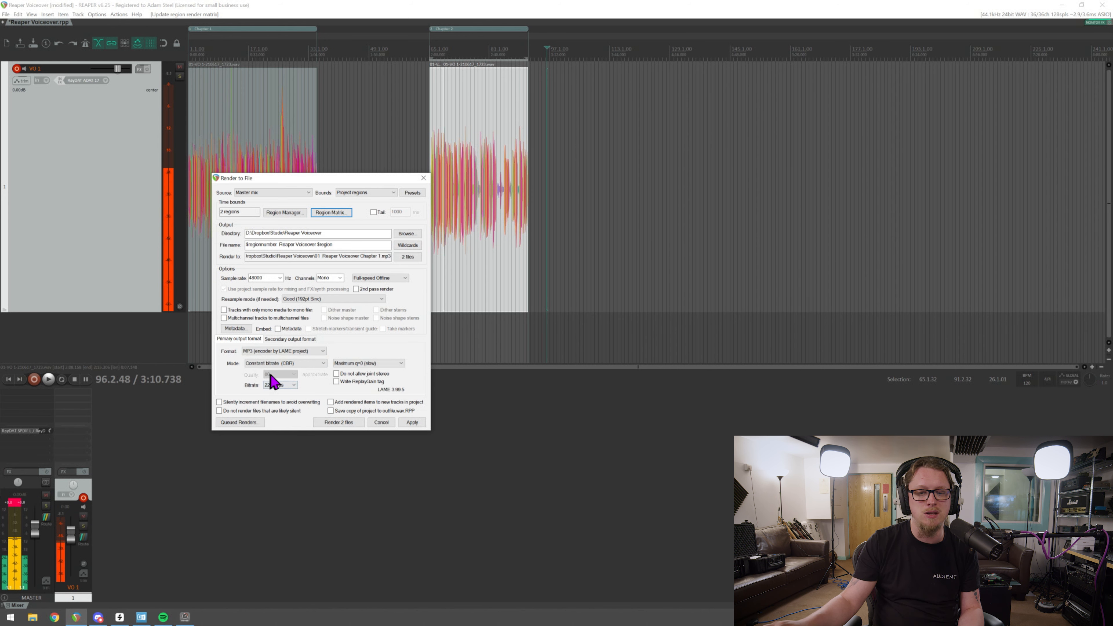
{"action": "left_click", "coordinate": [280, 385]}
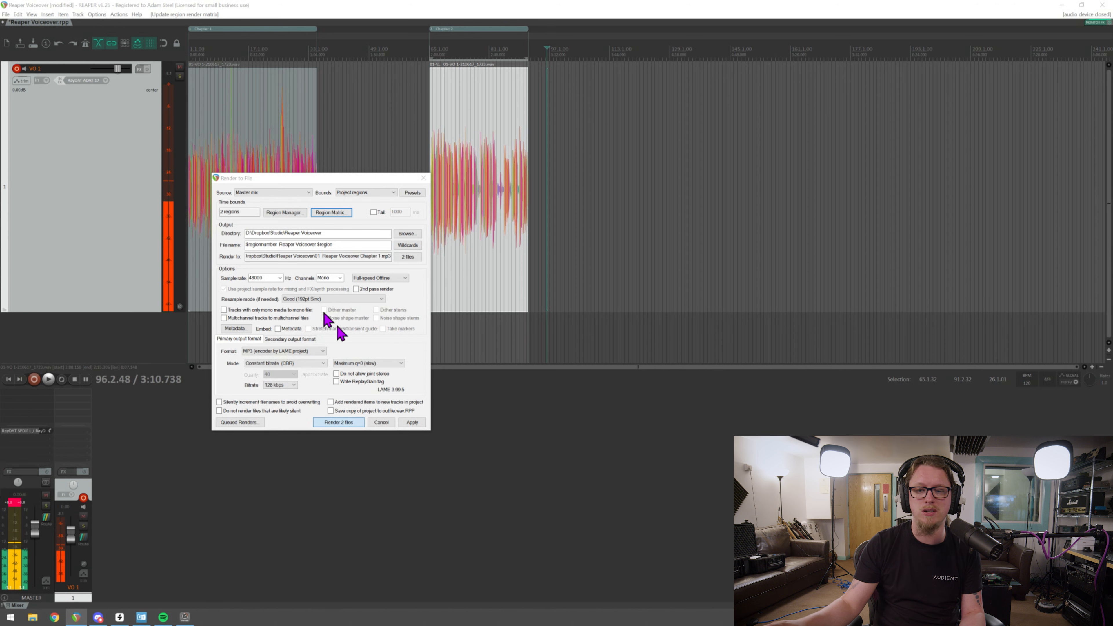
- Render the 2 chapter MP3 files and close the finished report
{"action": "left_click", "coordinate": [339, 423]}
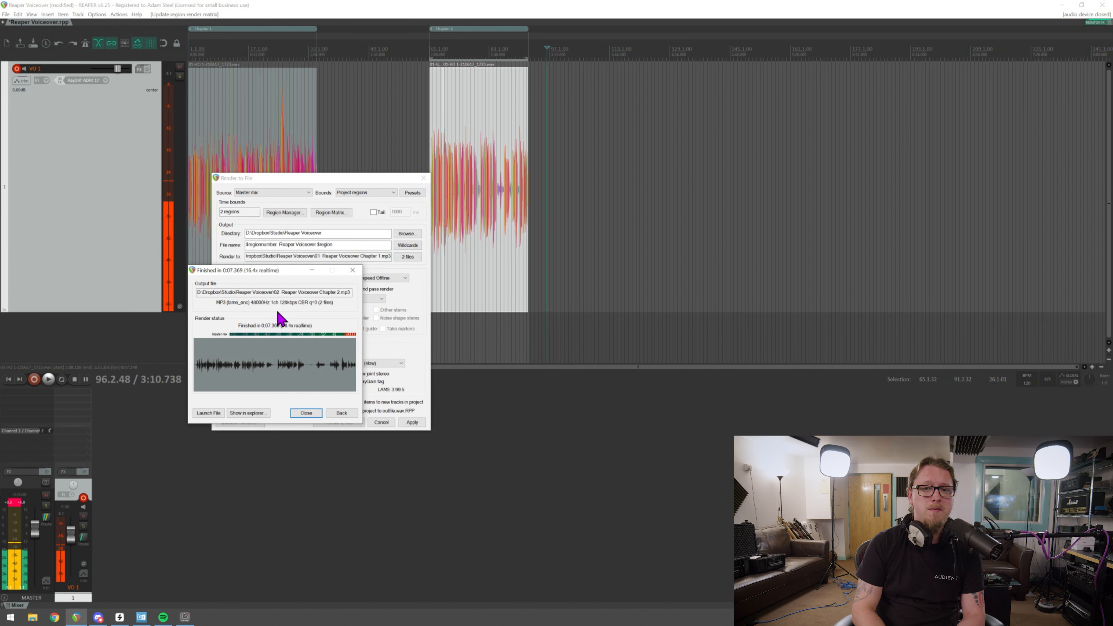
{"action": "mouse_move", "coordinate": [262, 332]}
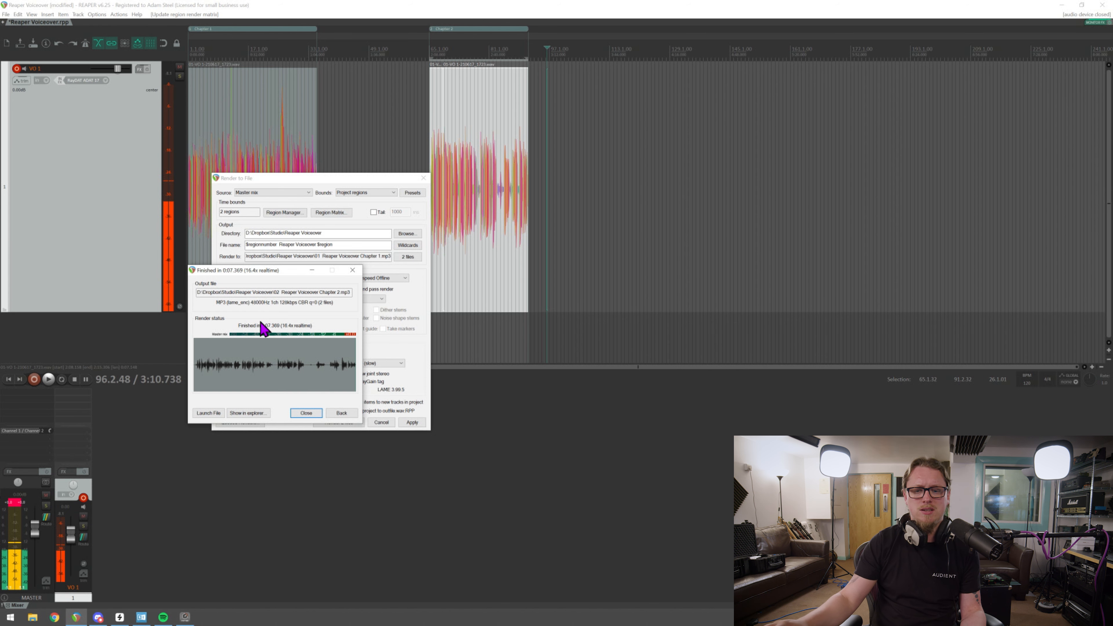
{"action": "left_click", "coordinate": [307, 413]}
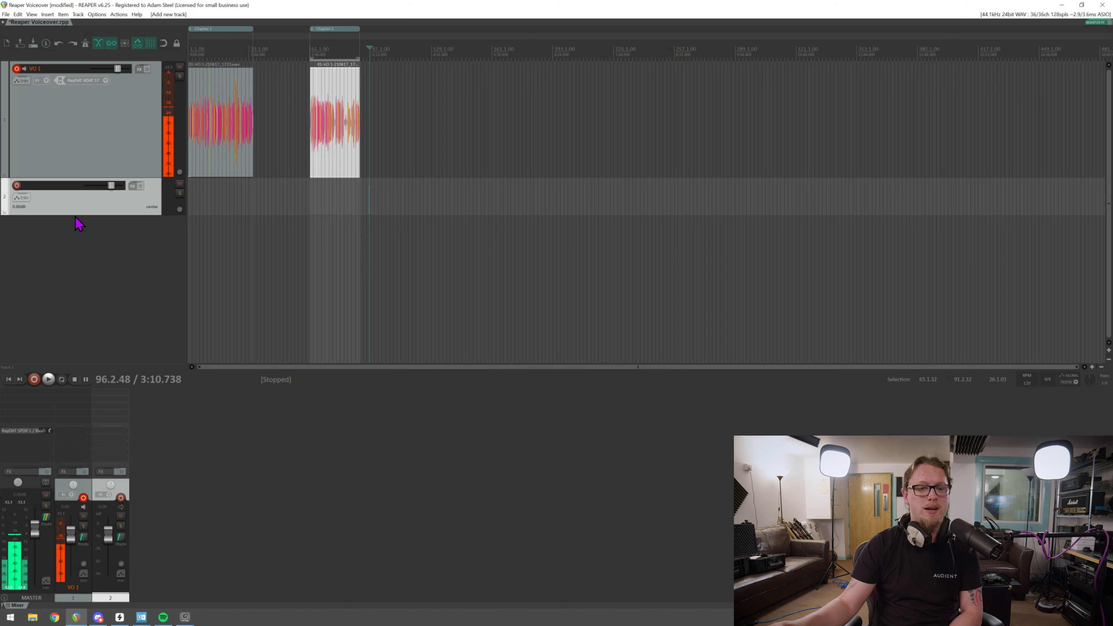
- Enlarge the new second track, name it Other guy, arm it and record from mono RayDAT ADAT 16
{"action": "left_click_drag", "start_coordinate": [81, 211], "coordinate": [81, 263]}
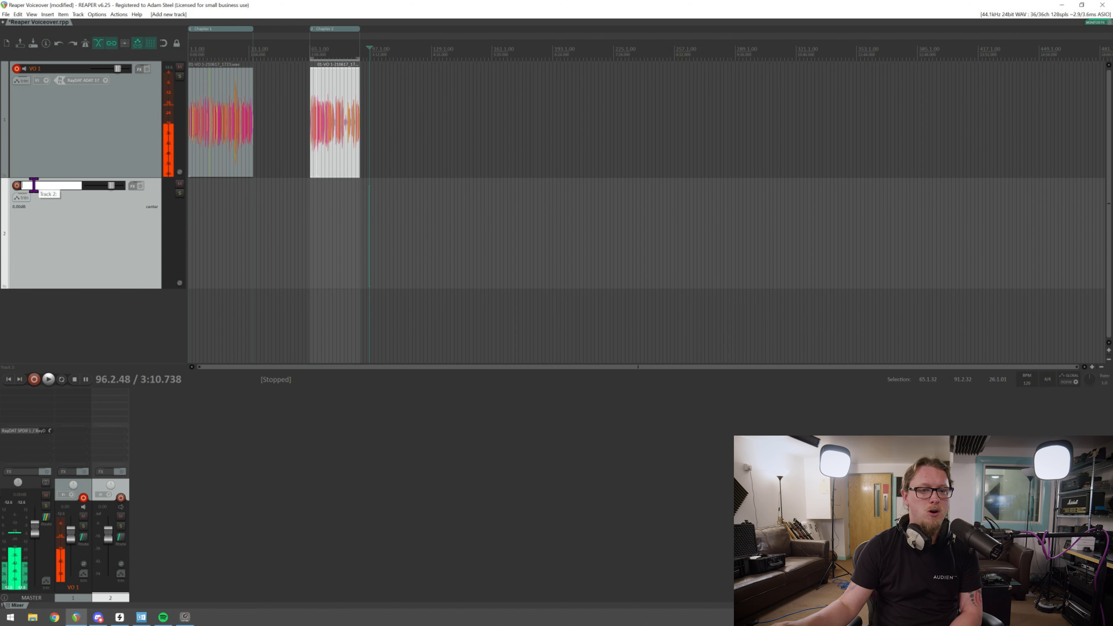
{"action": "type", "text": "Other guy"}
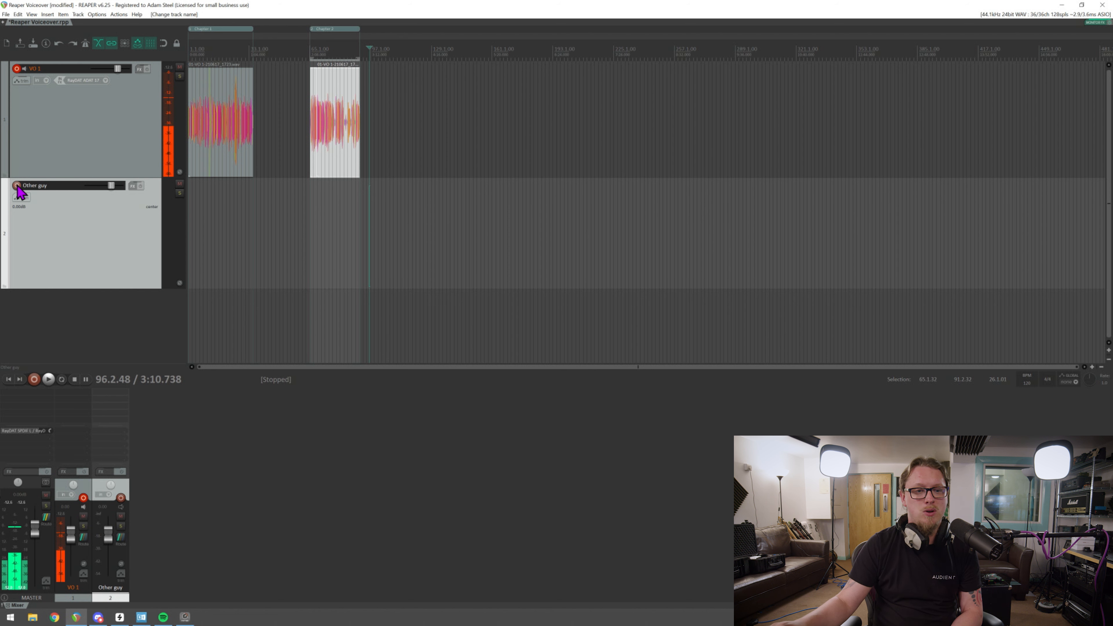
{"action": "left_click", "coordinate": [16, 186]}
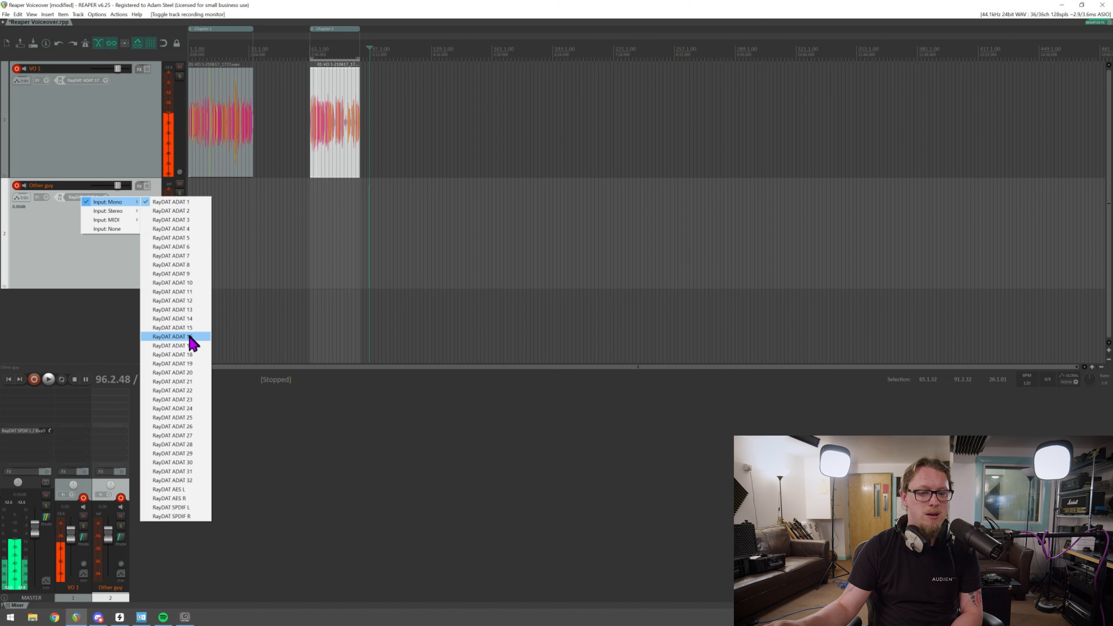
{"action": "left_click", "coordinate": [173, 355]}
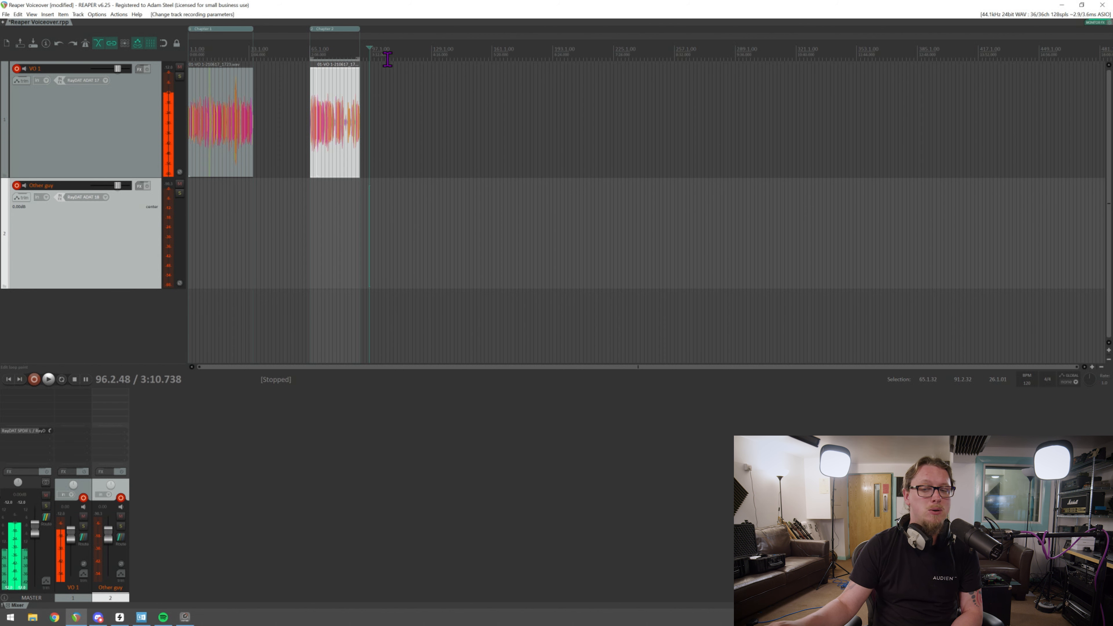